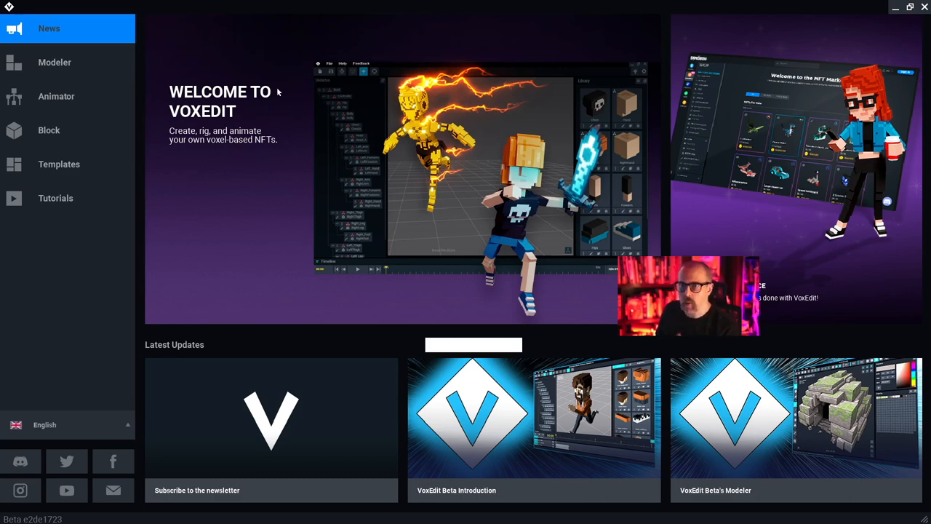
mouse_move(70, 72)
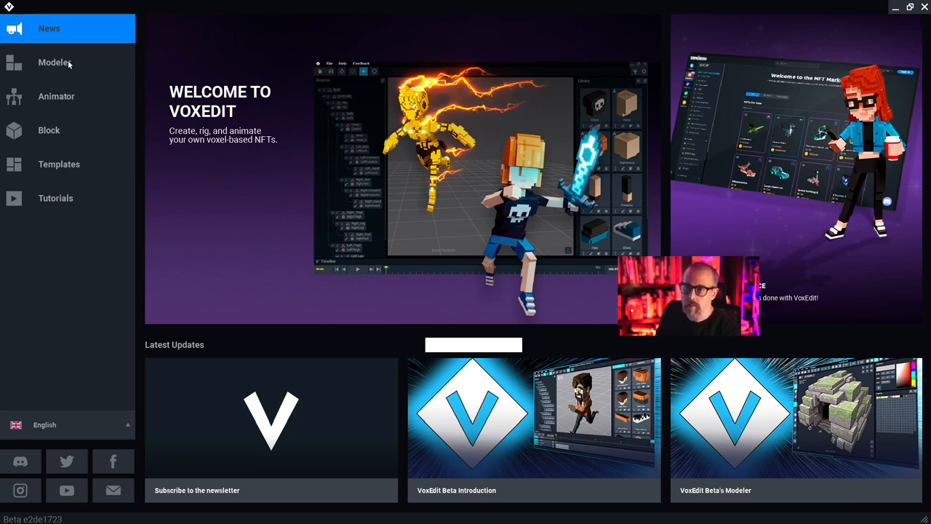
mouse_move(61, 114)
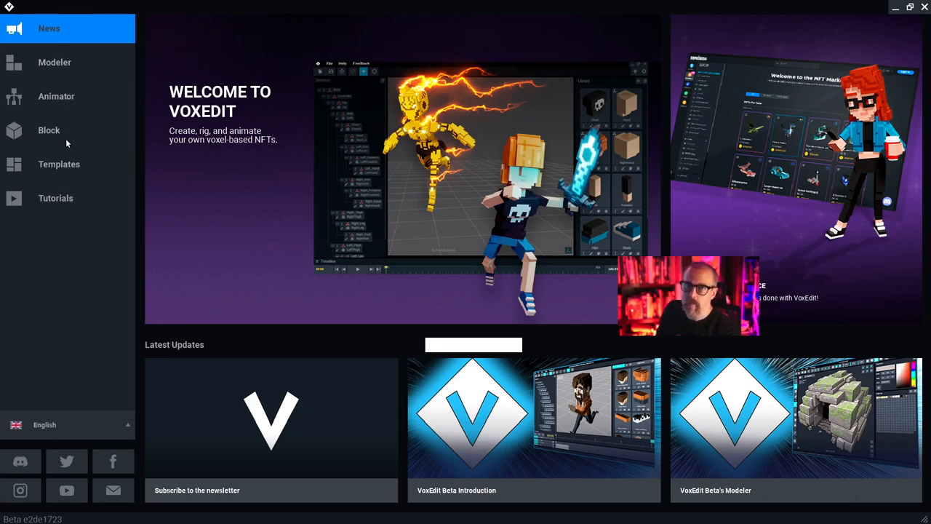
mouse_move(123, 169)
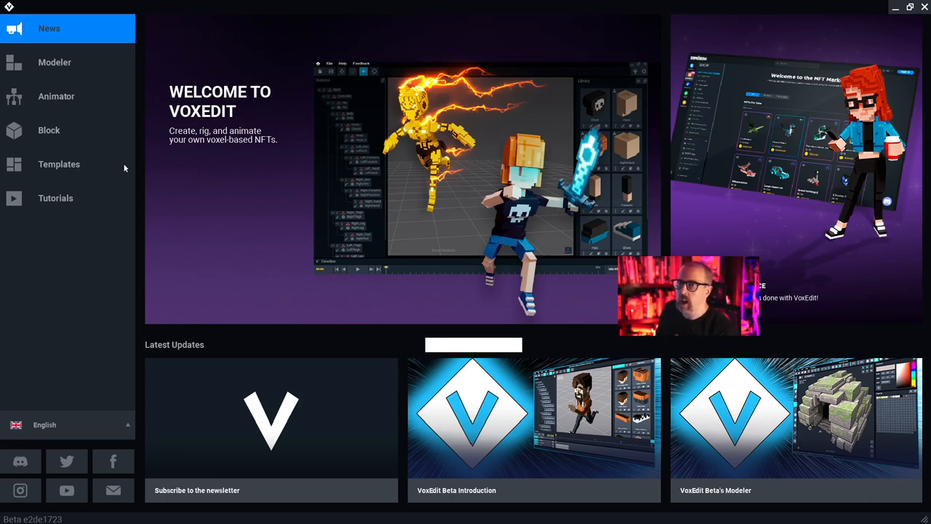
mouse_move(93, 88)
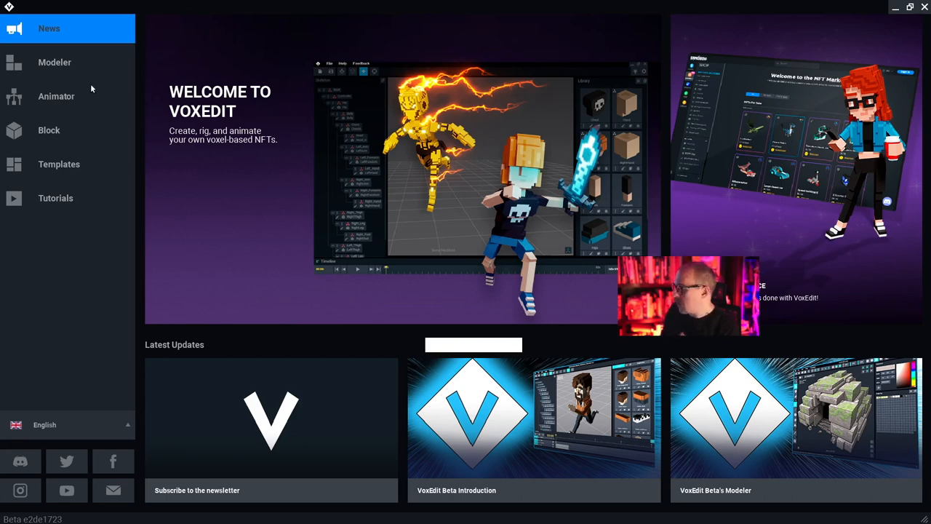
mouse_move(57, 91)
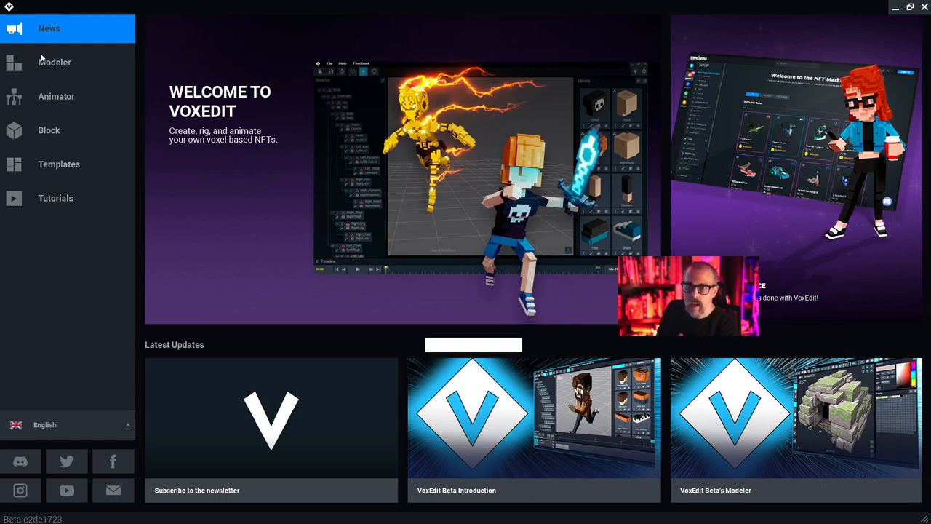
mouse_move(63, 105)
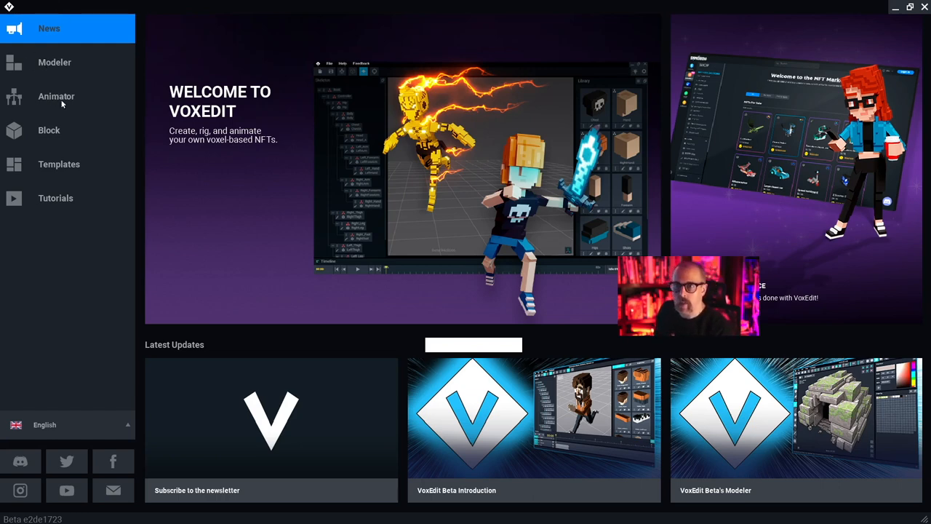
From the Animator workspace, browse for a file and choose the ALPACAD... .vxr alpaca asset
left_click(55, 96)
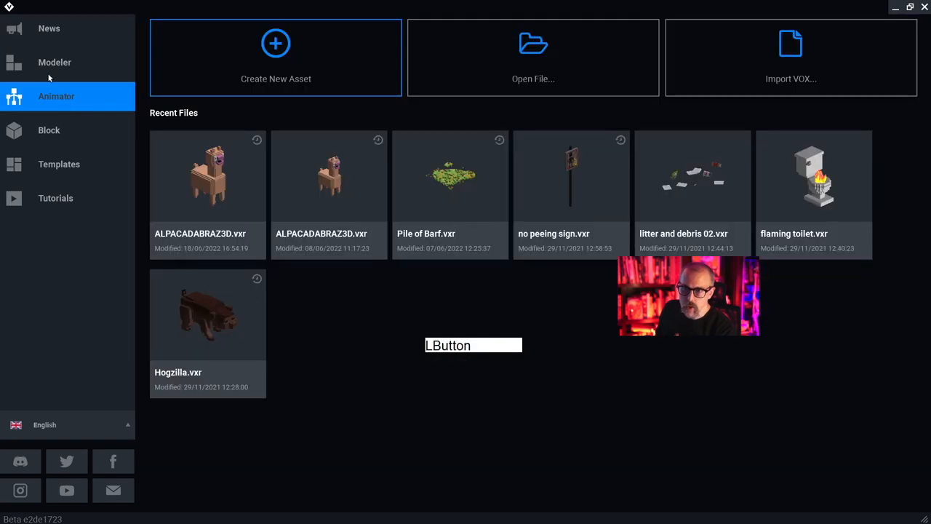
mouse_move(541, 152)
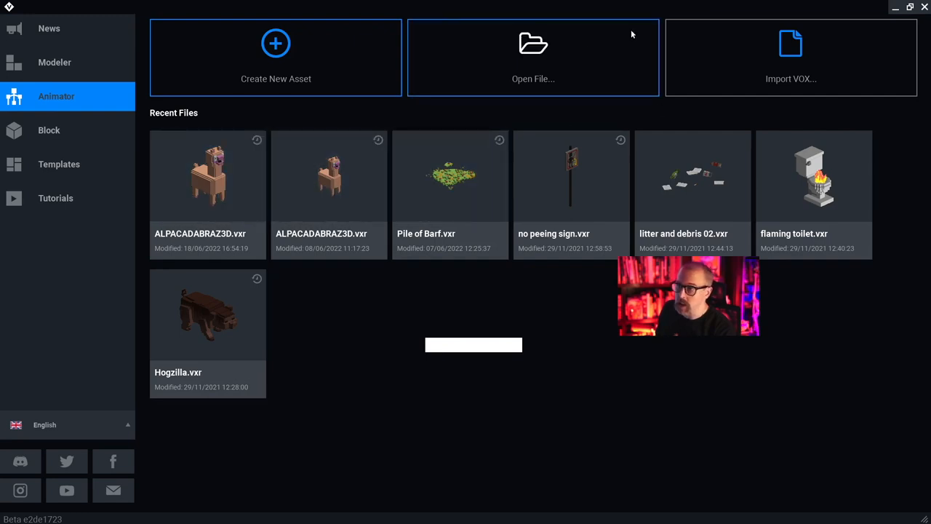
left_click(533, 58)
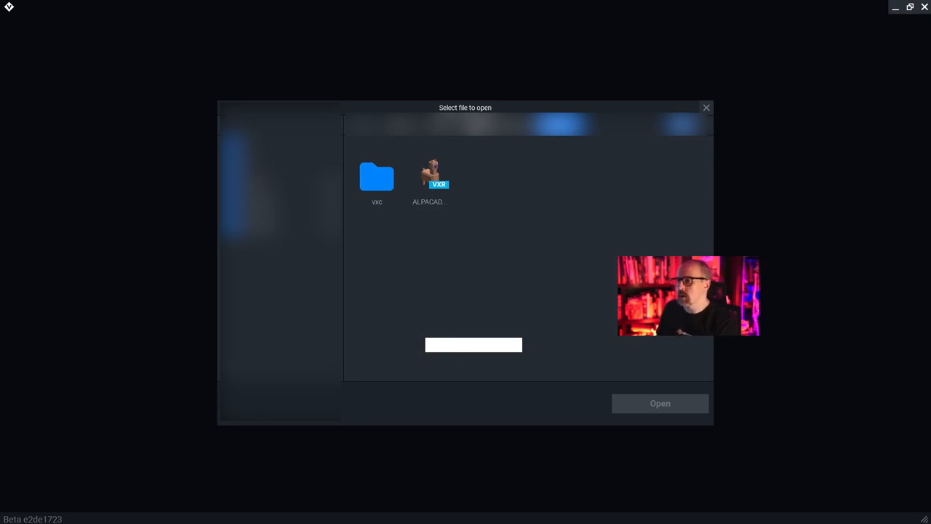
mouse_move(524, 169)
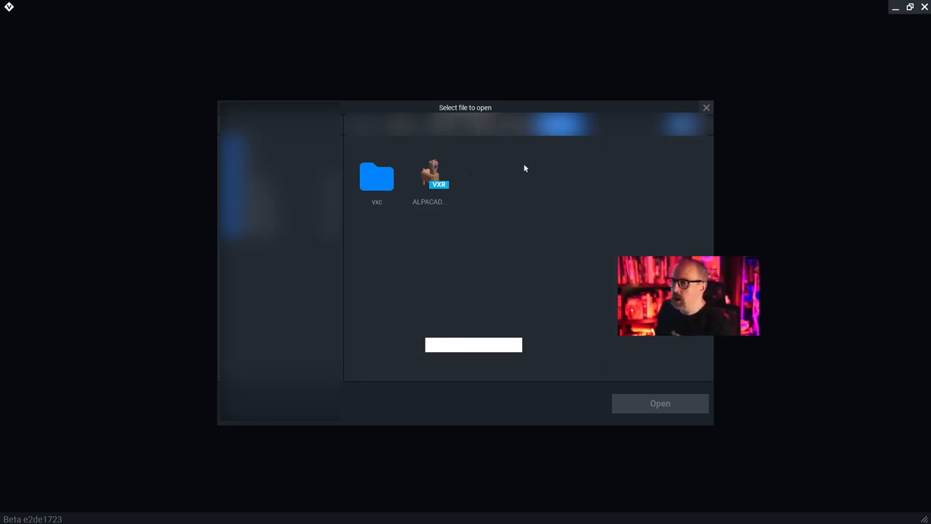
left_click(430, 174)
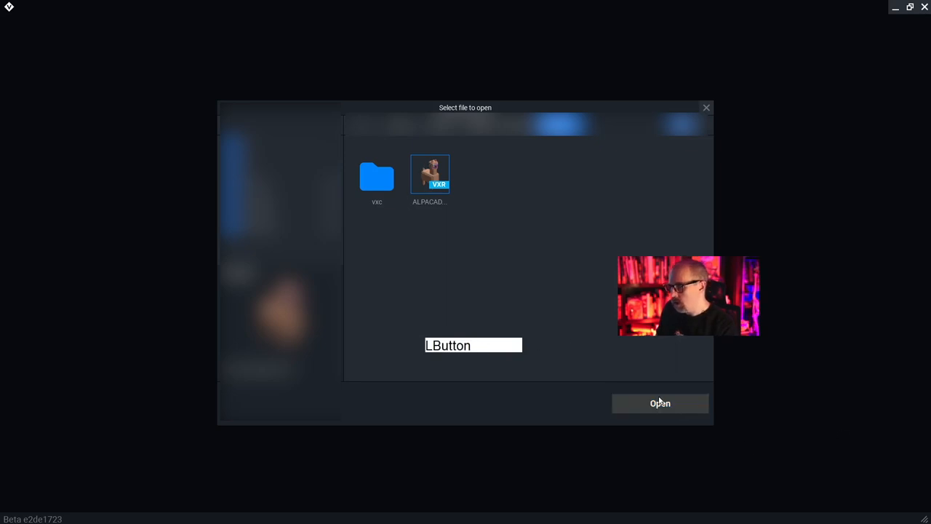
Load ALPACADABRAZ3D.vxr and orbit in close to inspect the alpaca's head and face
left_click(659, 403)
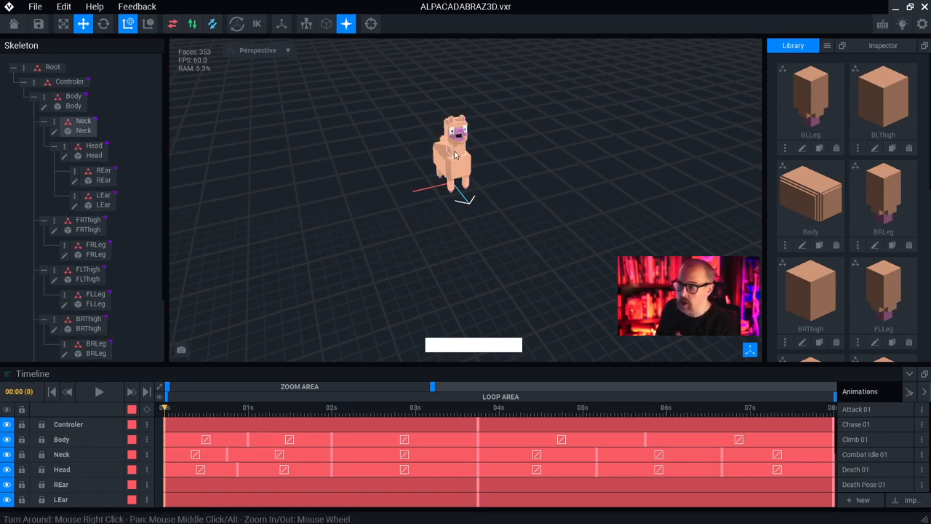
mouse_move(512, 165)
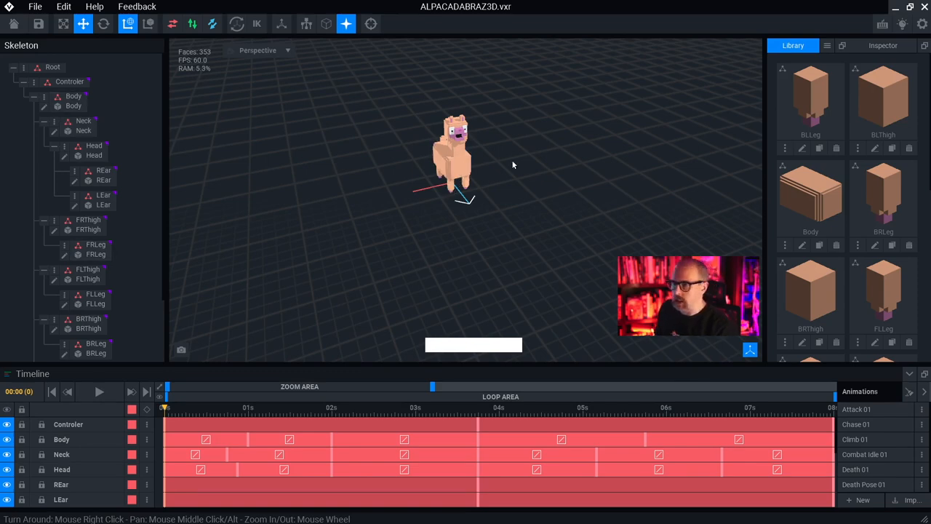
mouse_move(543, 134)
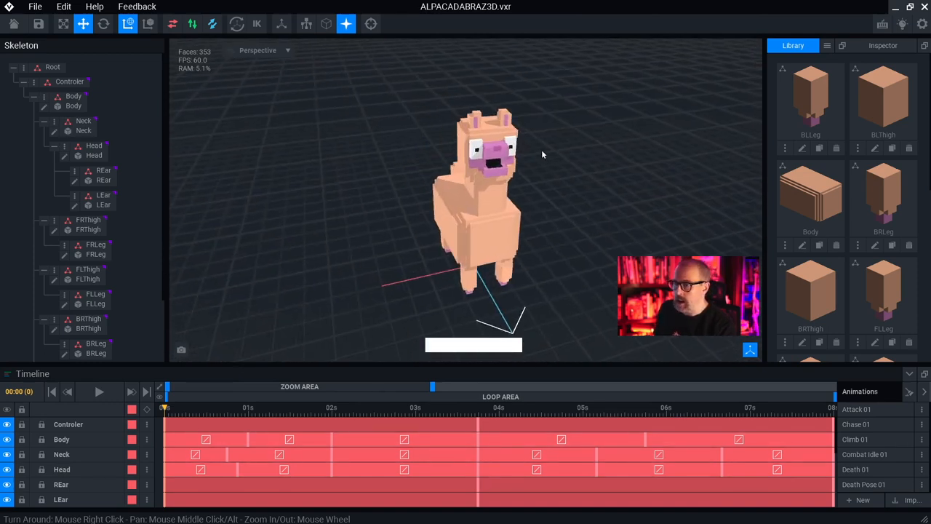
left_click_drag(541, 154, 573, 149)
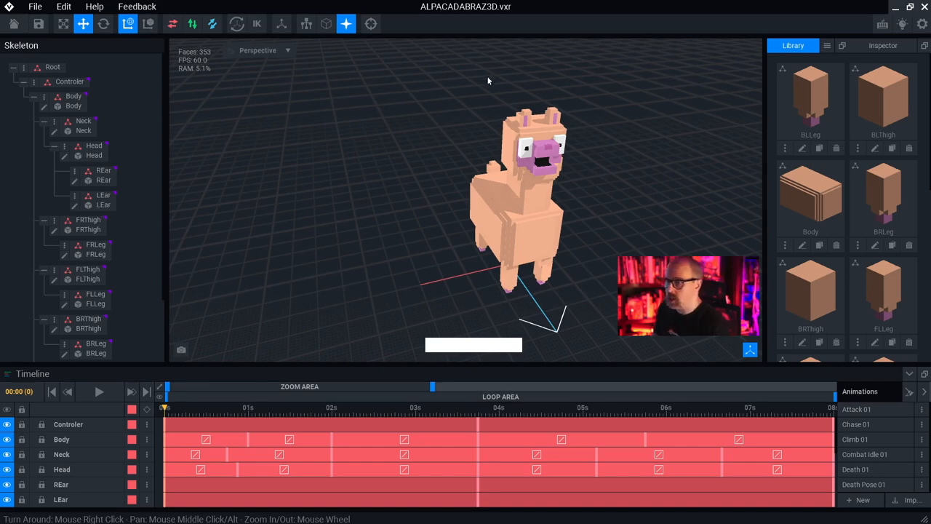
mouse_move(501, 133)
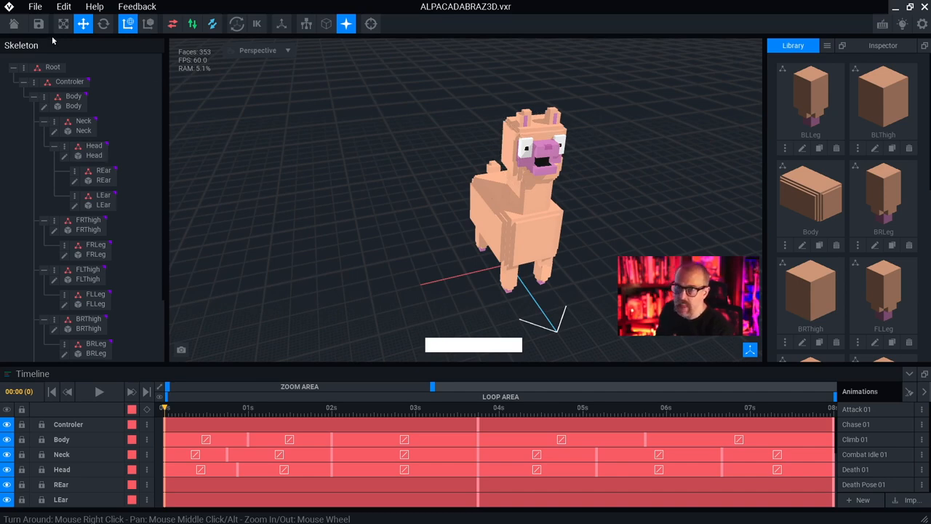
scroll("up", 3)
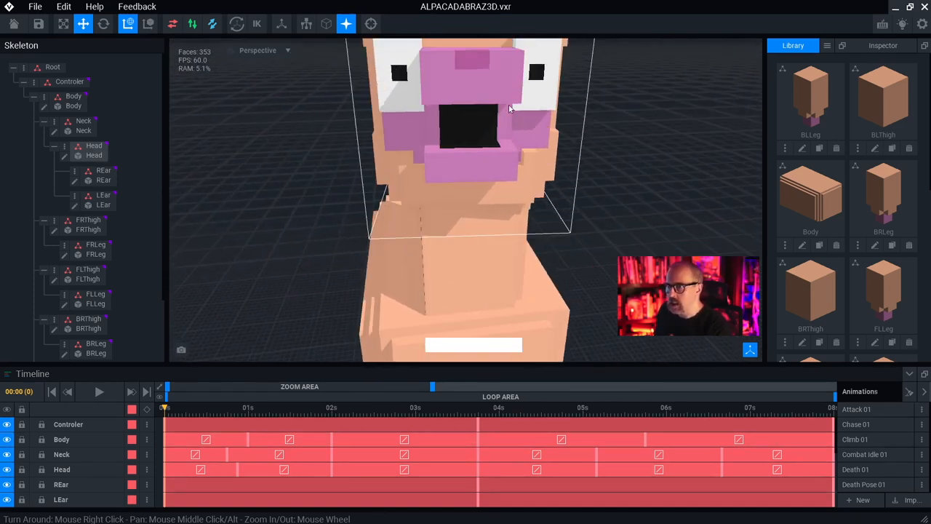
left_click_drag(509, 109, 498, 131)
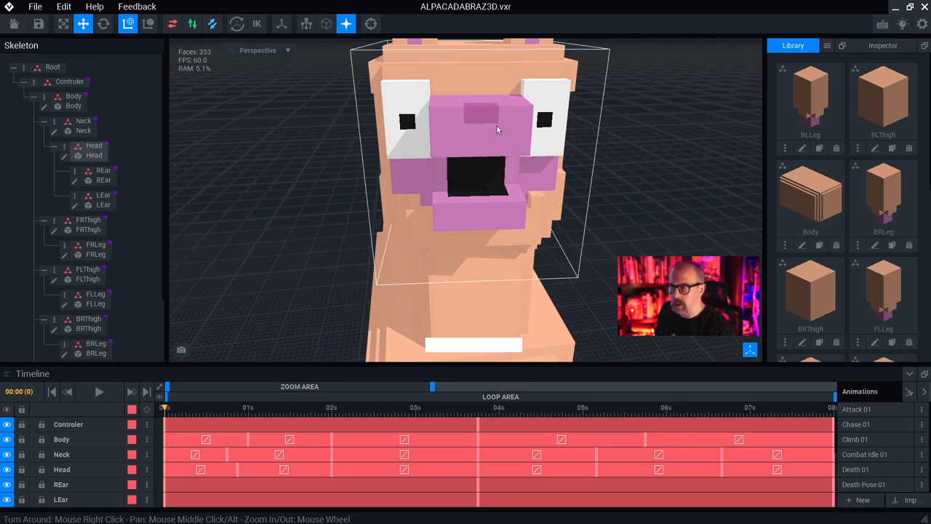
mouse_move(408, 147)
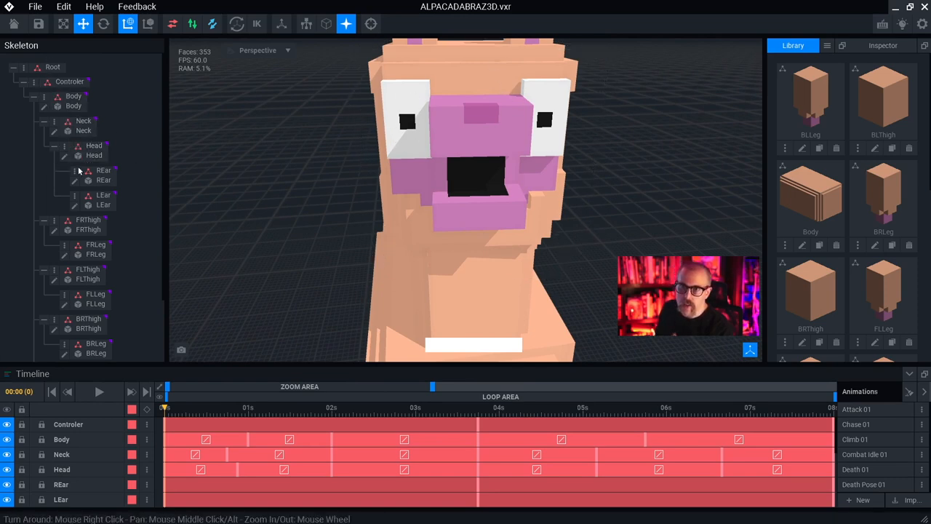
mouse_move(43, 69)
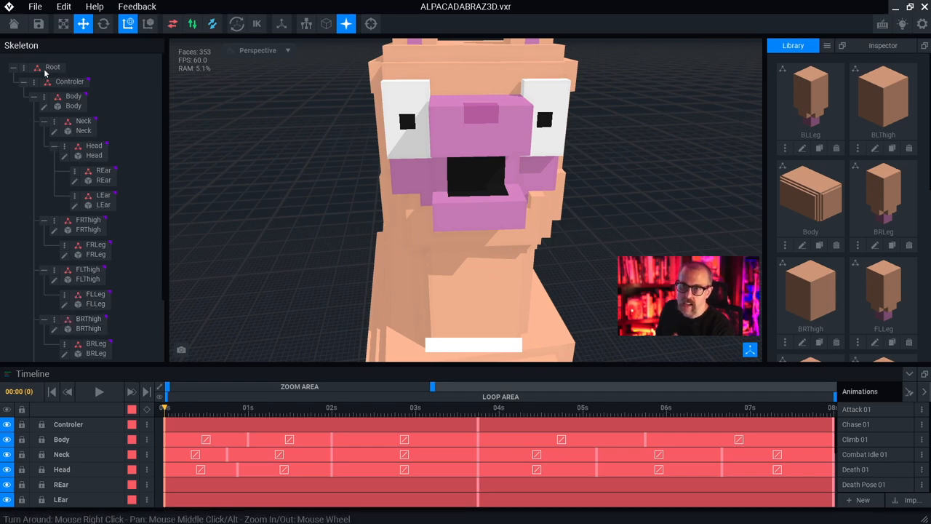
left_click(84, 131)
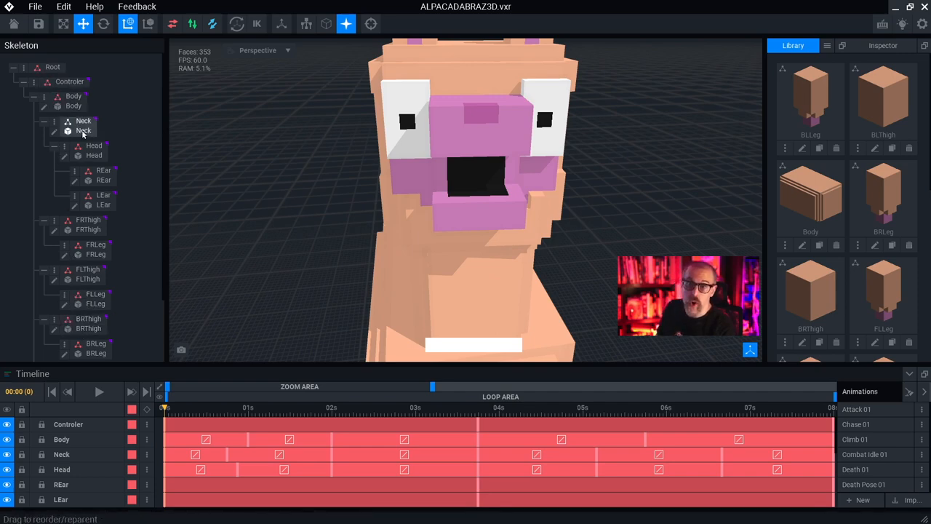
left_click(93, 149)
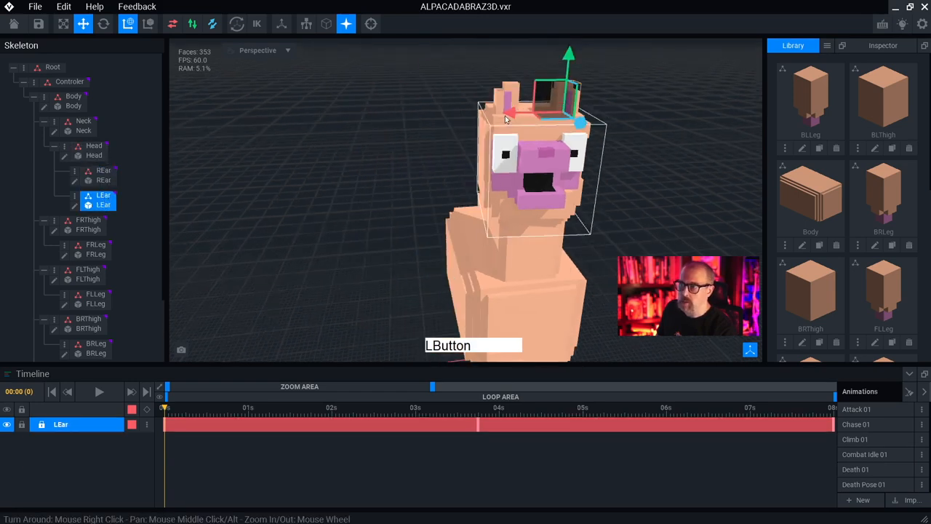
left_click(93, 146)
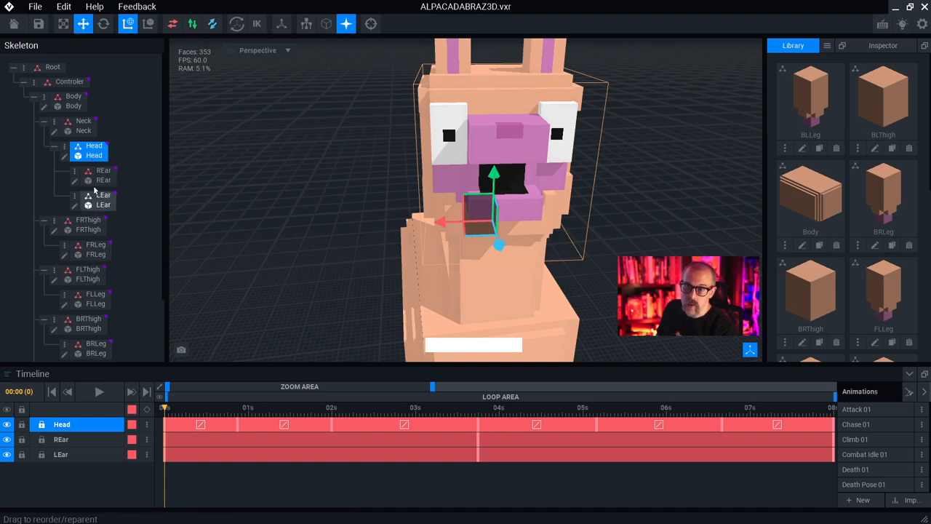
right_click(93, 145)
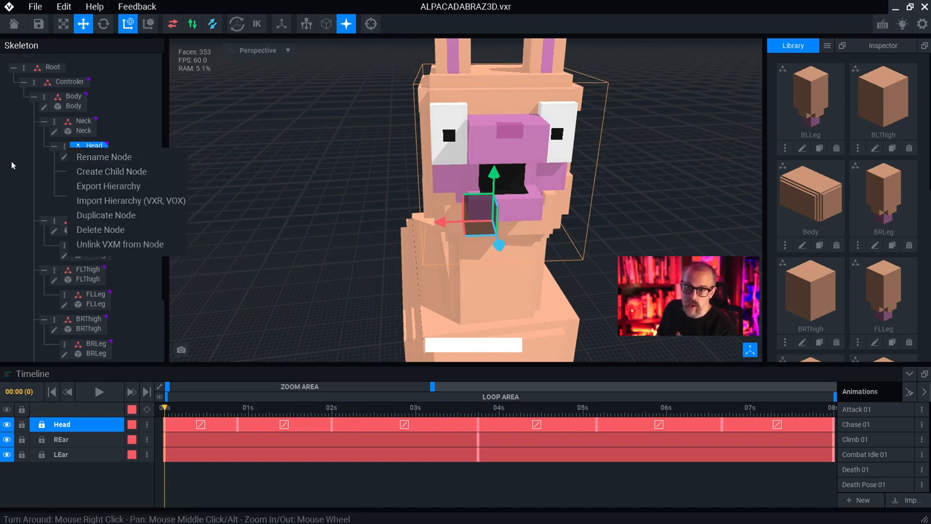
left_click(95, 145)
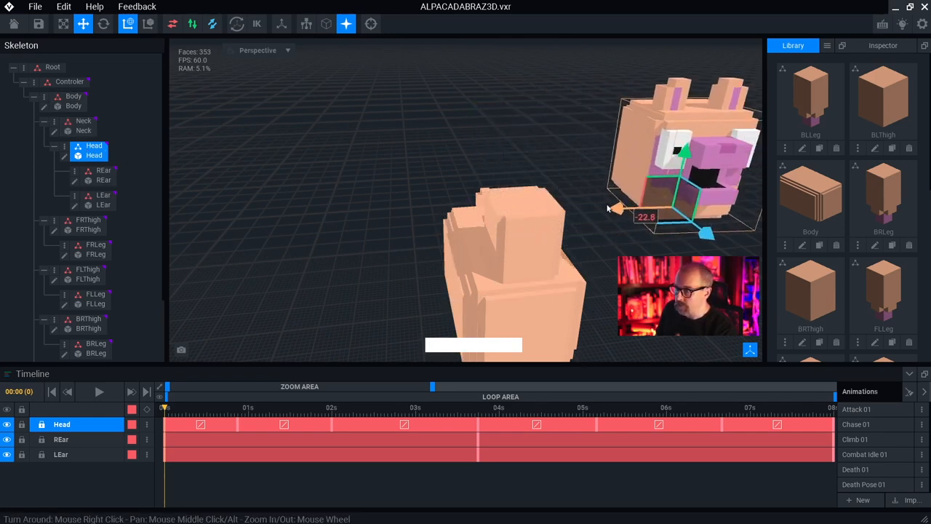
left_click_drag(614, 209, 608, 219)
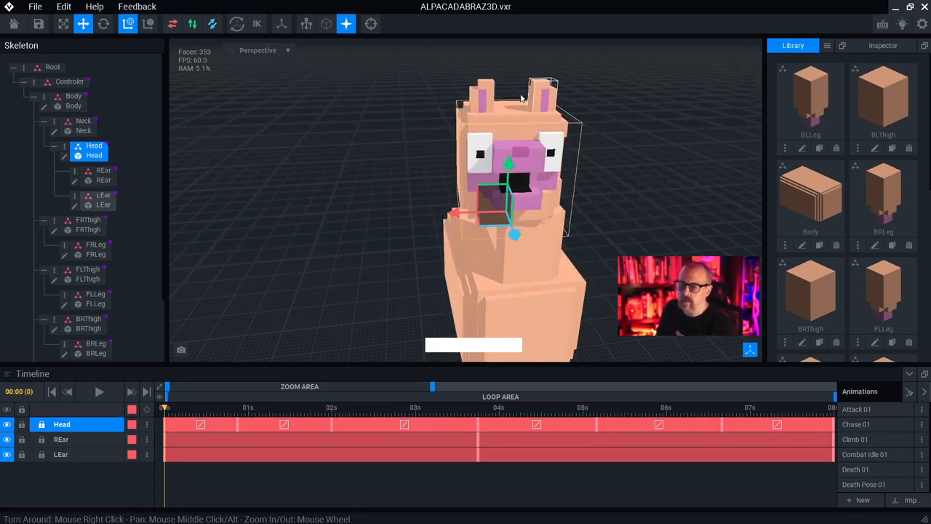
key("ctrl")
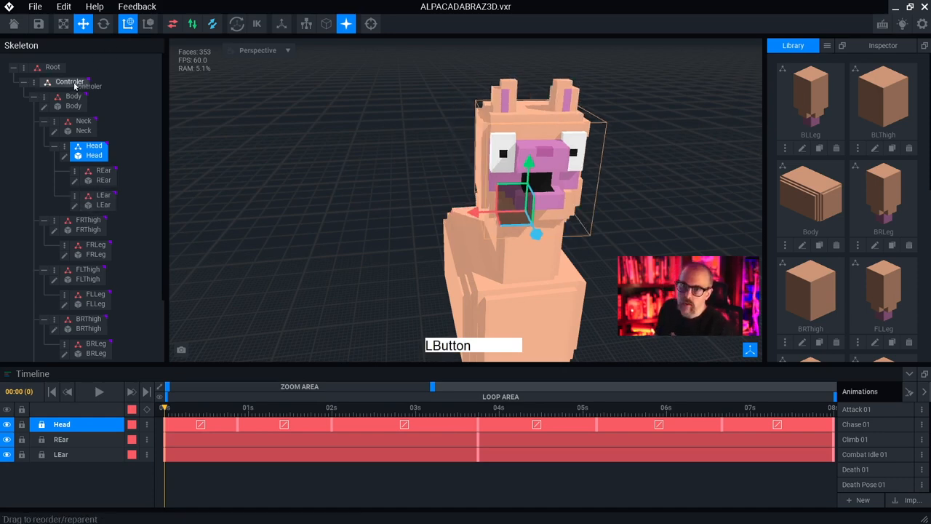
left_click(69, 81)
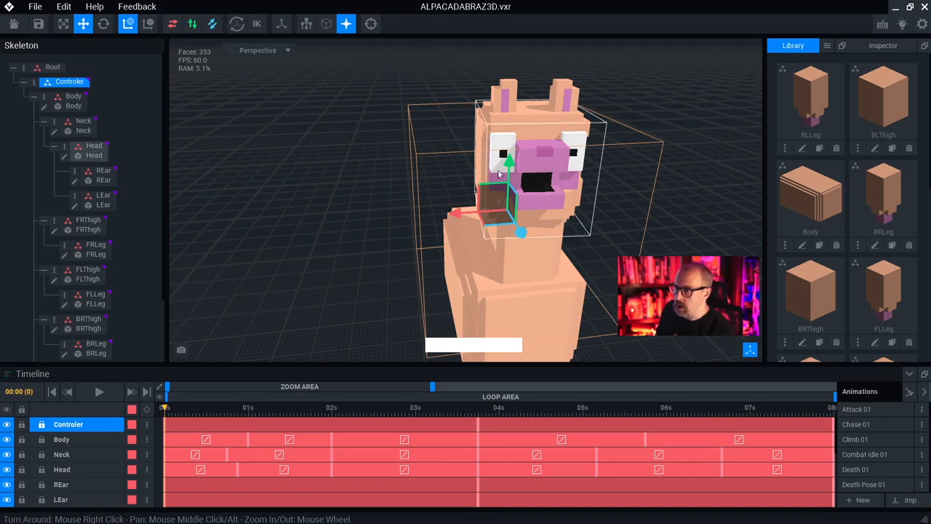
left_click_drag(502, 175, 677, 196)
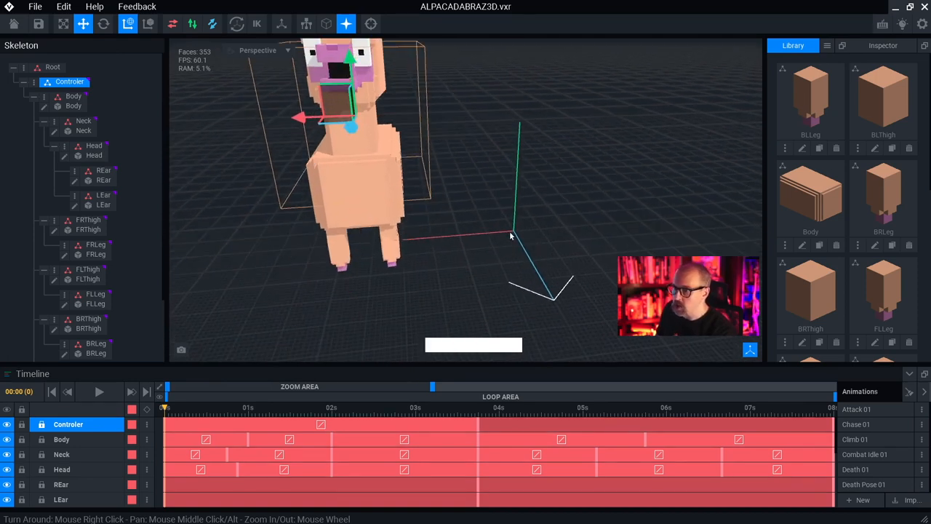
mouse_move(542, 226)
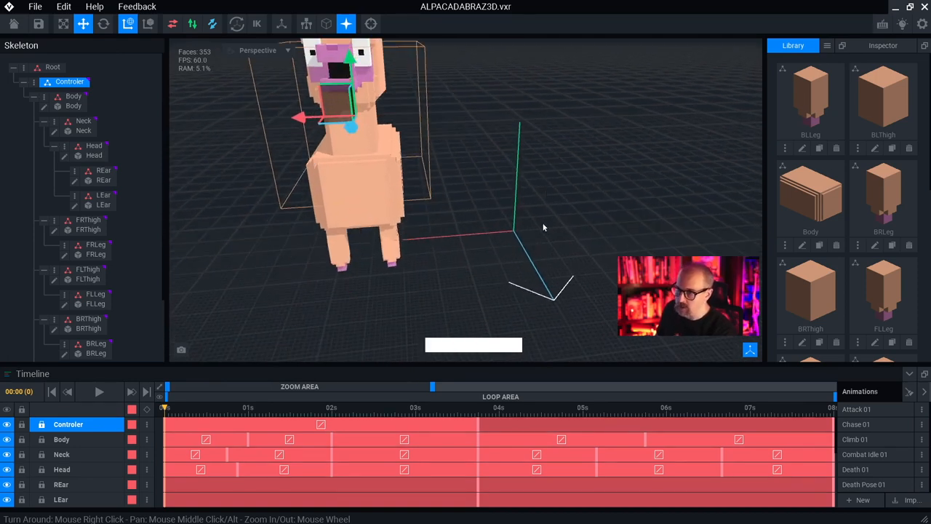
mouse_move(500, 253)
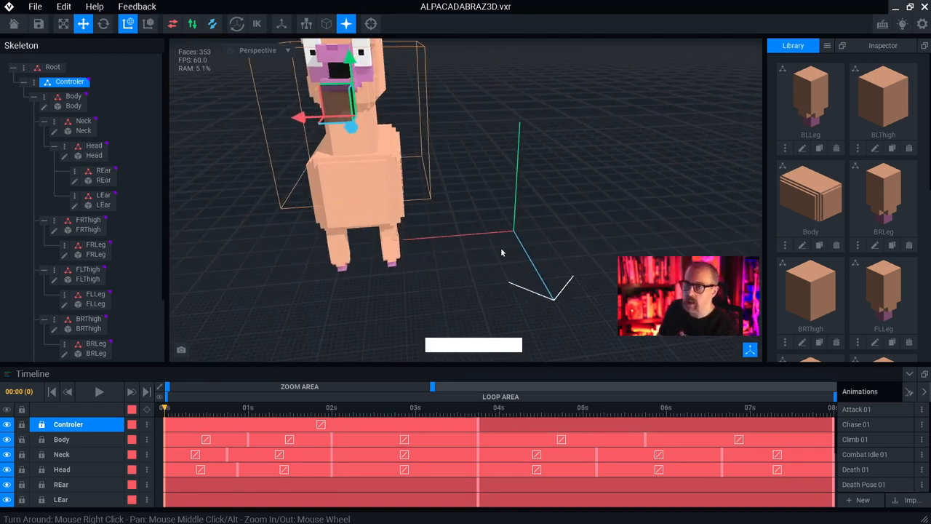
mouse_move(544, 179)
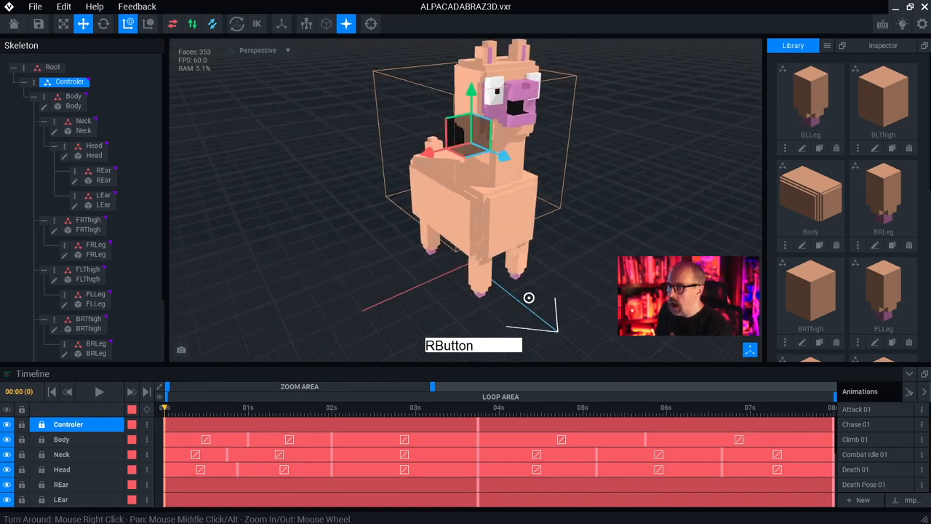
left_click_drag(529, 297, 517, 277)
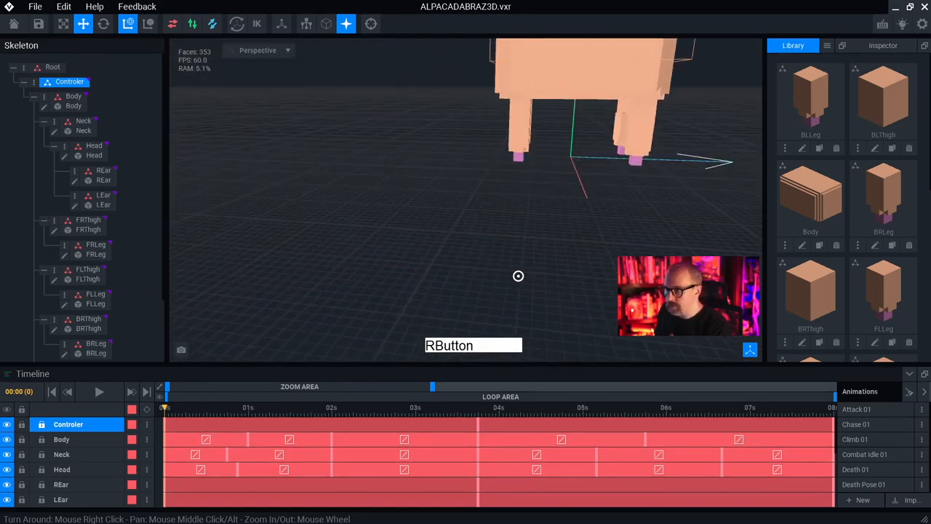
left_click_drag(518, 276, 451, 298)
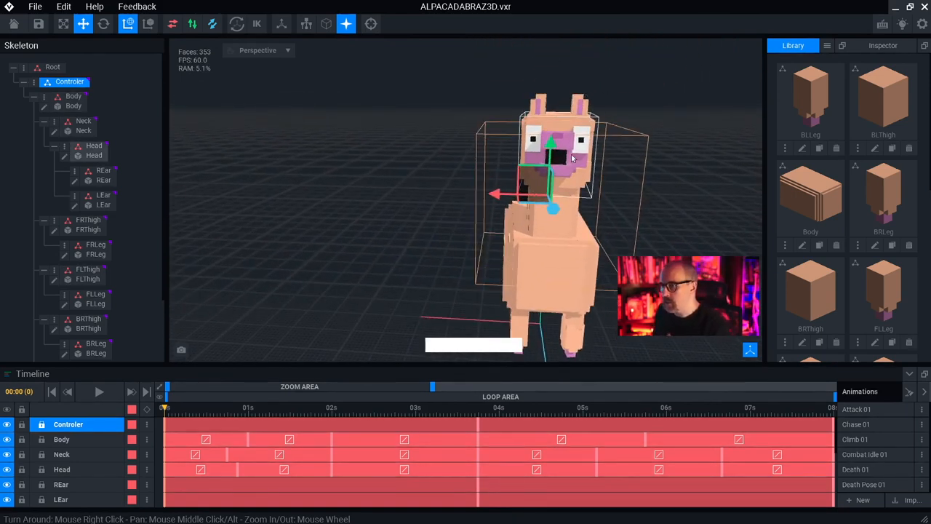
left_click(93, 150)
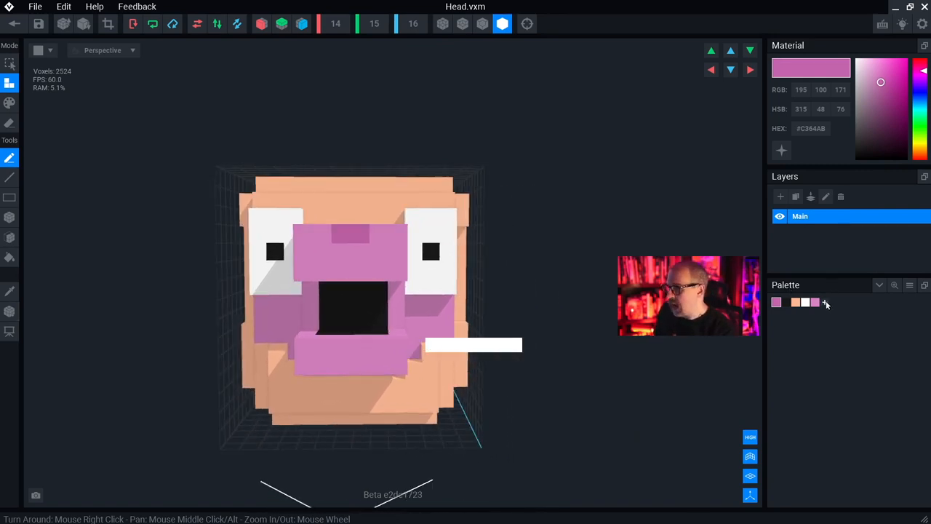
left_click(826, 301)
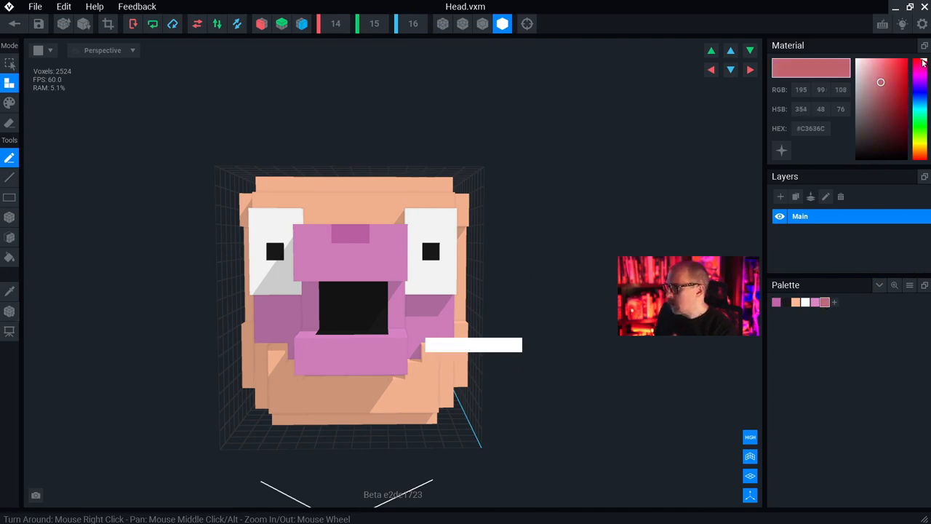
left_click(882, 81)
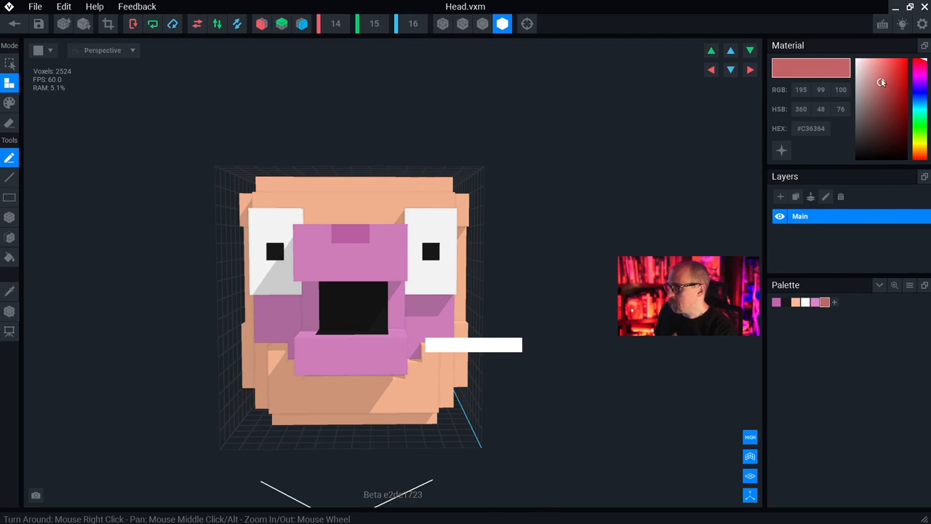
left_click(871, 85)
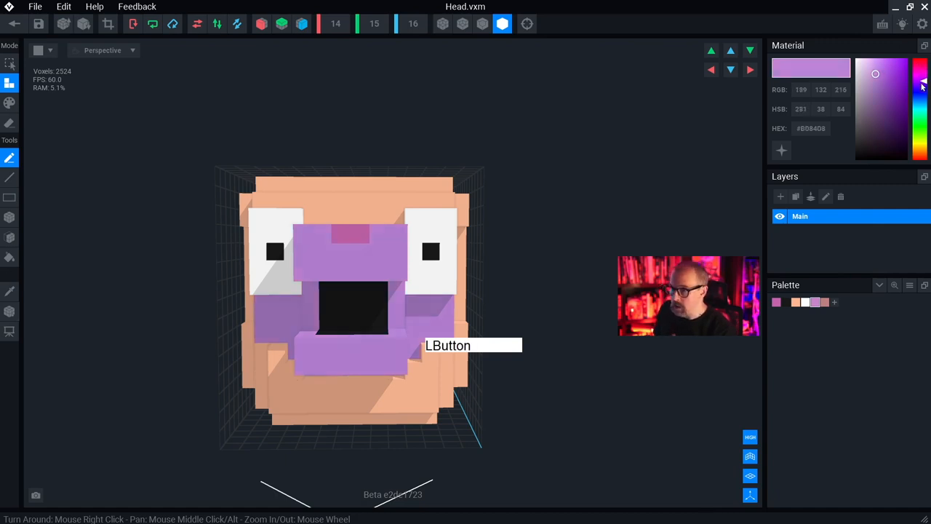
left_click(919, 107)
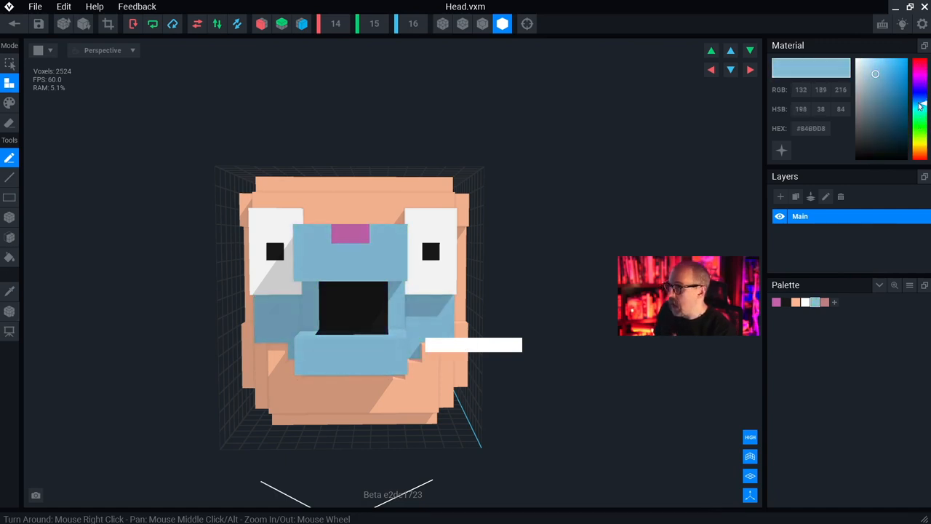
left_click(922, 157)
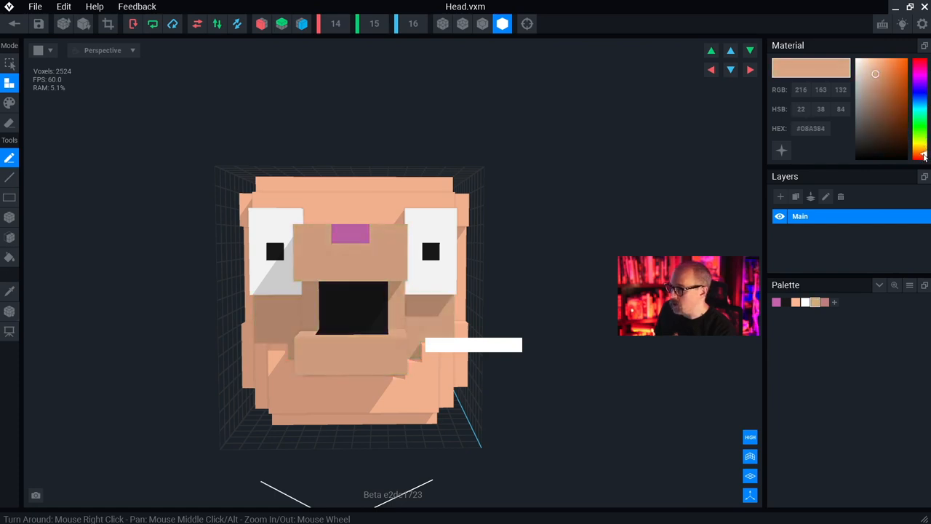
left_click(920, 131)
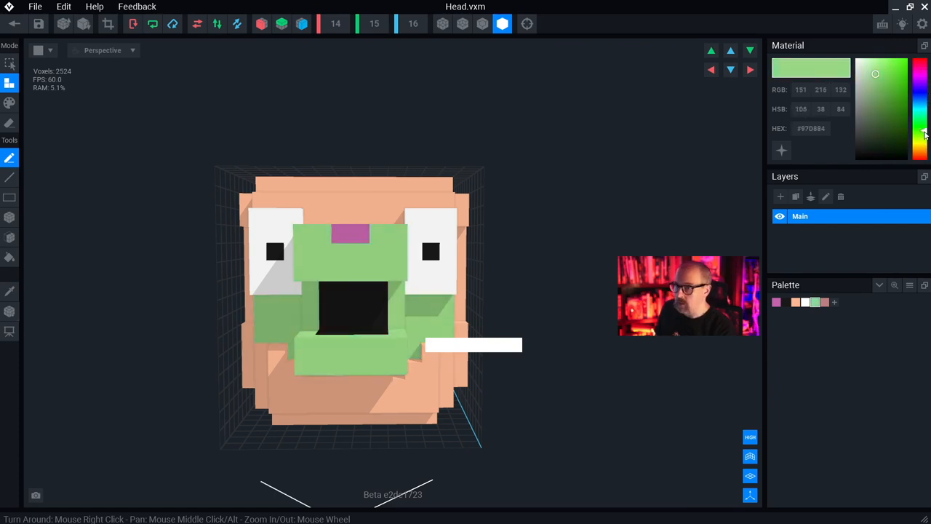
key("ctrl+z")
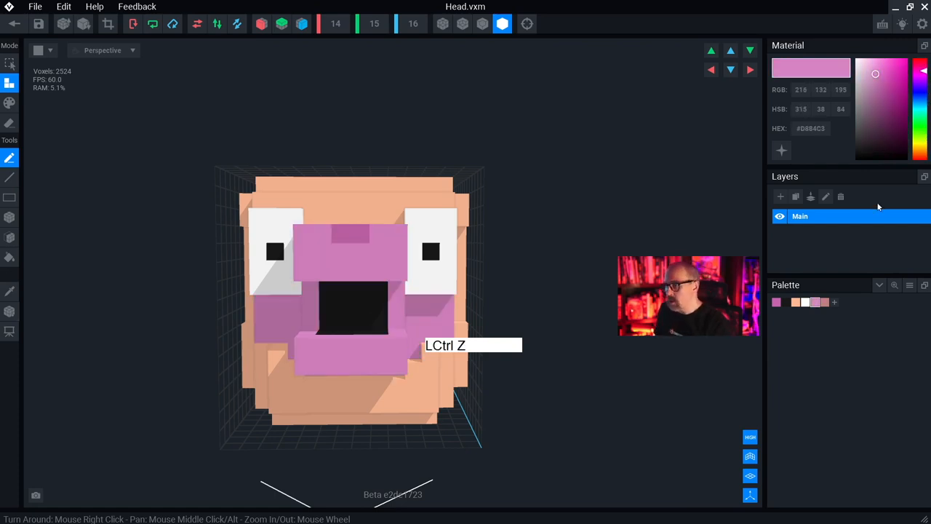
left_click(823, 301)
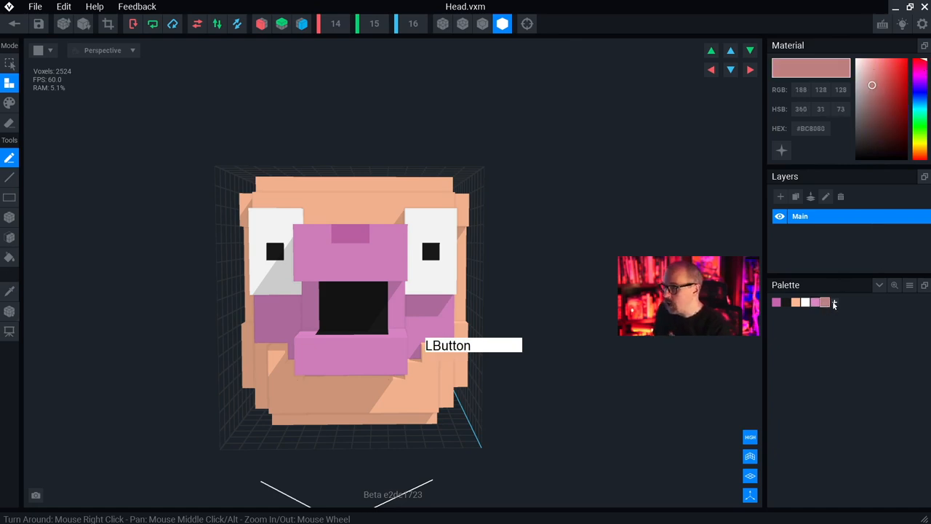
left_click(891, 79)
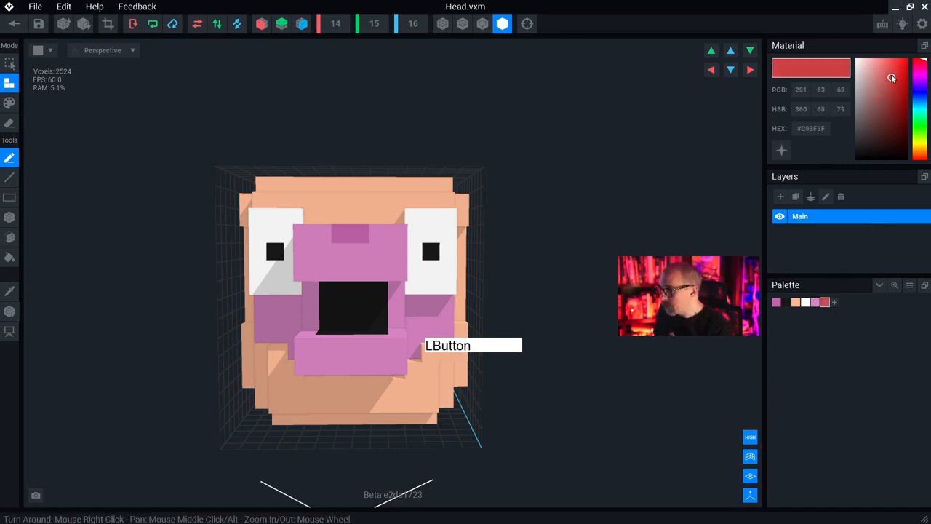
left_click(871, 88)
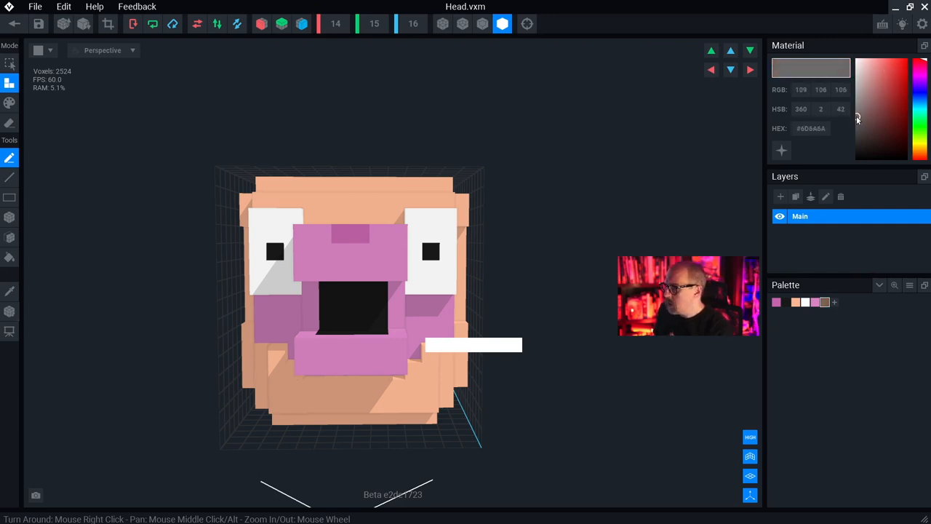
left_click(870, 76)
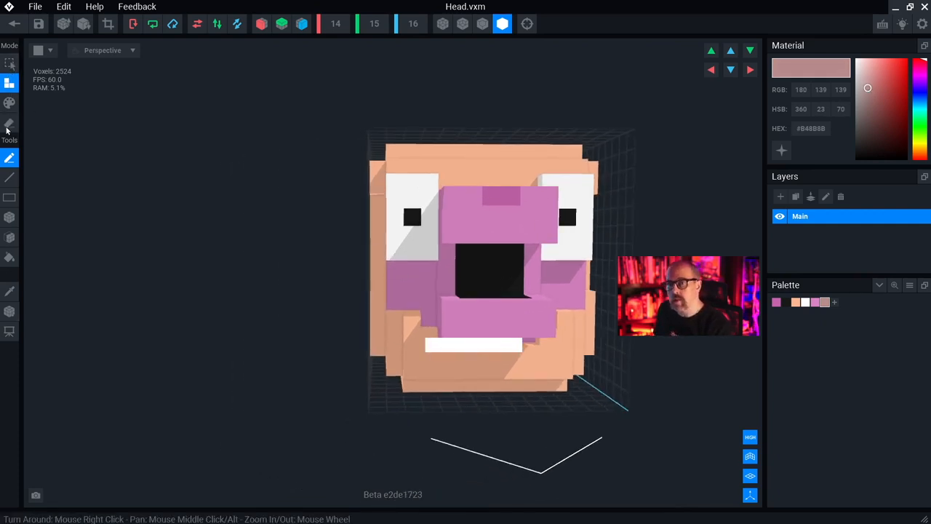
left_click(9, 84)
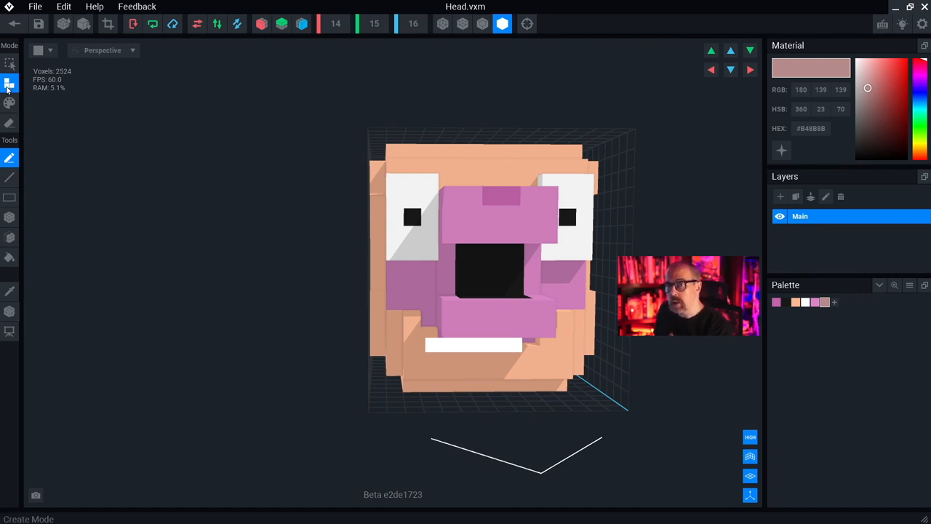
mouse_move(9, 84)
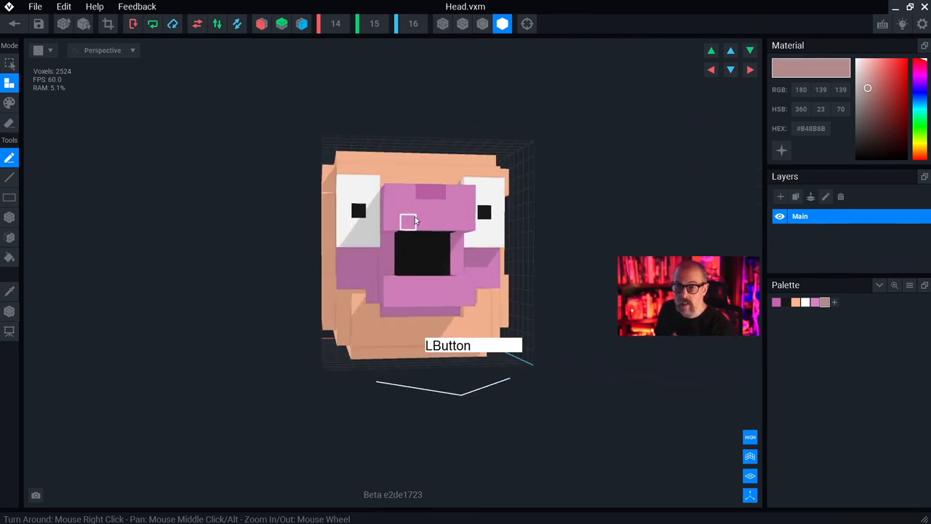
left_click_drag(415, 221, 446, 214)
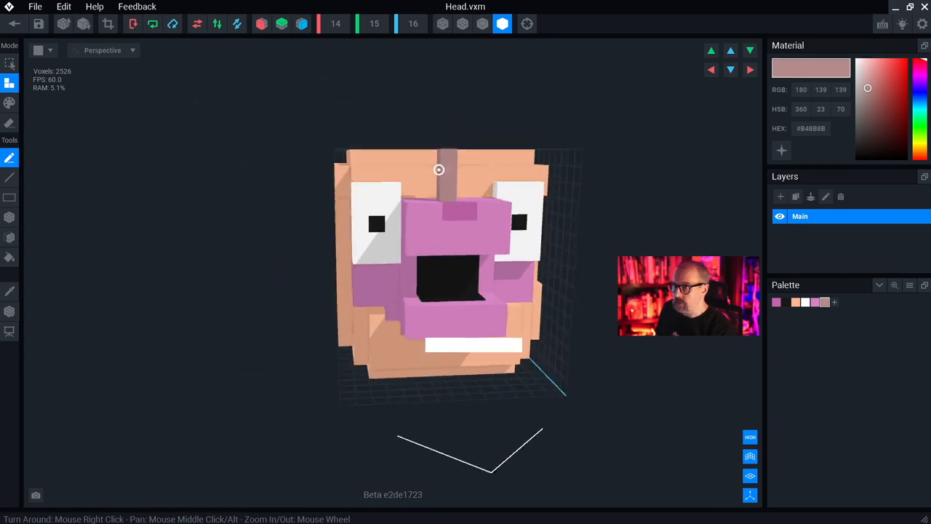
left_click_drag(439, 169, 445, 158)
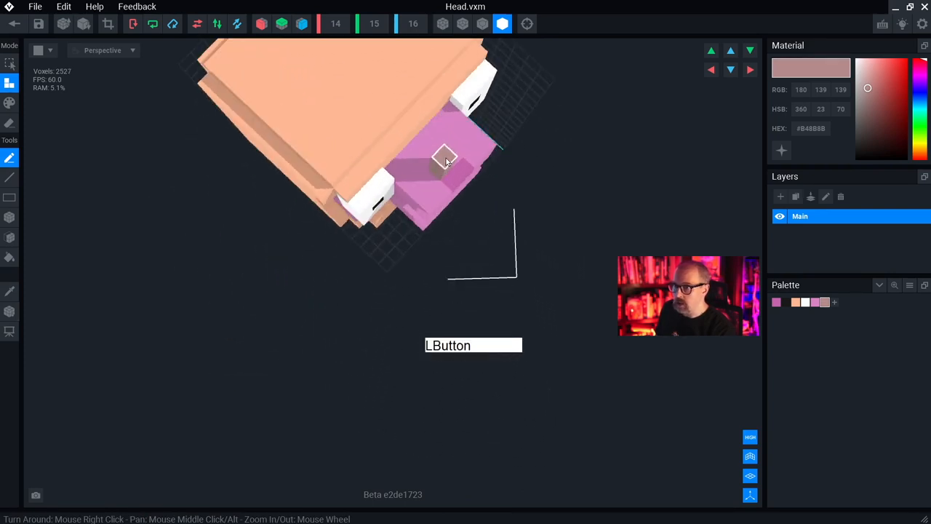
key("ctrl+z")
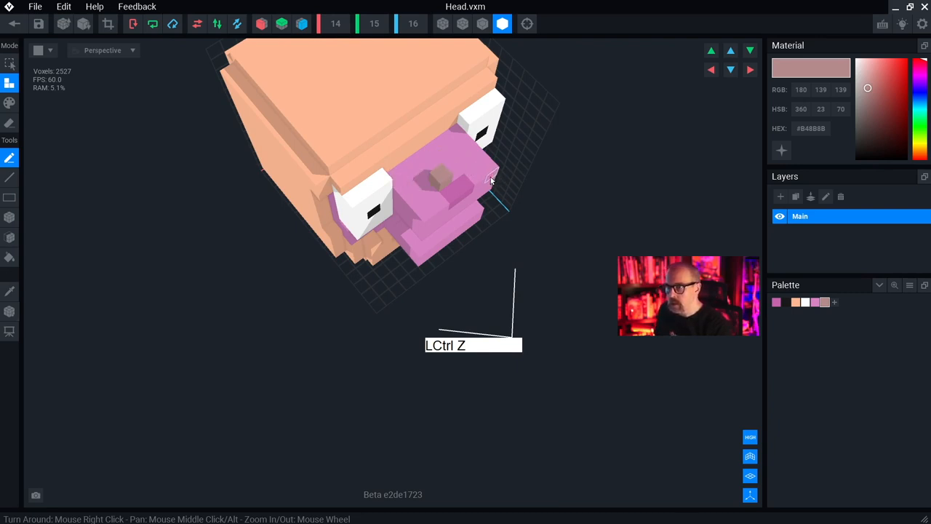
key("ctrl+z")
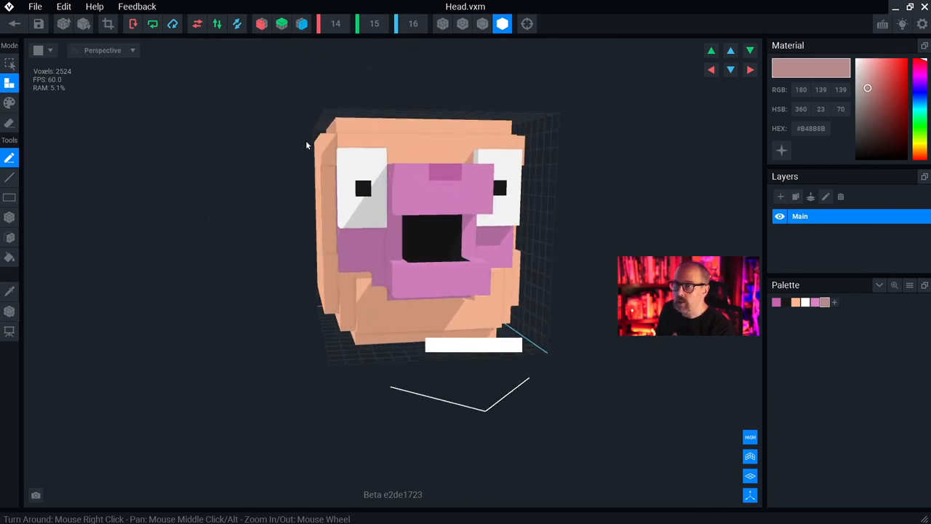
mouse_move(375, 23)
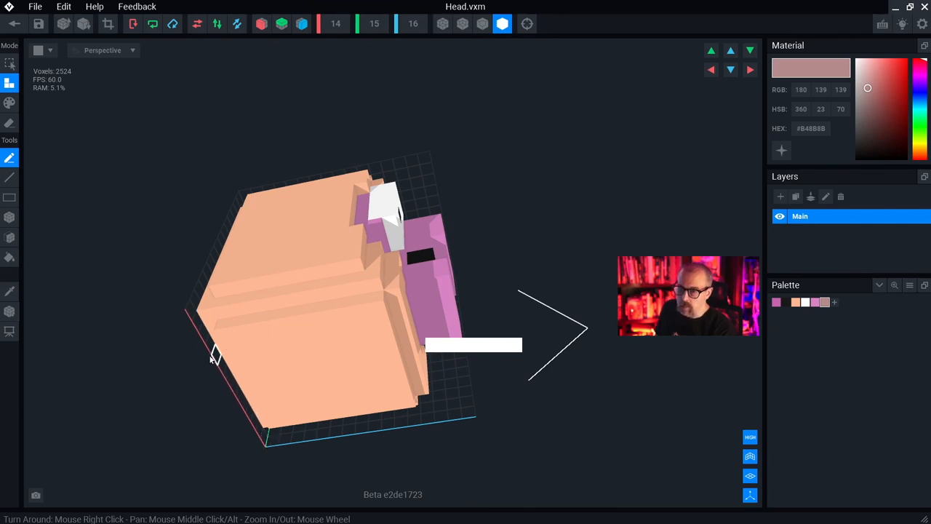
mouse_move(289, 439)
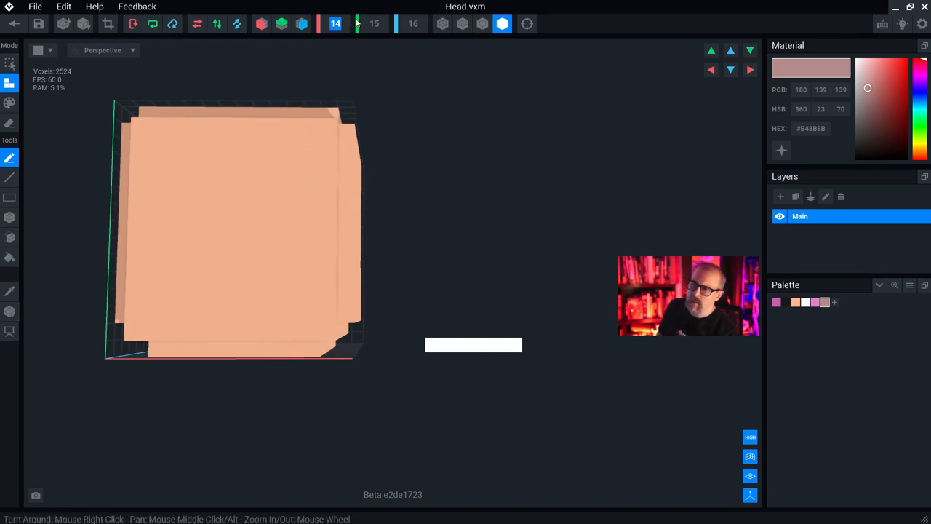
mouse_move(283, 201)
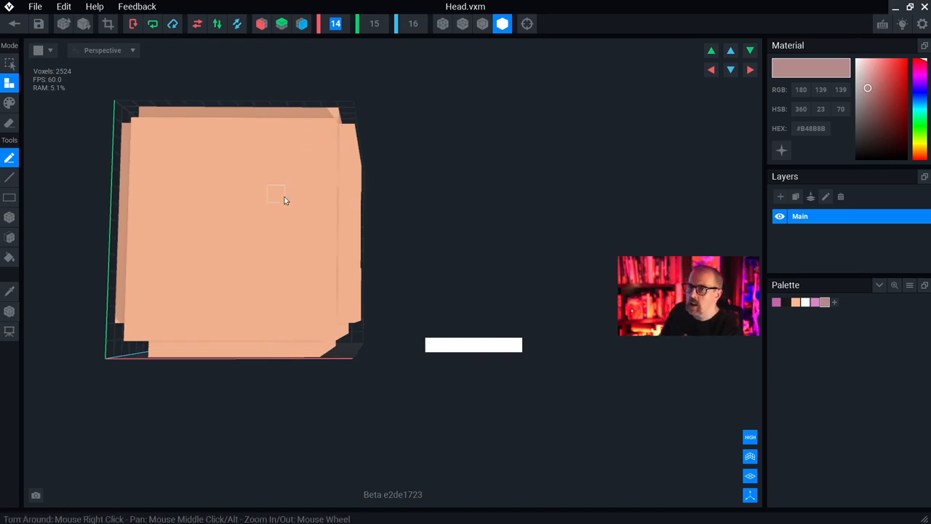
left_click_drag(284, 201, 279, 221)
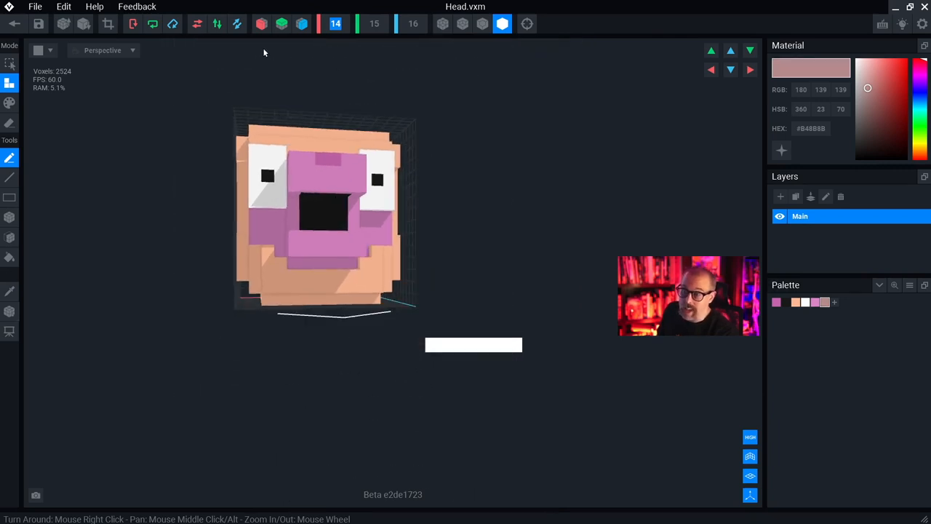
mouse_move(208, 179)
type("18")
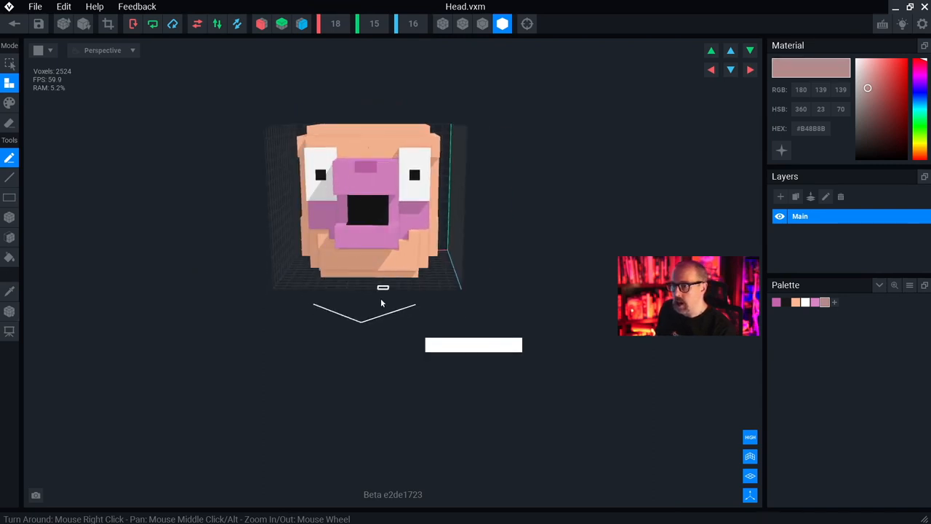
mouse_move(346, 157)
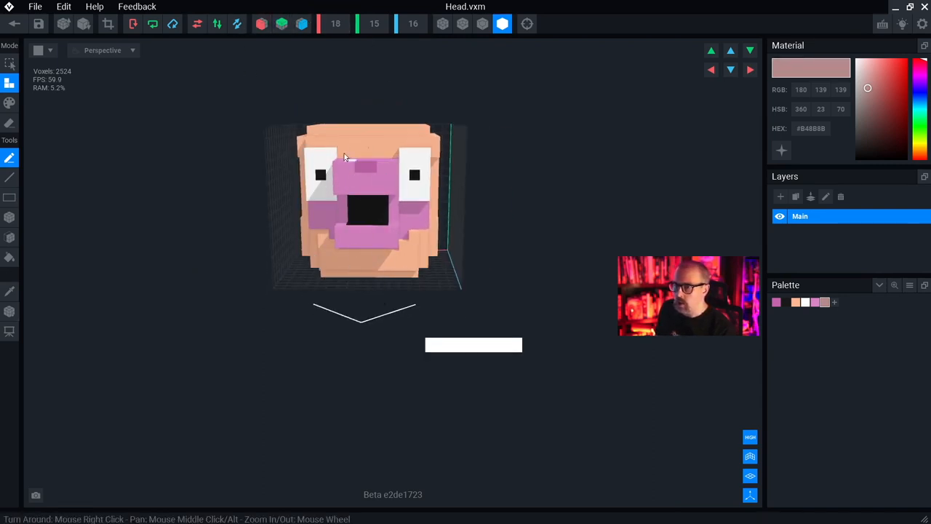
Switch on Mirror on X Axis editing while viewing the head from its side
left_click_drag(346, 157, 494, 197)
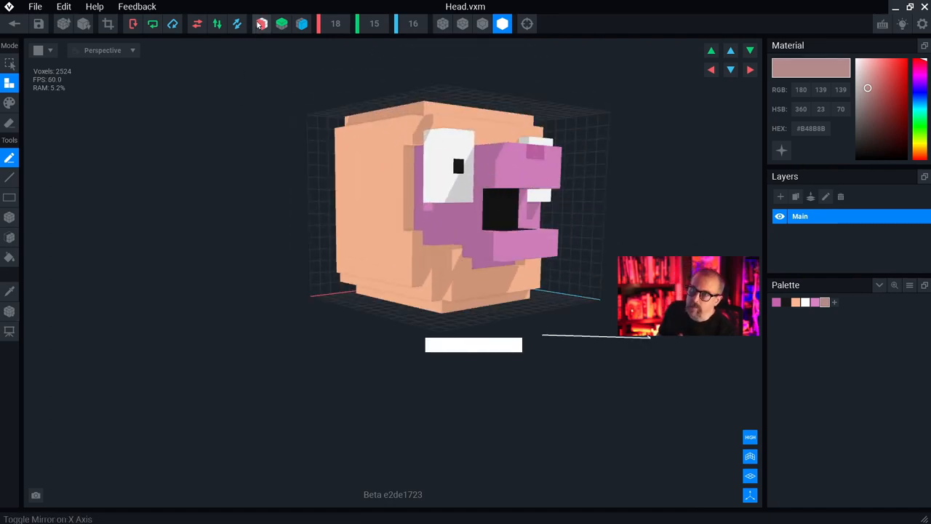
mouse_move(262, 23)
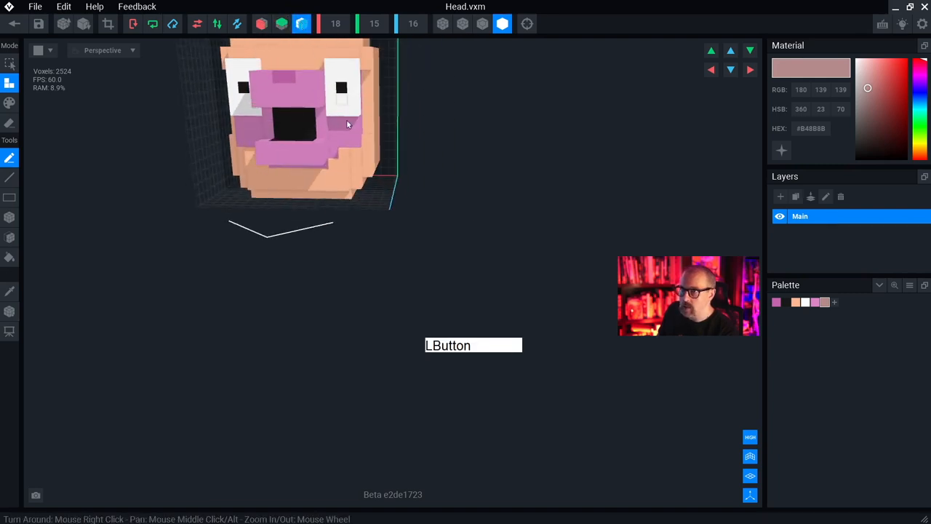
left_click_drag(347, 123, 346, 190)
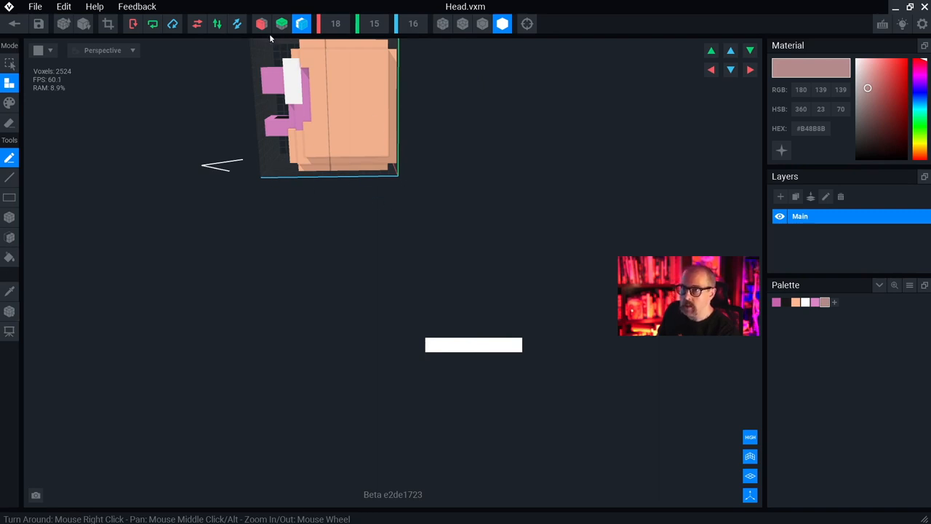
left_click(332, 65)
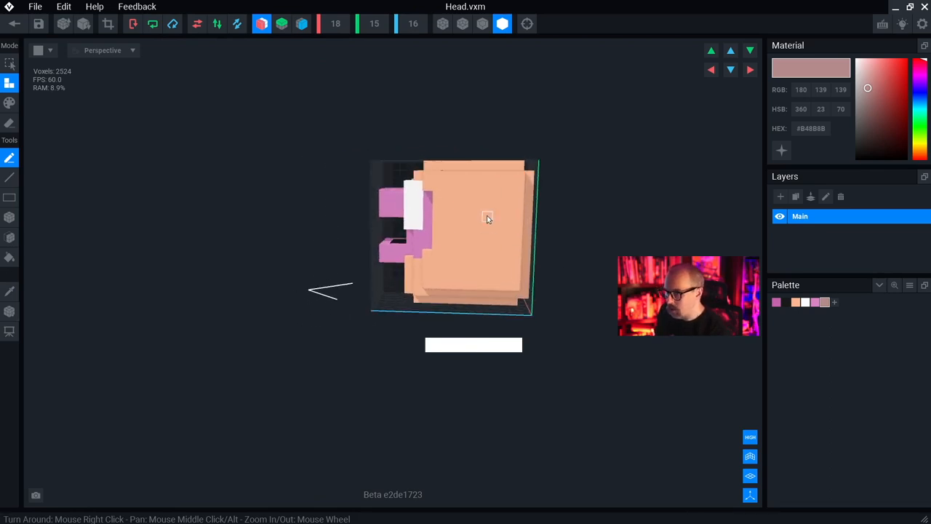
mouse_move(473, 224)
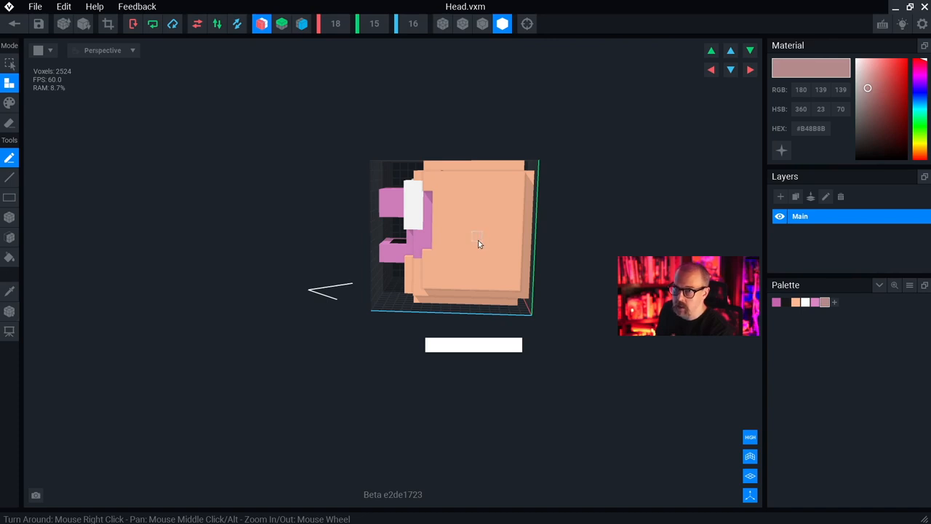
mouse_move(345, 182)
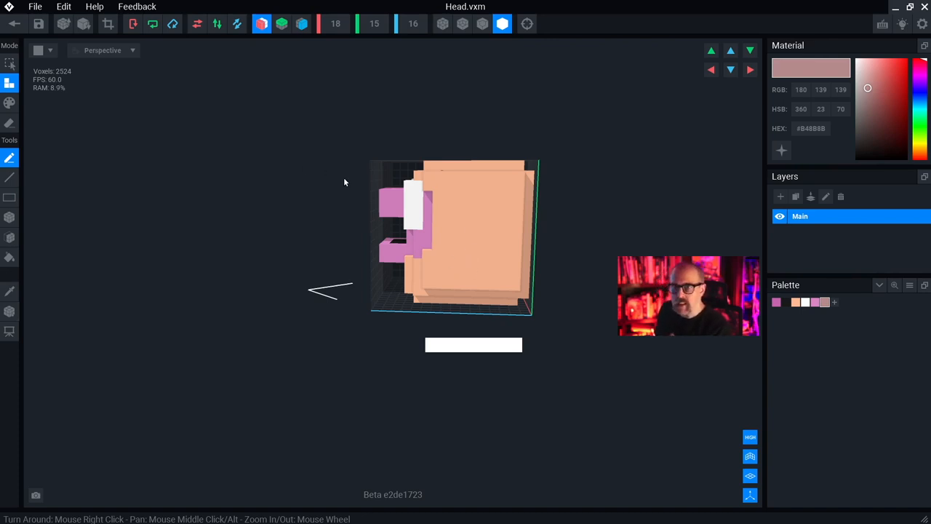
Sample the head's tan skin with the Picker and darken it slightly as the active colour
left_click(10, 291)
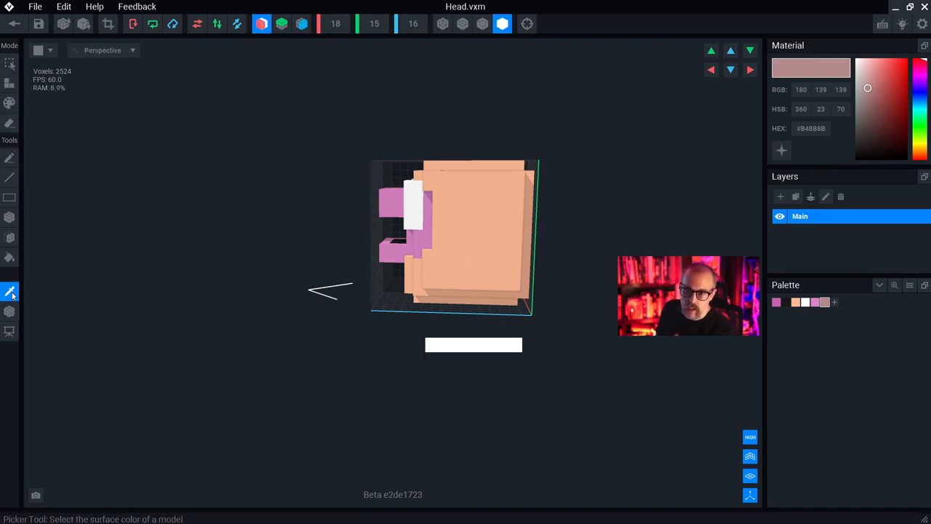
left_click(477, 207)
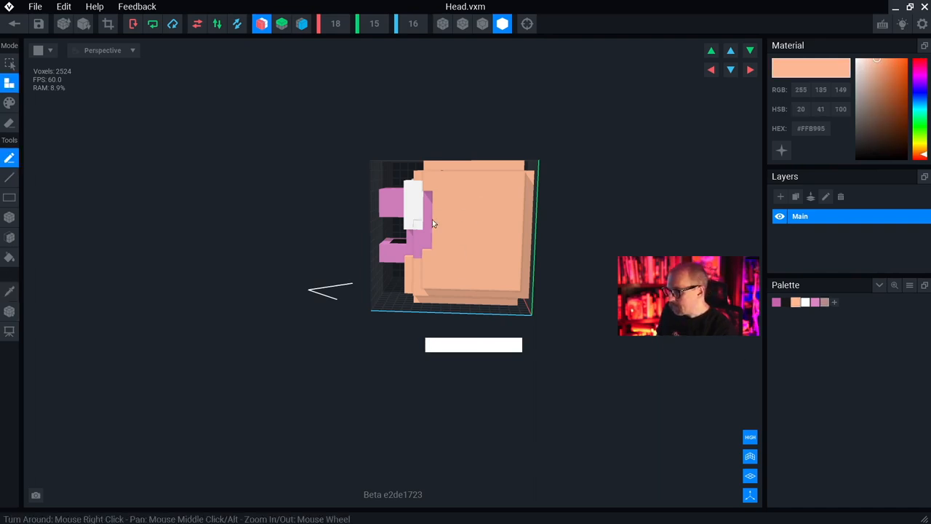
left_click_drag(434, 224, 465, 211)
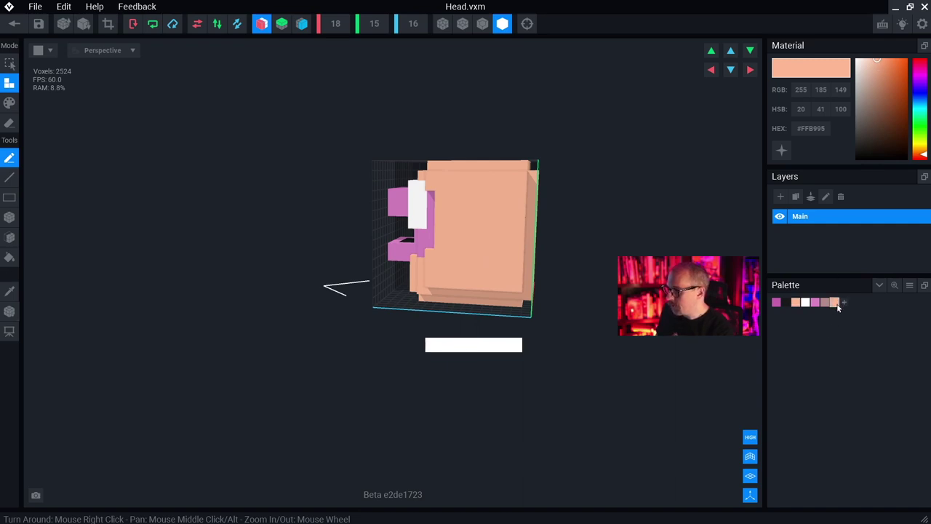
mouse_move(483, 204)
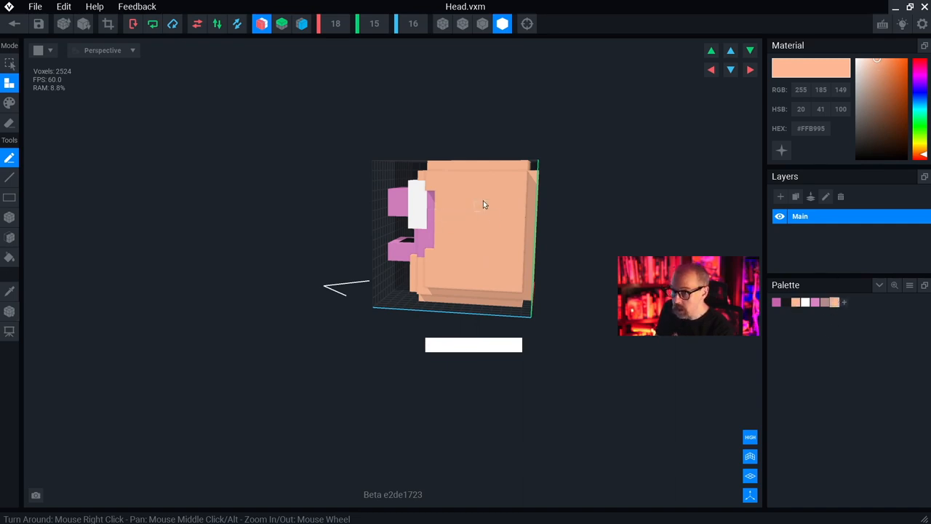
mouse_move(876, 66)
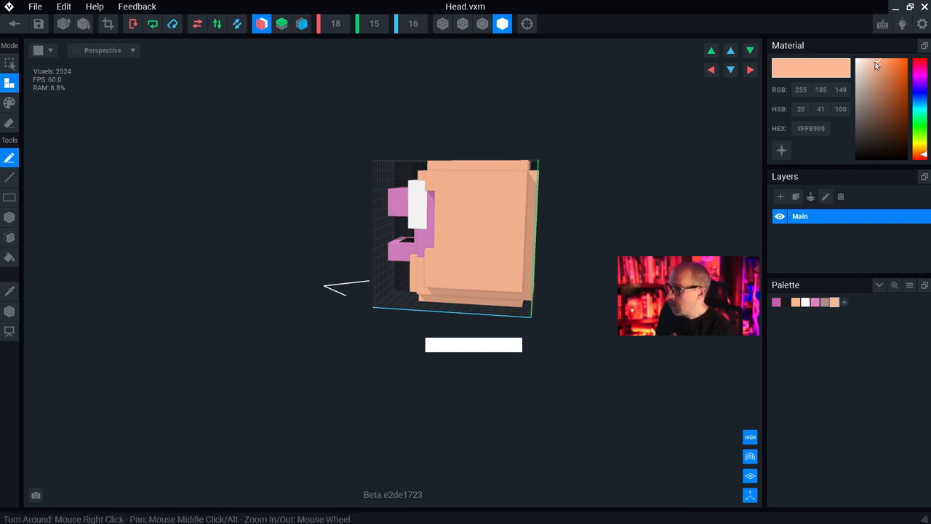
left_click(879, 70)
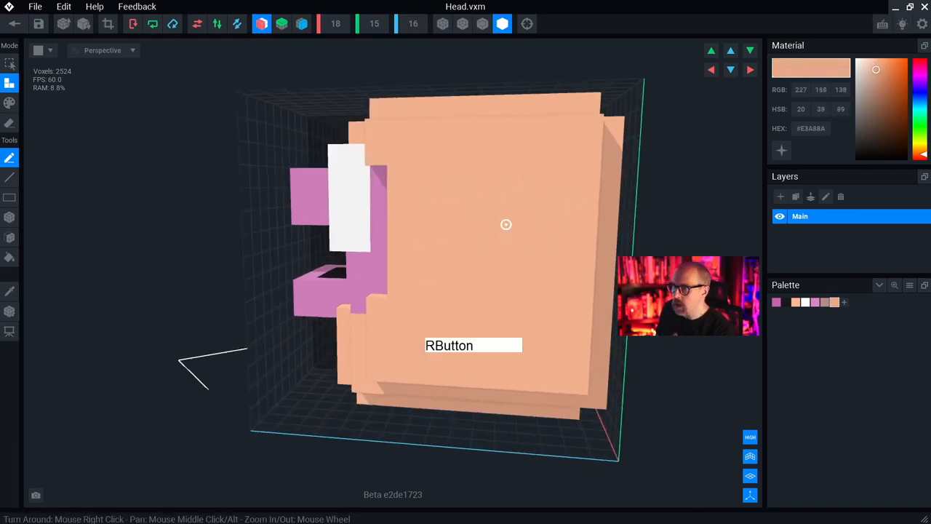
left_click_drag(507, 224, 521, 212)
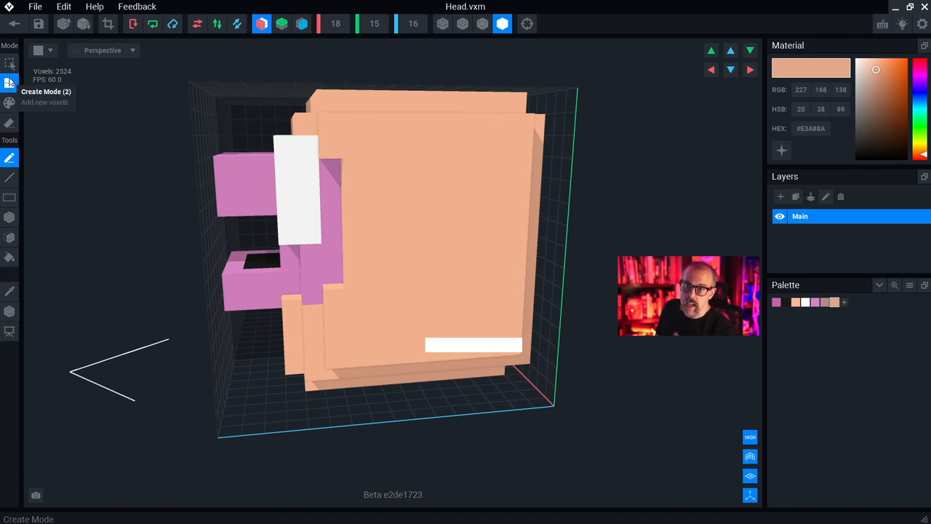
left_click(9, 101)
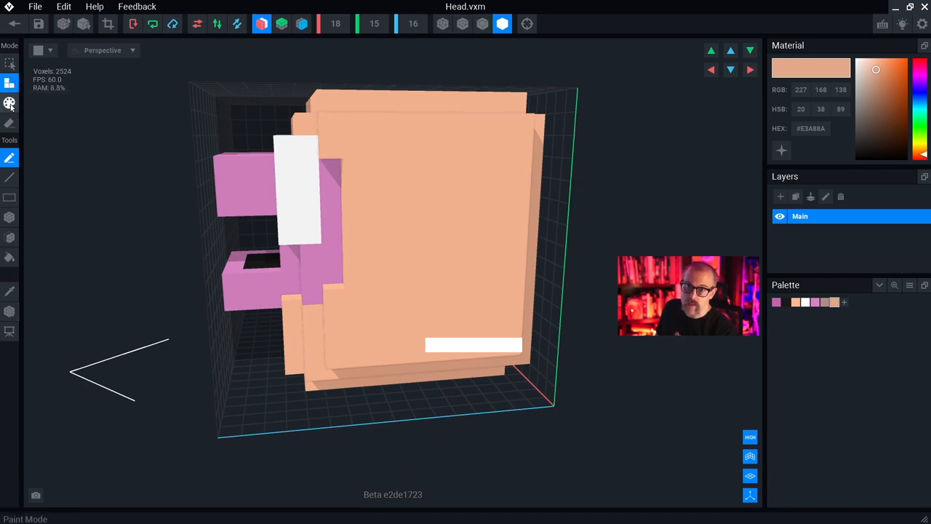
left_click(9, 102)
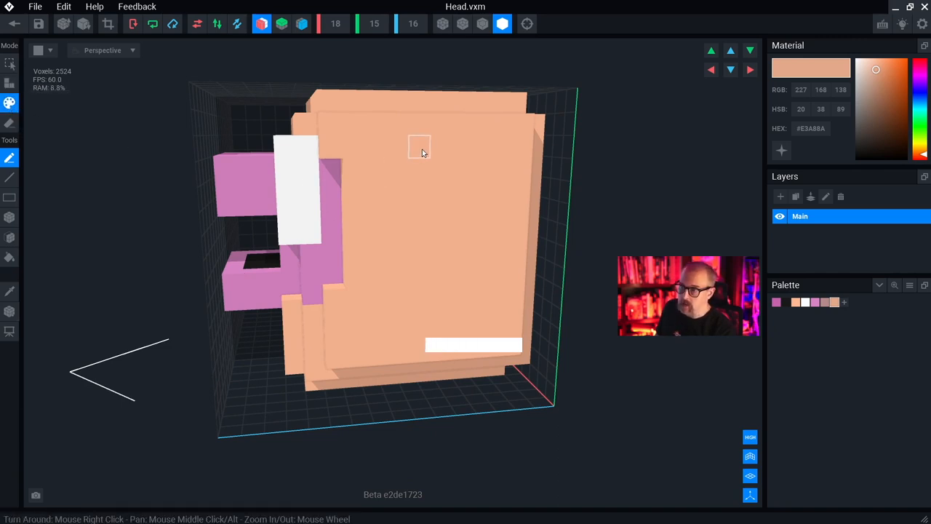
left_click_drag(419, 148, 448, 227)
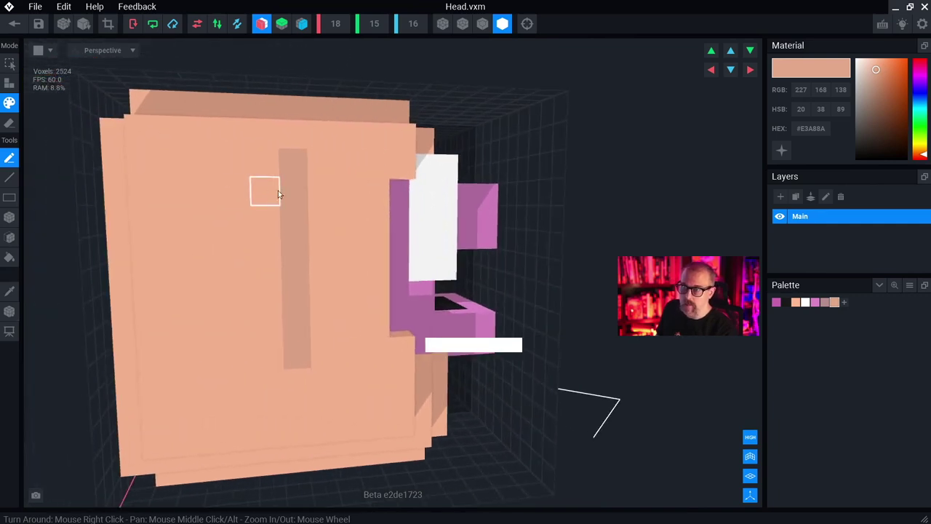
left_click_drag(277, 195, 326, 240)
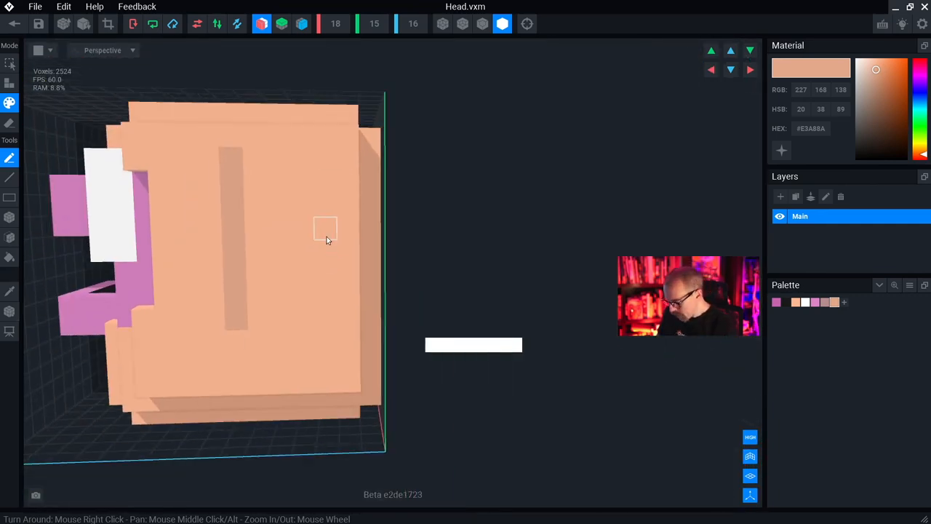
left_click(9, 123)
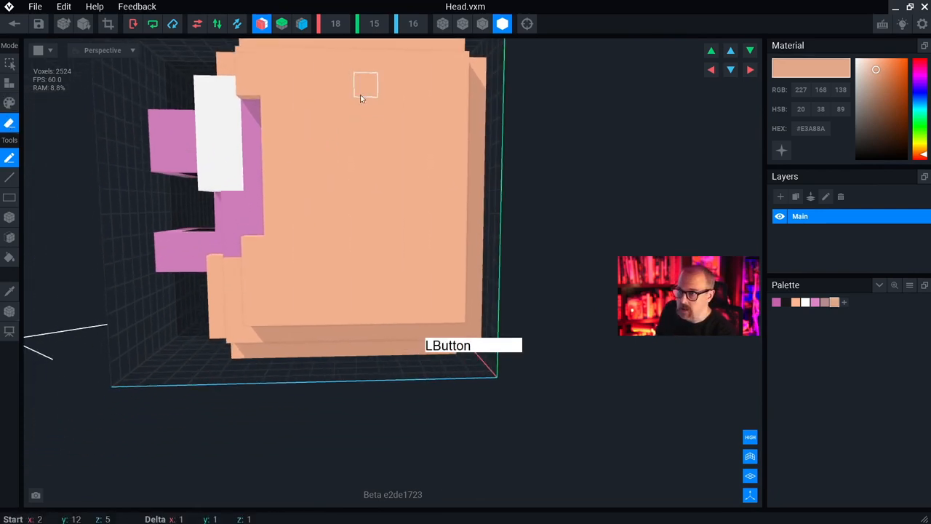
left_click_drag(365, 86, 385, 221)
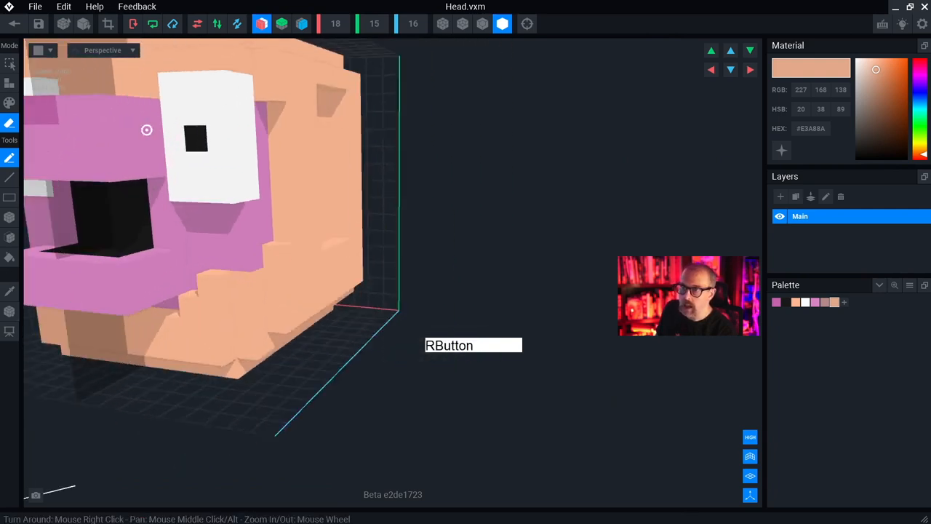
left_click_drag(291, 219, 153, 159)
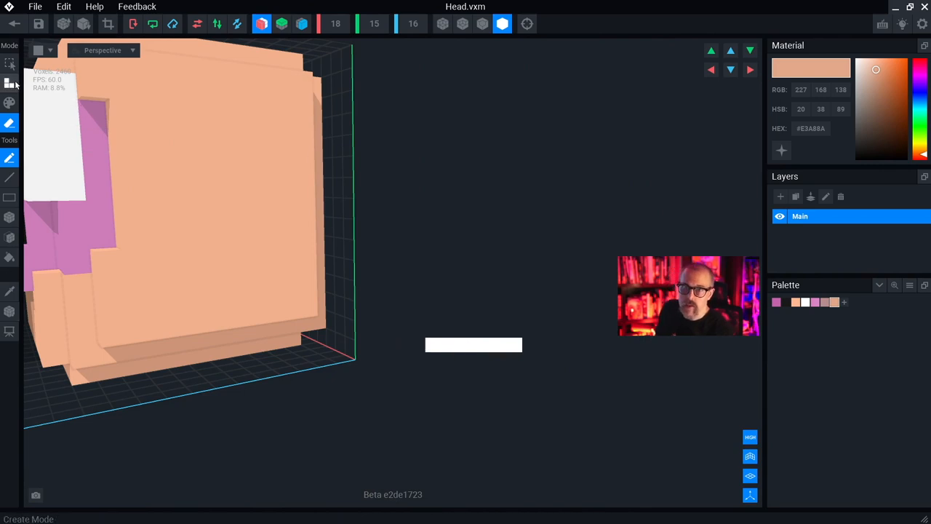
left_click(8, 122)
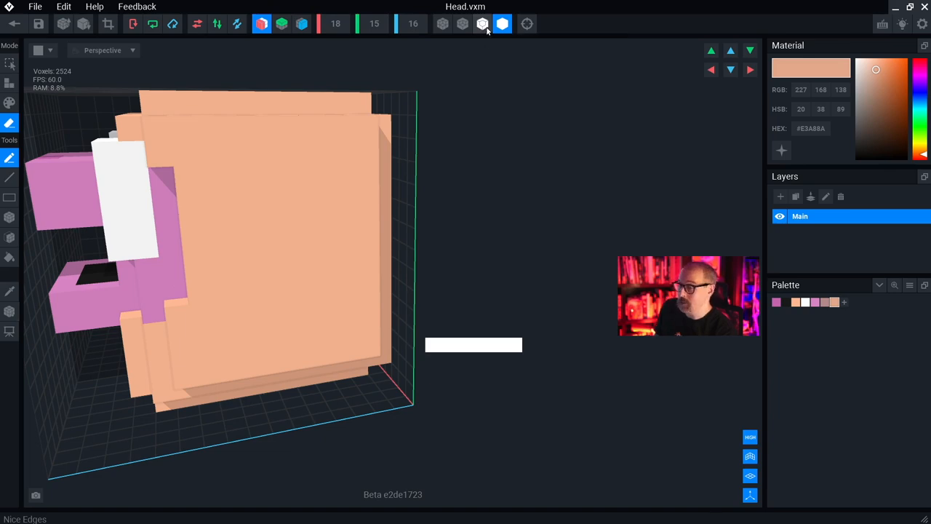
Render the head with Voxel Edges outlined, view it side-on, and undo a stray Line stroke
left_click(442, 23)
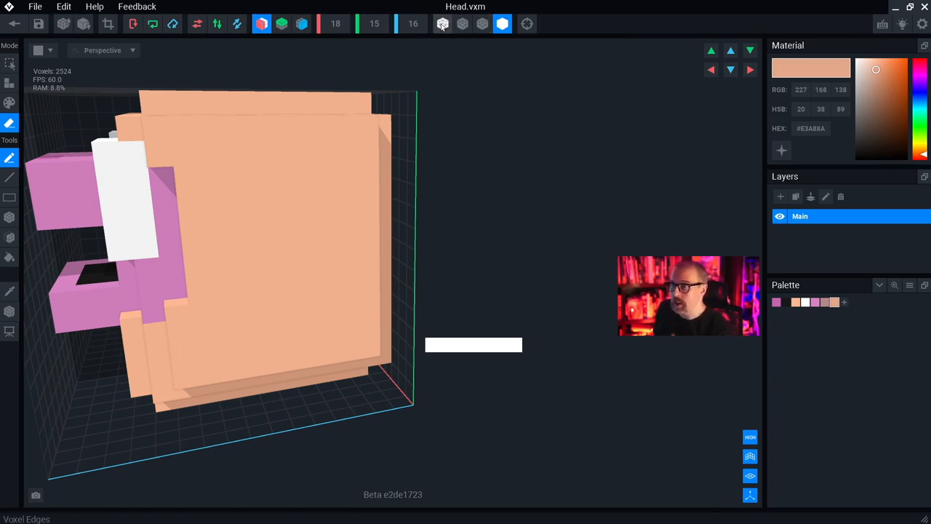
left_click(442, 23)
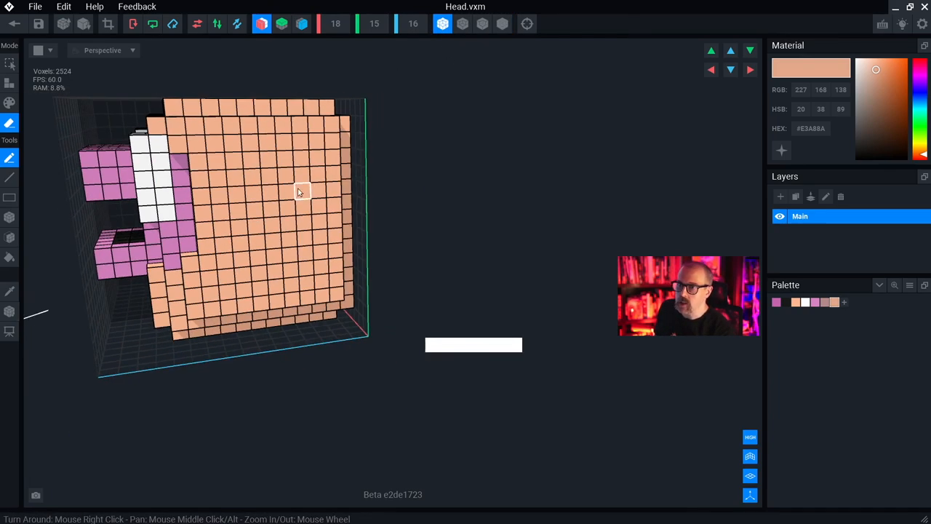
left_click_drag(298, 189, 192, 201)
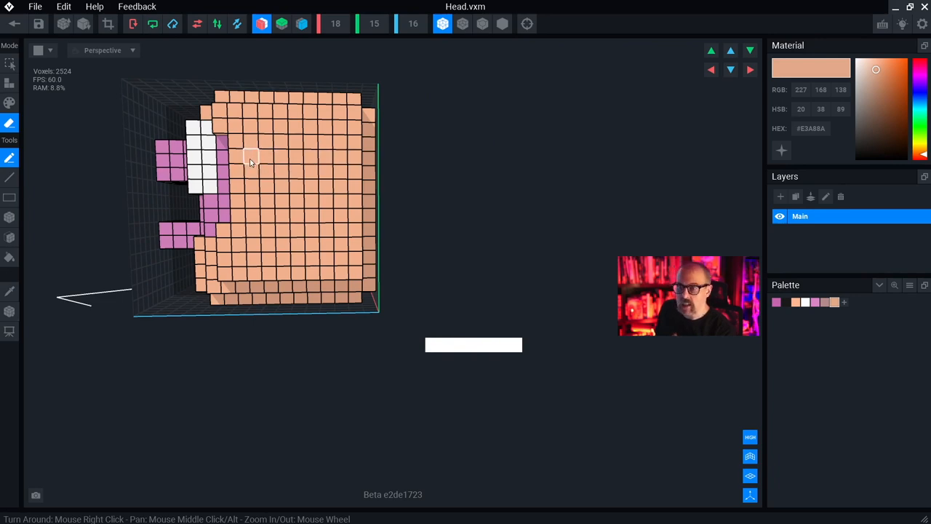
left_click_drag(251, 160, 298, 153)
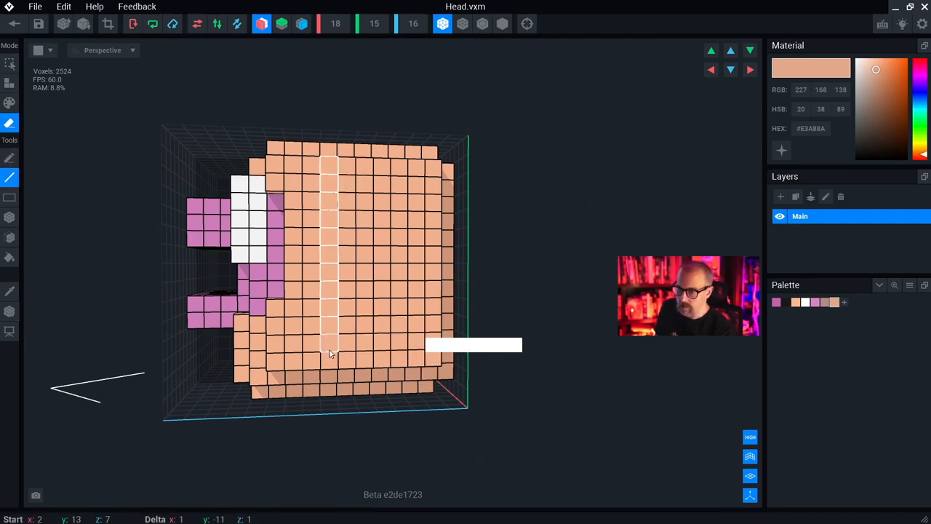
key("ctrl+z")
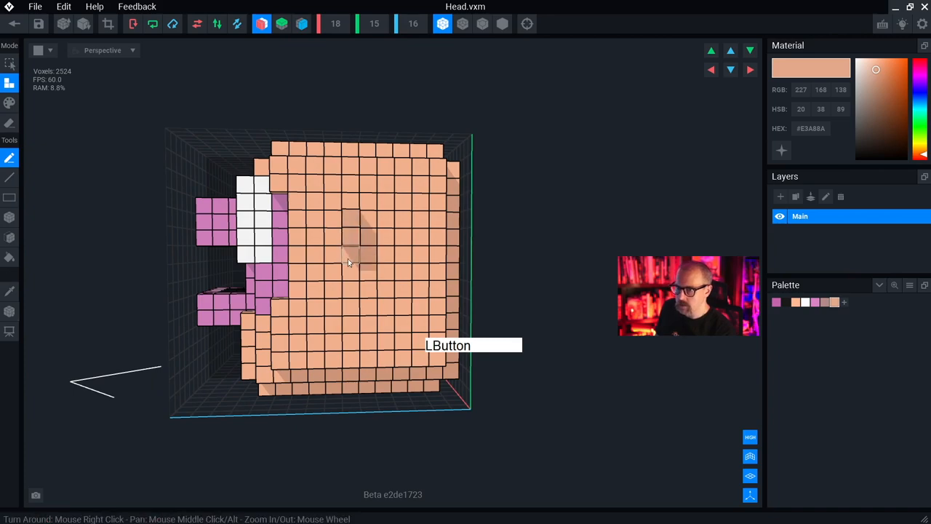
Attach a small raised ear bump on the head's side and check it front-on and side-on
left_click_drag(349, 262, 358, 294)
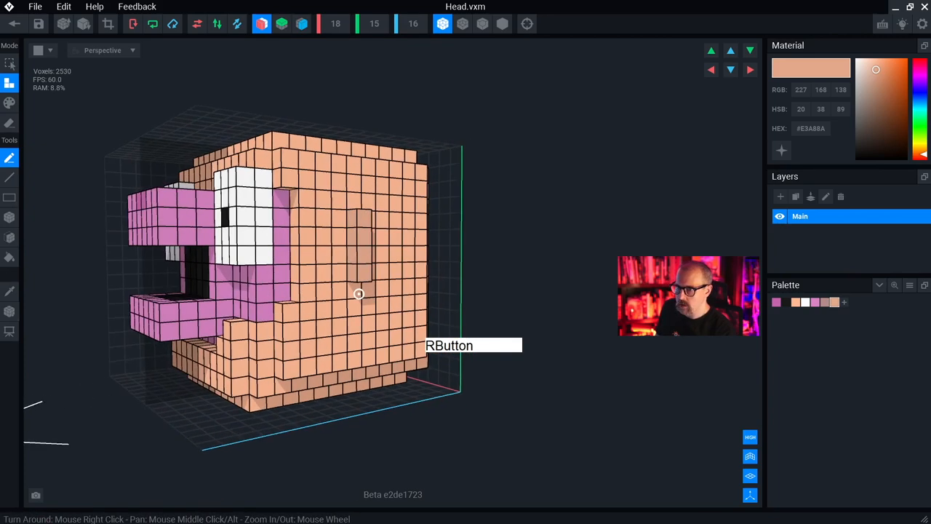
left_click_drag(358, 294, 364, 290)
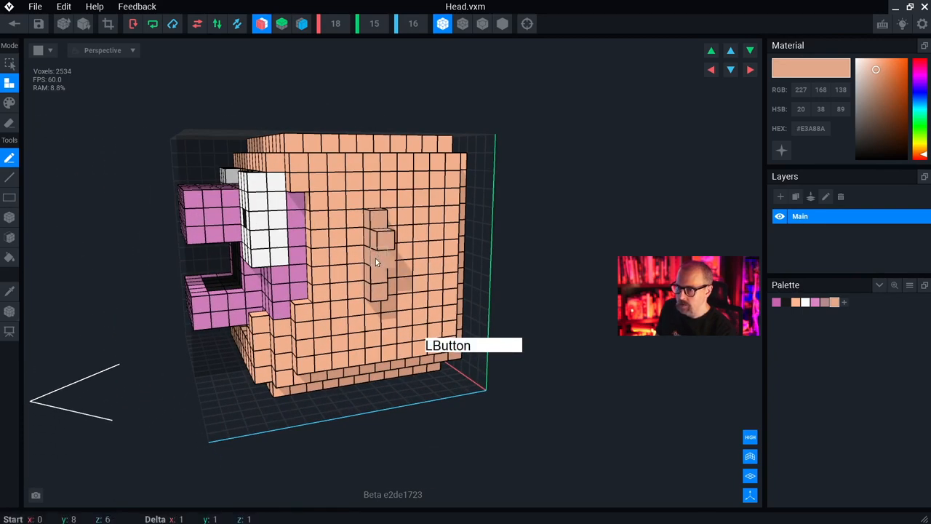
left_click_drag(377, 262, 378, 289)
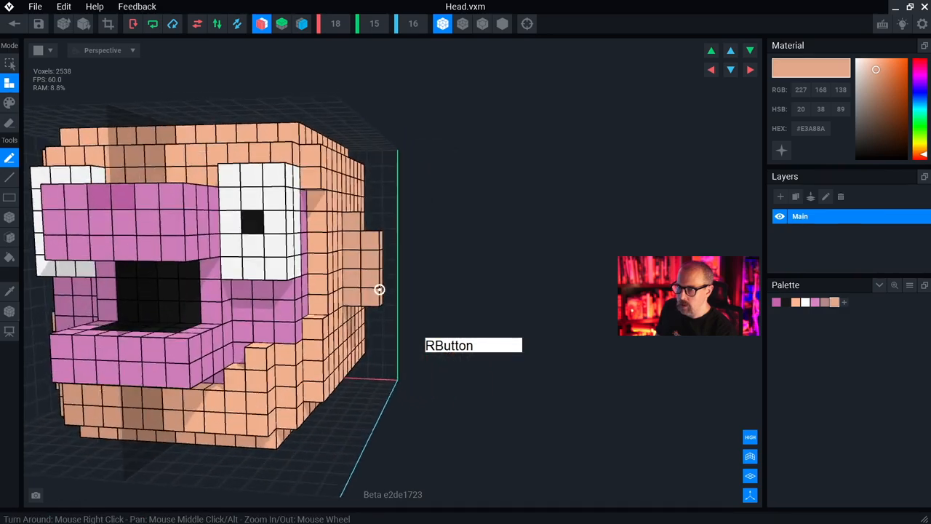
left_click_drag(378, 290, 346, 273)
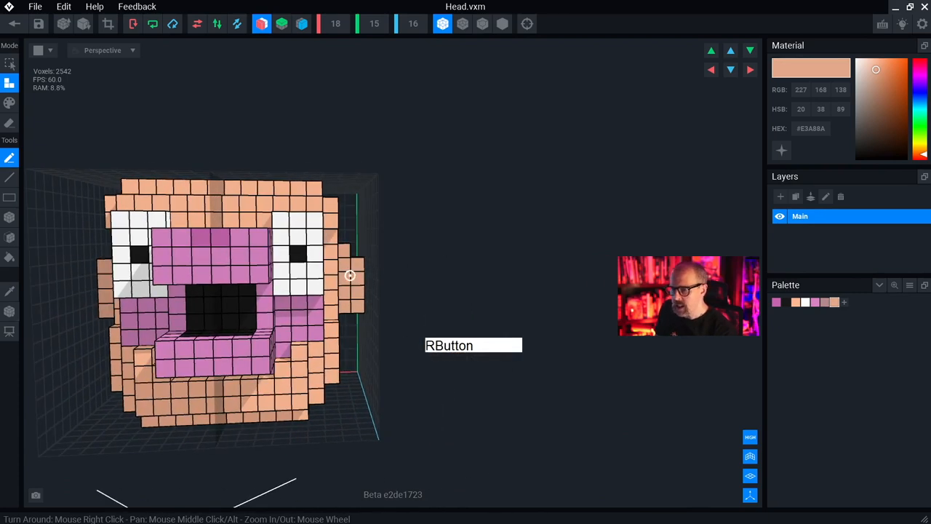
left_click_drag(349, 276, 338, 305)
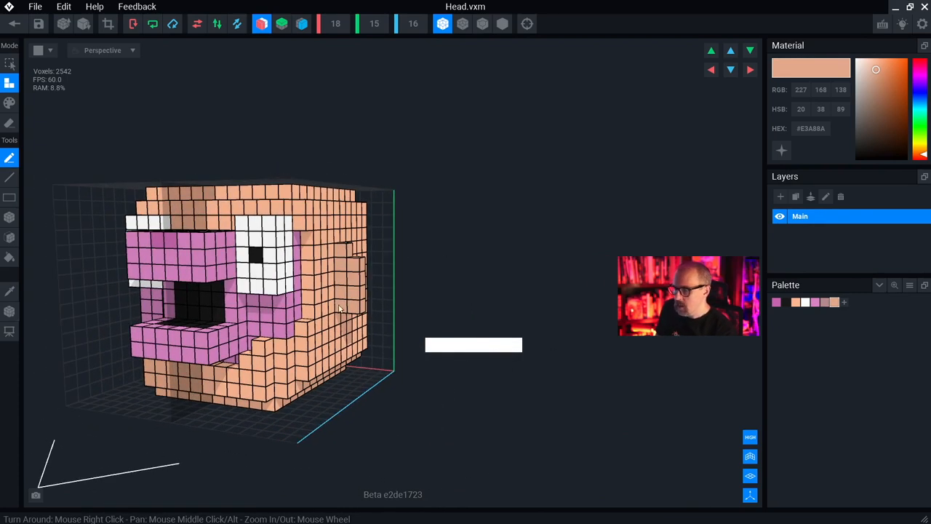
left_click_drag(338, 306, 346, 275)
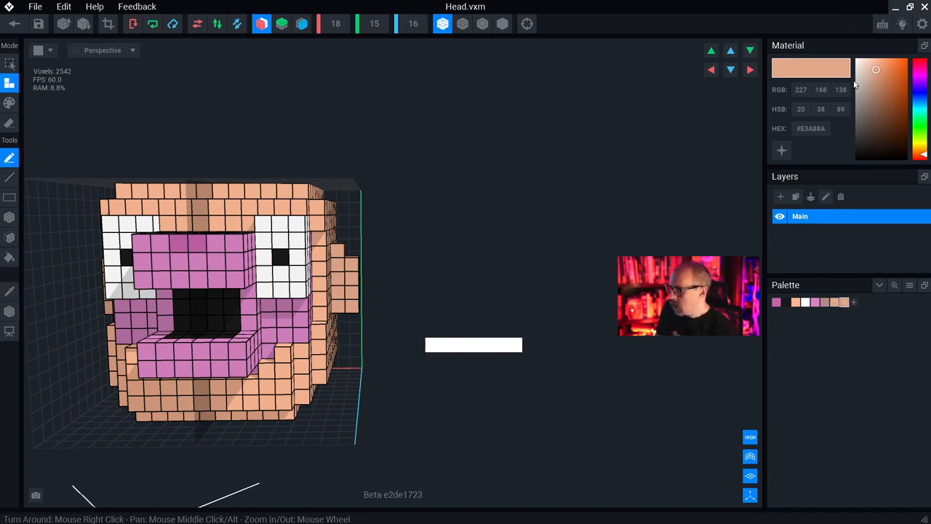
Paint the inner ear dark, then build out the matching ear on the other side
left_click(864, 138)
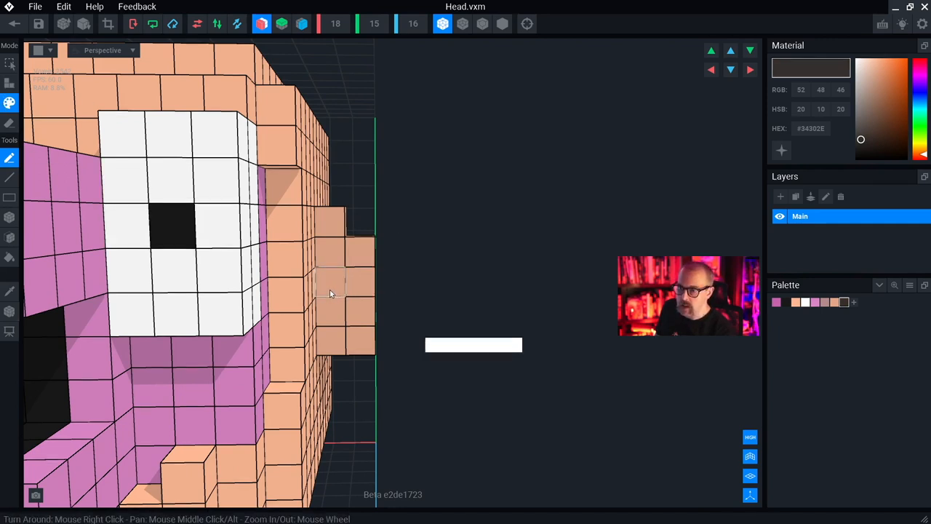
left_click(329, 282)
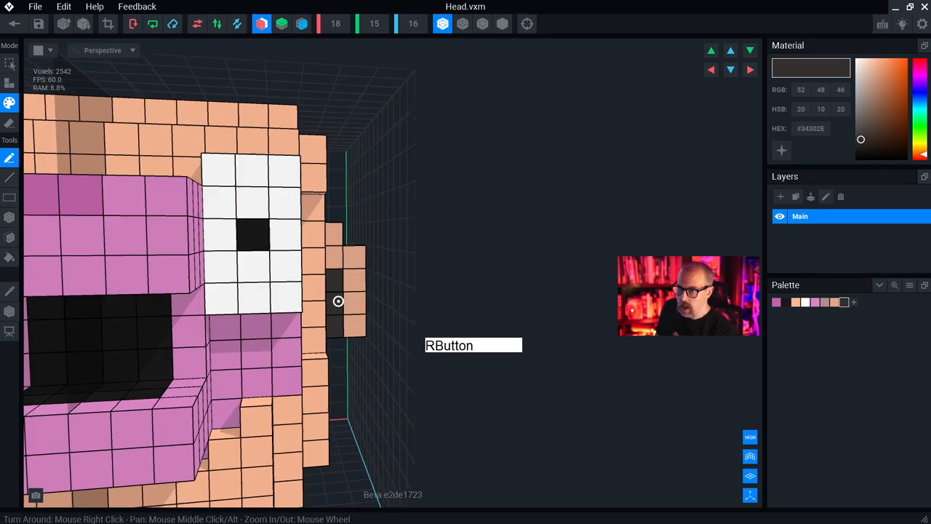
key("ctrl+z")
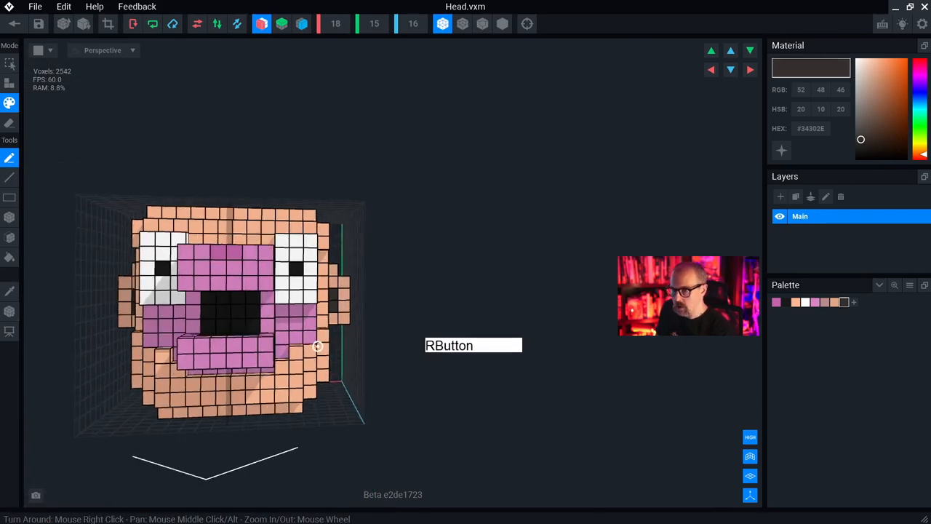
left_click_drag(317, 346, 356, 335)
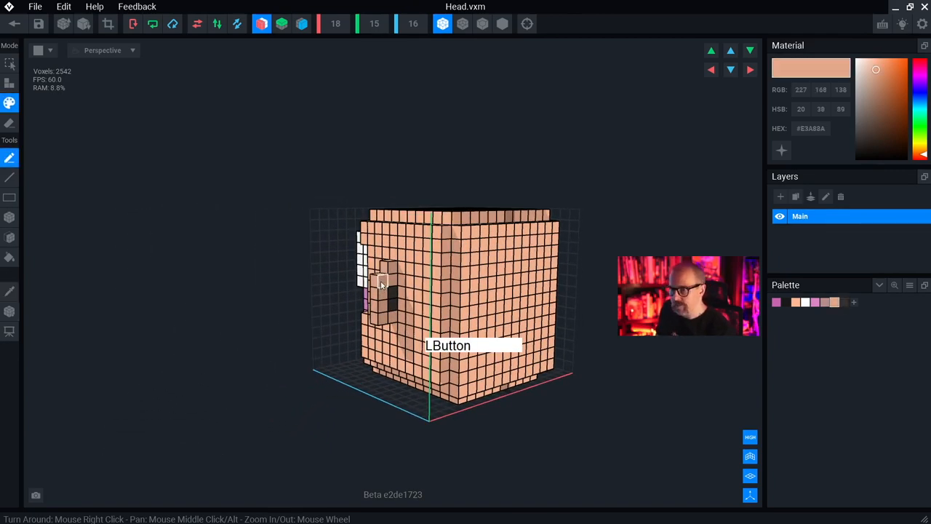
mouse_move(149, 158)
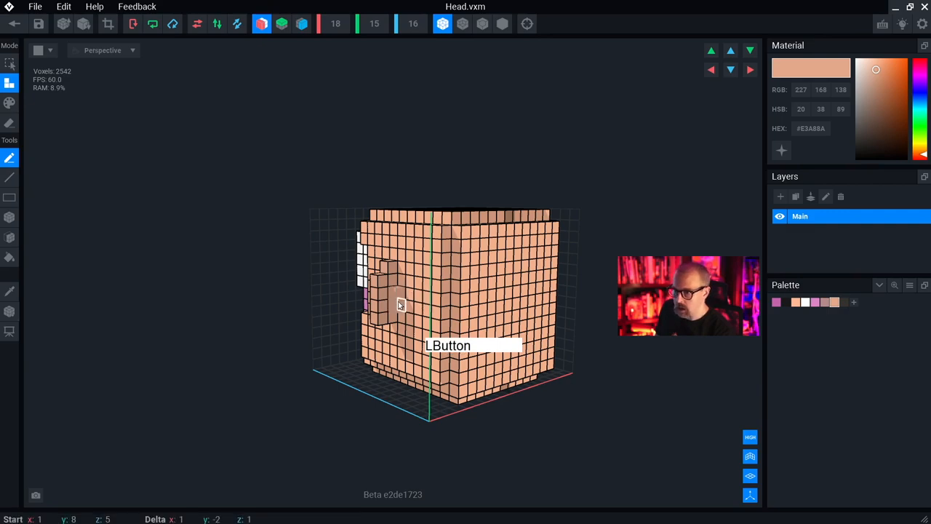
left_click_drag(400, 304, 421, 297)
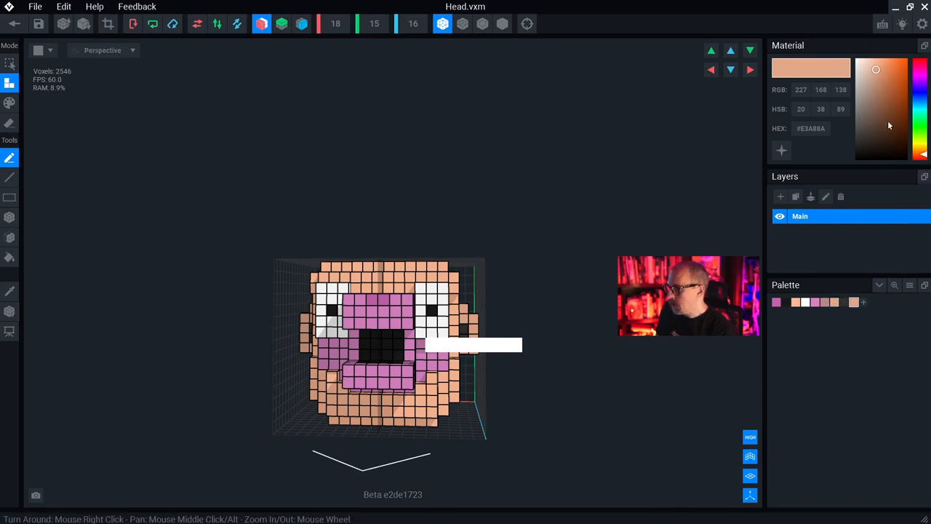
With bright yellow selected, attach a single earring voxel just below one ear
left_click(923, 138)
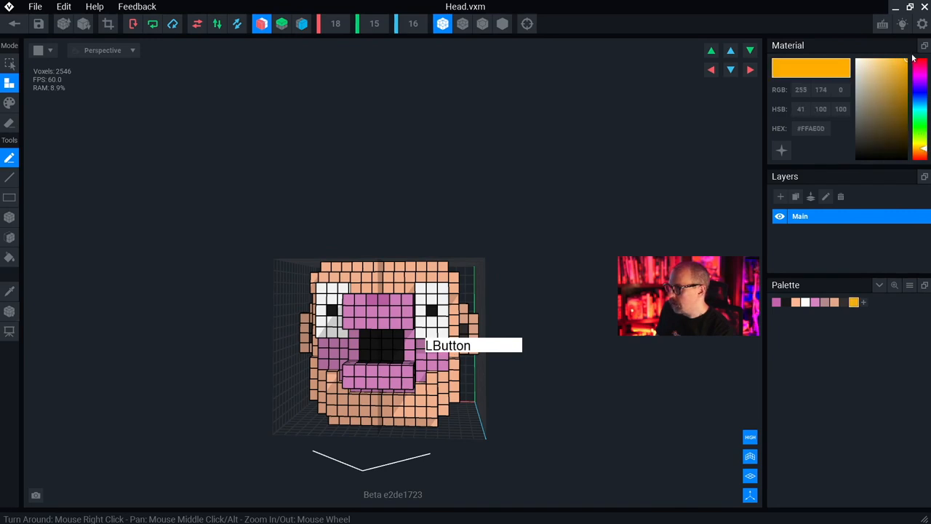
left_click(922, 145)
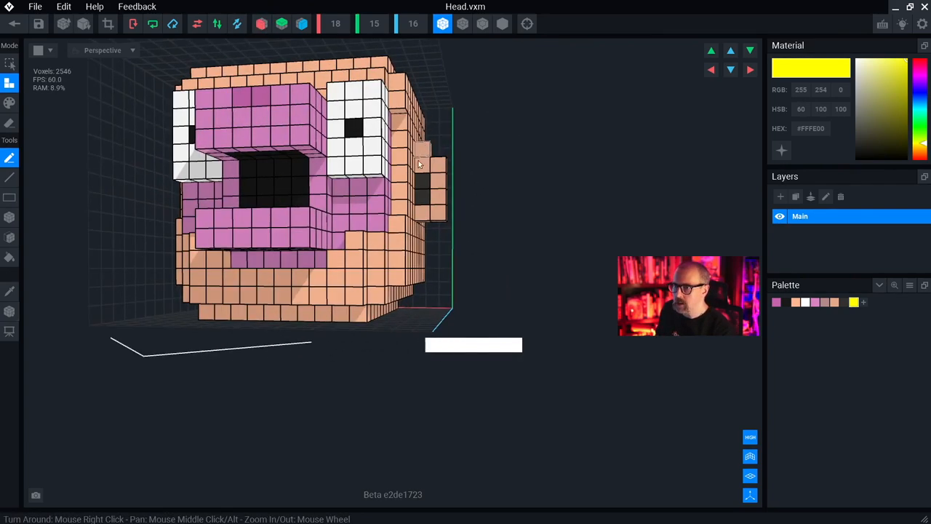
left_click_drag(419, 163, 468, 184)
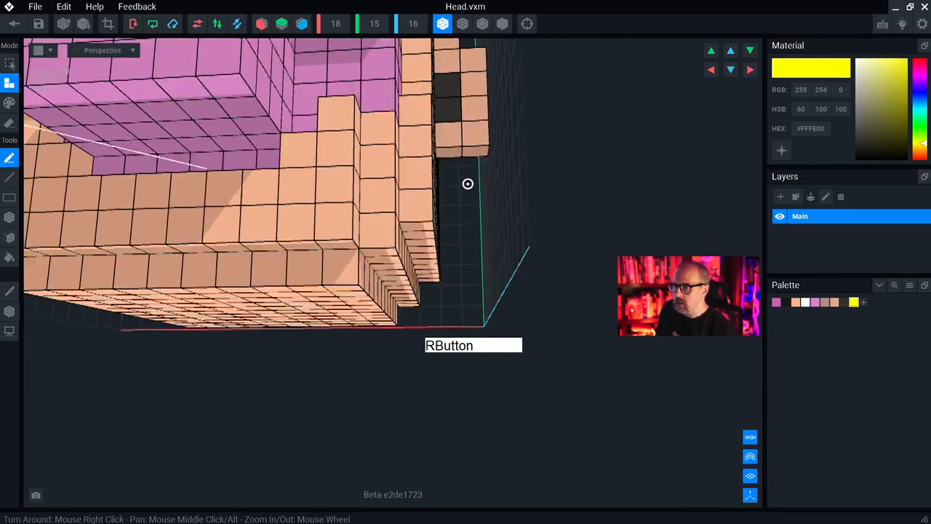
left_click_drag(469, 183, 451, 98)
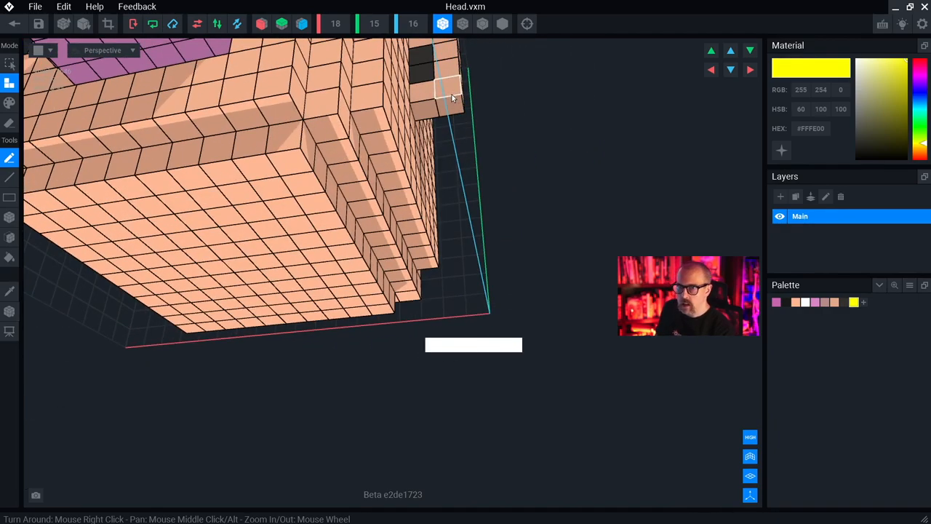
left_click_drag(451, 94, 364, 174)
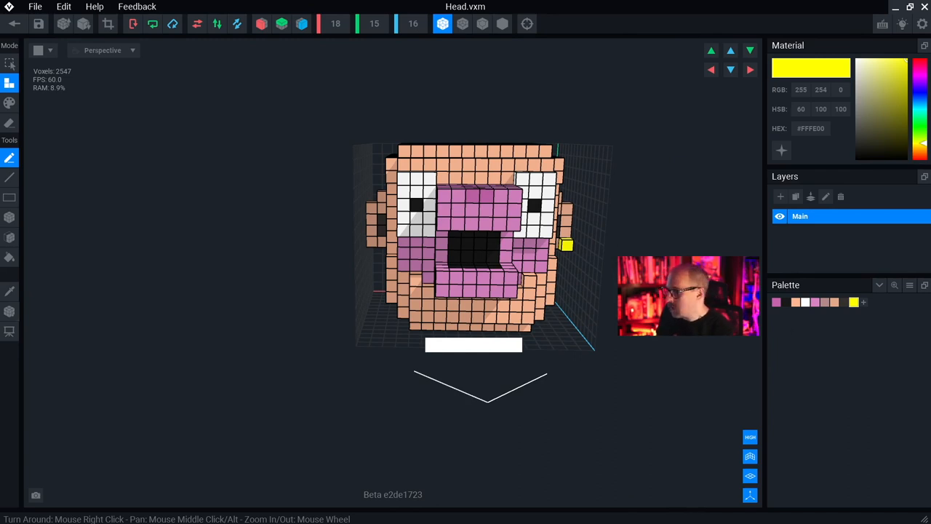
mouse_move(921, 347)
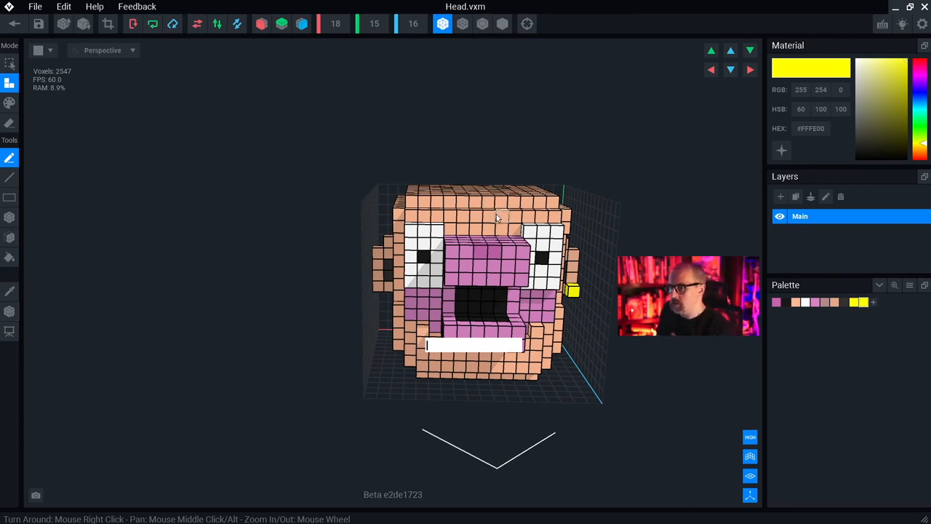
Settle on a soft pink material after trying peach, yellow, magenta and red
left_click(795, 301)
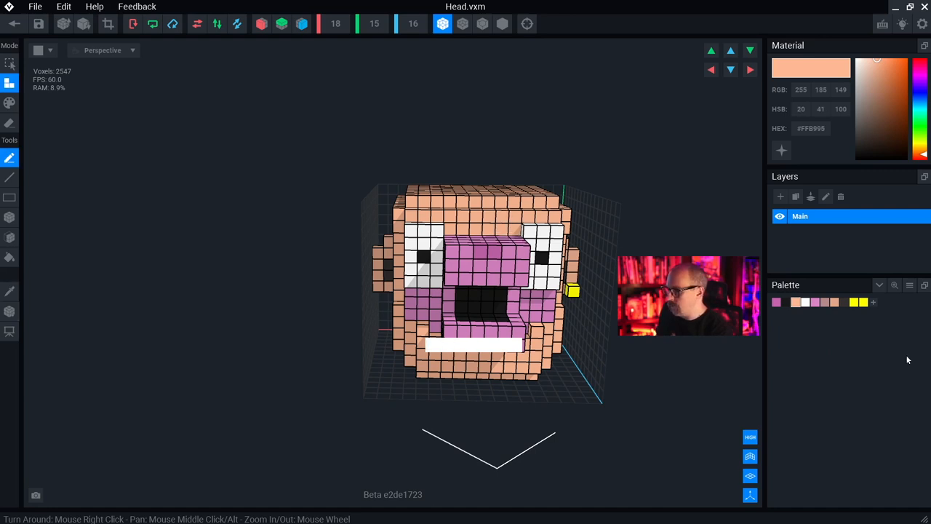
mouse_move(866, 306)
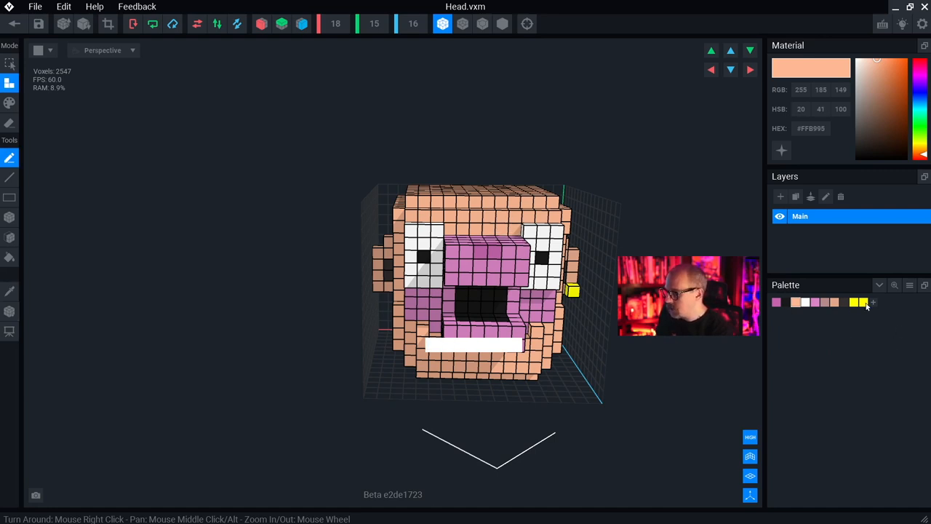
left_click(855, 301)
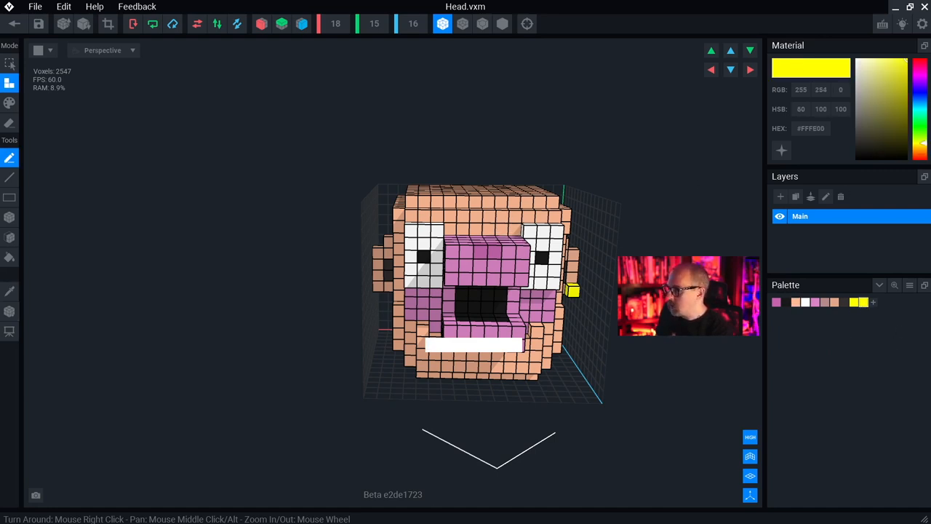
left_click(918, 70)
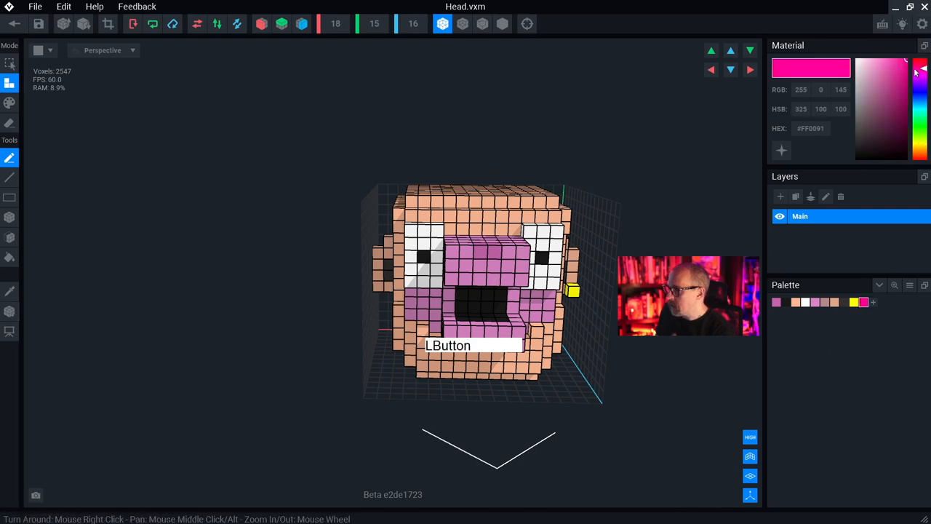
left_click(918, 65)
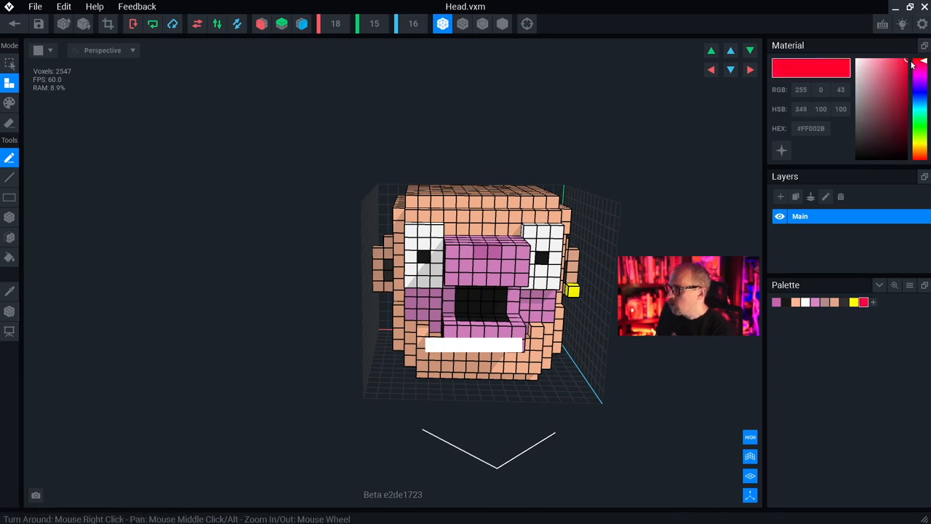
left_click(883, 61)
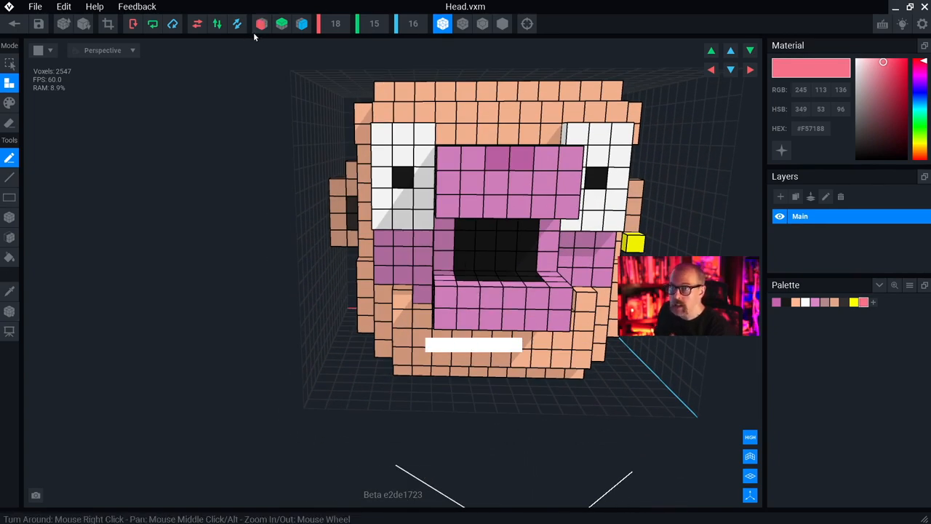
left_click(262, 23)
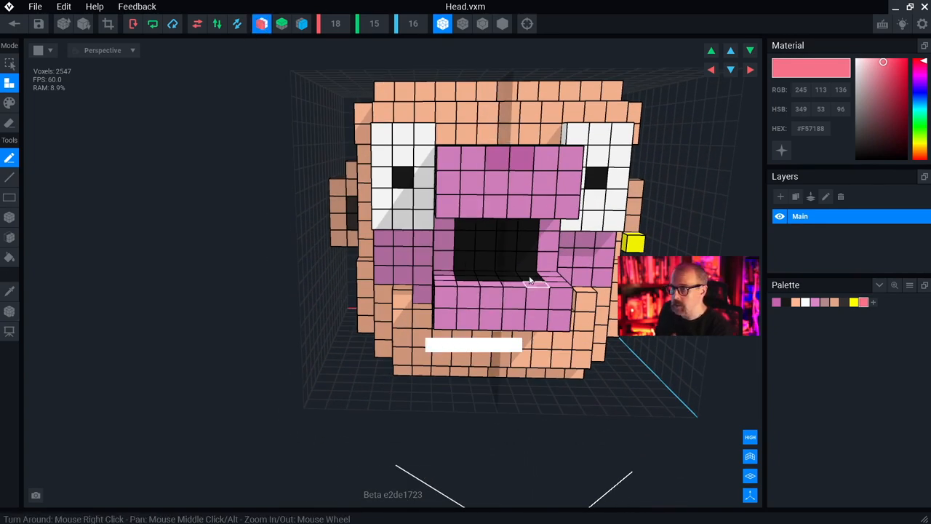
In Paint mode, brush pink blush onto the cheeks below both eyes, then pick dark red
left_click_drag(531, 282, 570, 227)
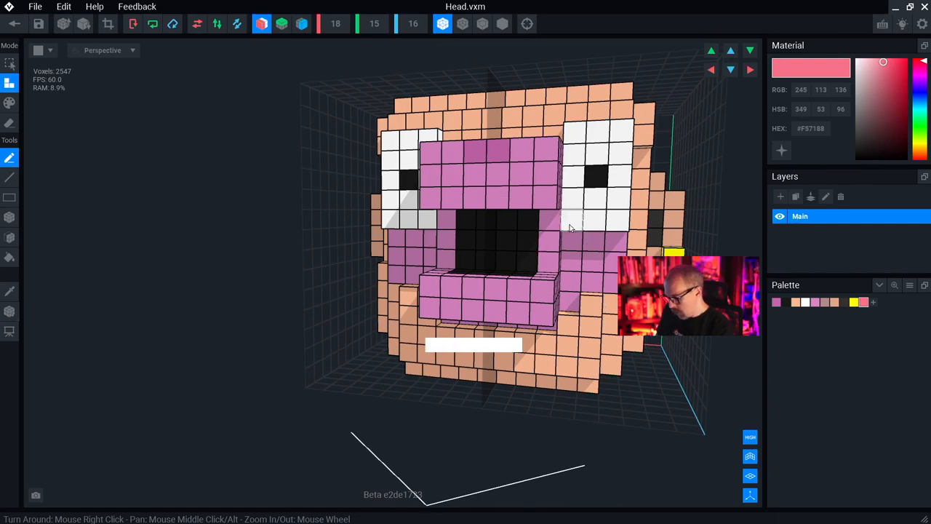
left_click(9, 102)
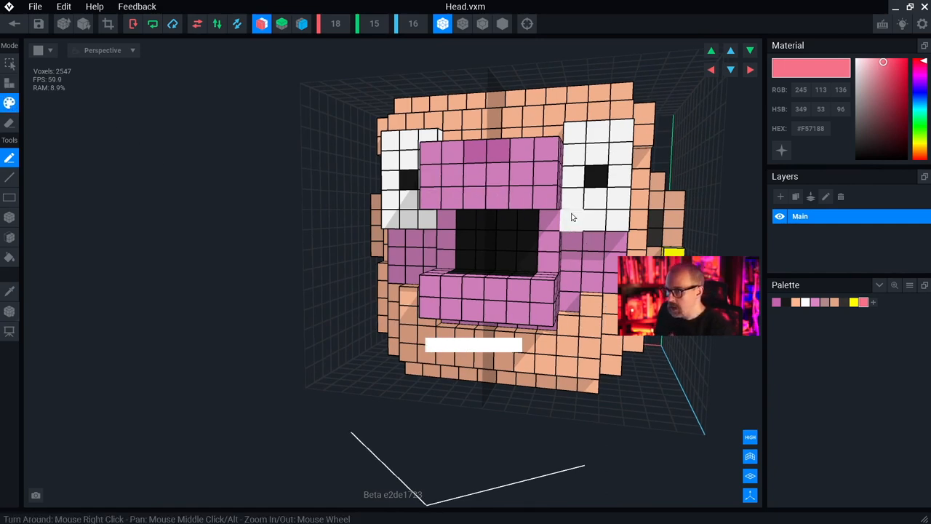
left_click_drag(570, 217, 595, 191)
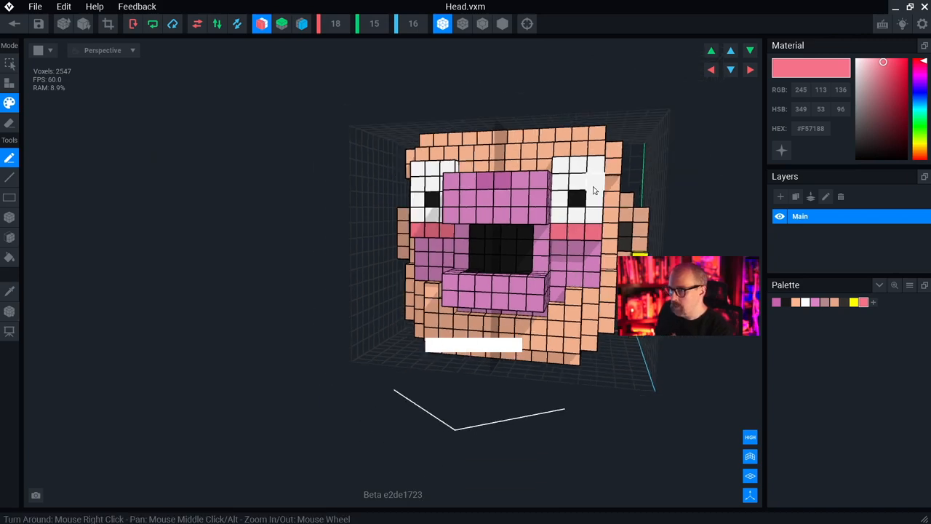
left_click_drag(593, 189, 517, 251)
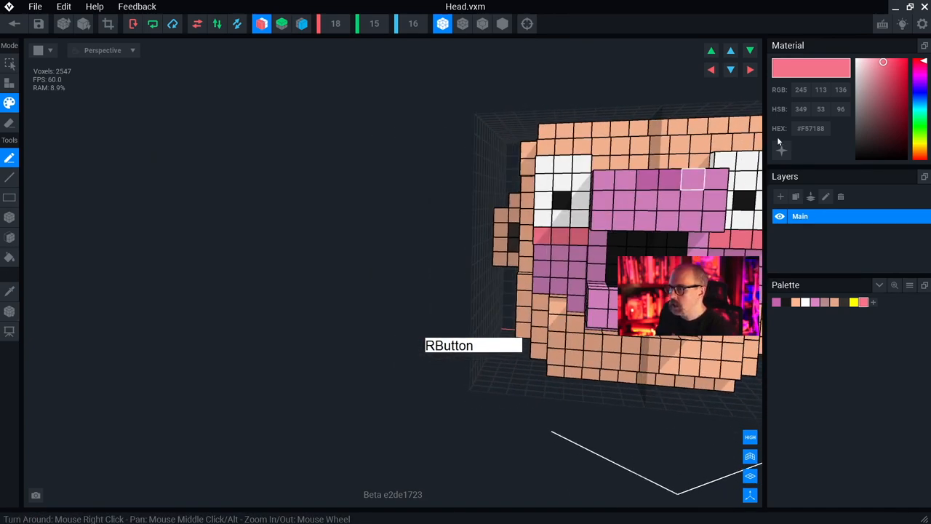
left_click(876, 71)
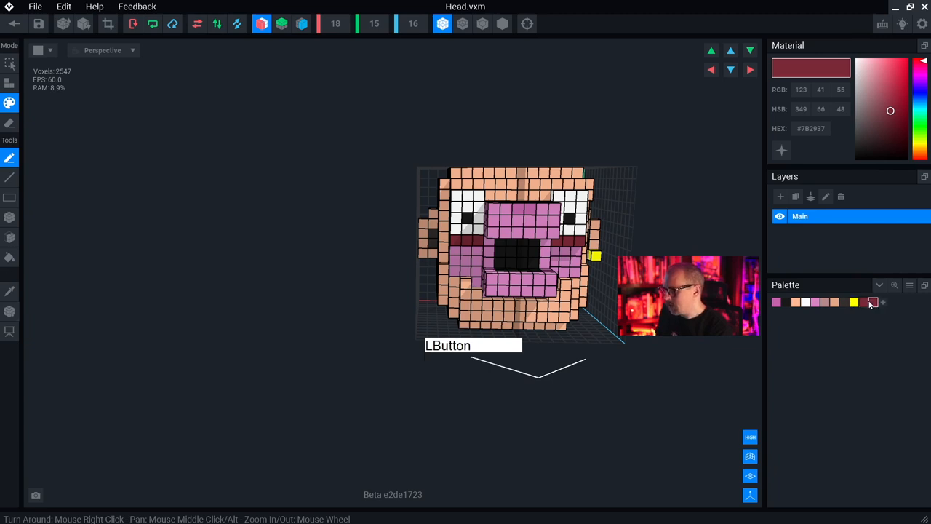
Choose an off-white colour and orbit in to look inside the open mouth
left_click(864, 89)
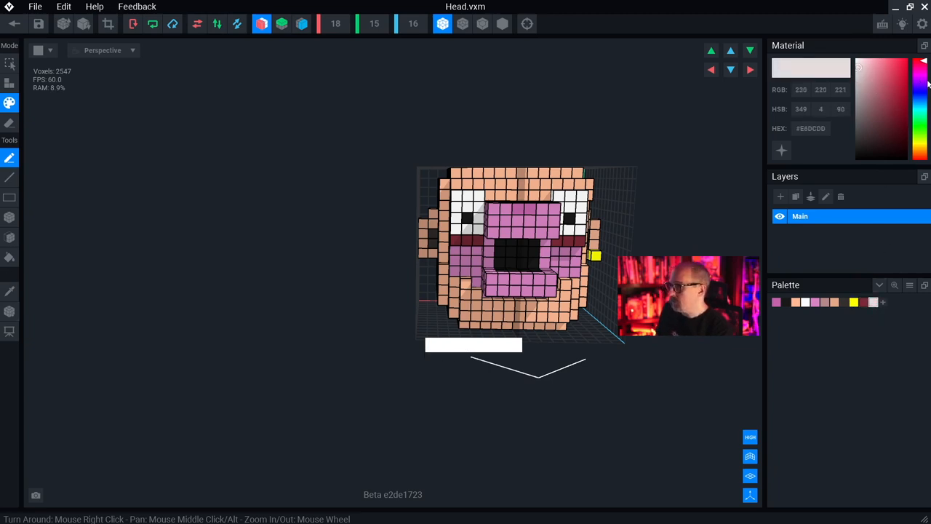
left_click(881, 61)
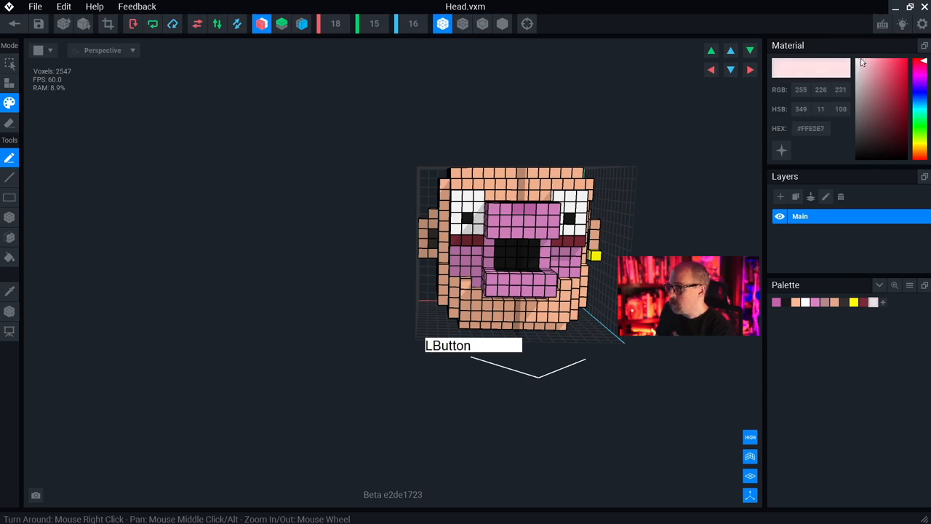
left_click(880, 64)
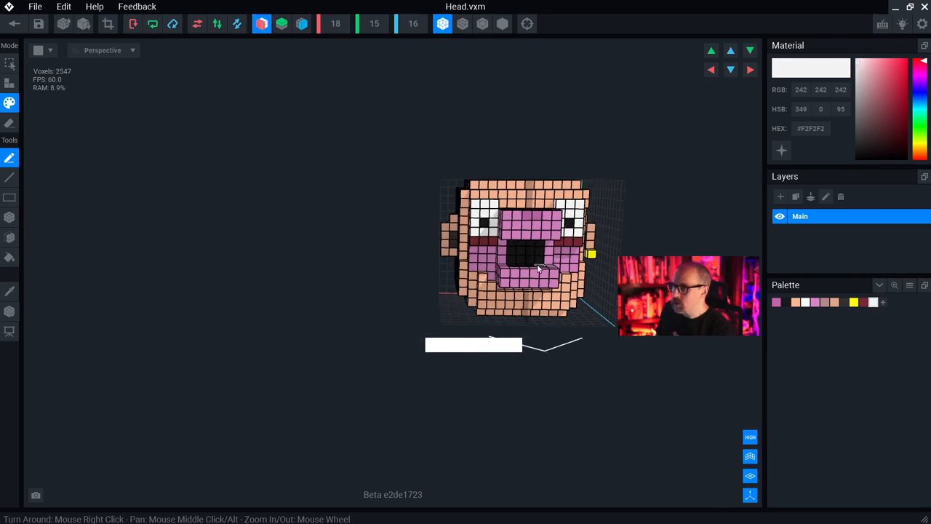
left_click_drag(531, 269, 521, 291)
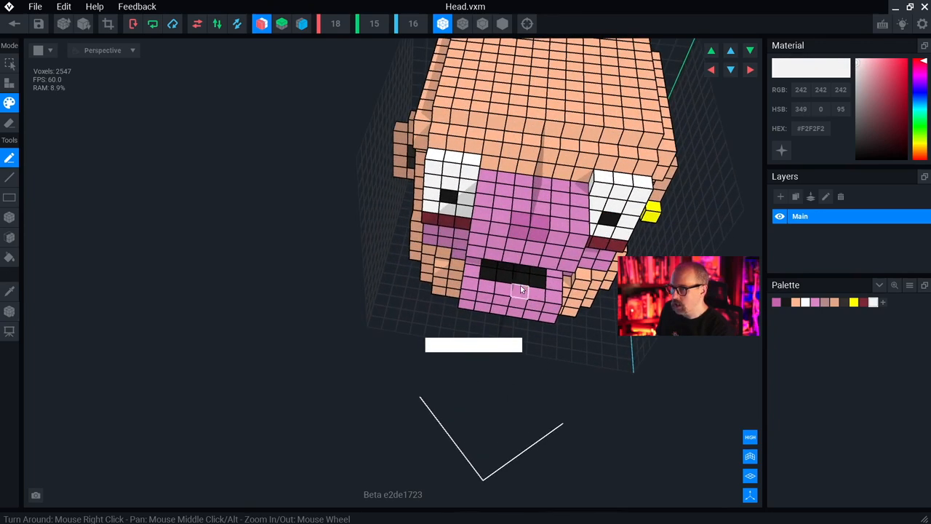
left_click_drag(521, 291, 488, 276)
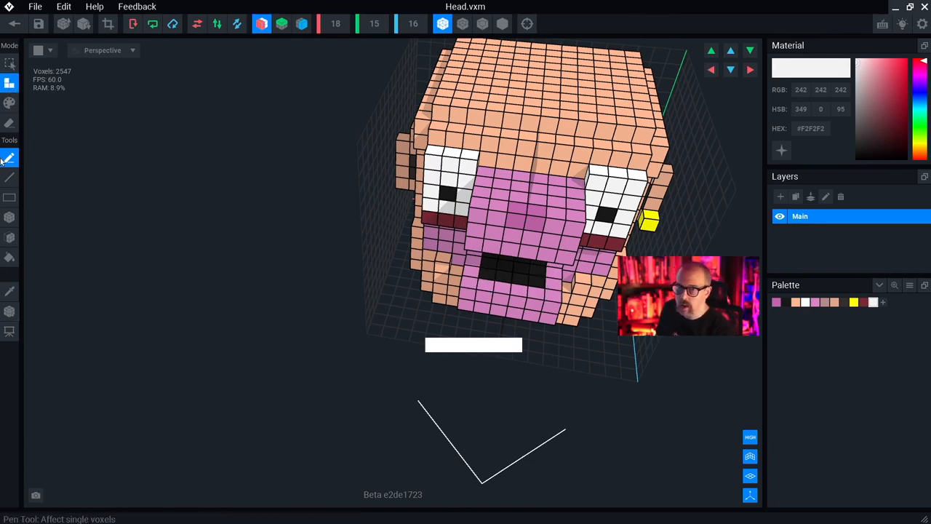
mouse_move(487, 275)
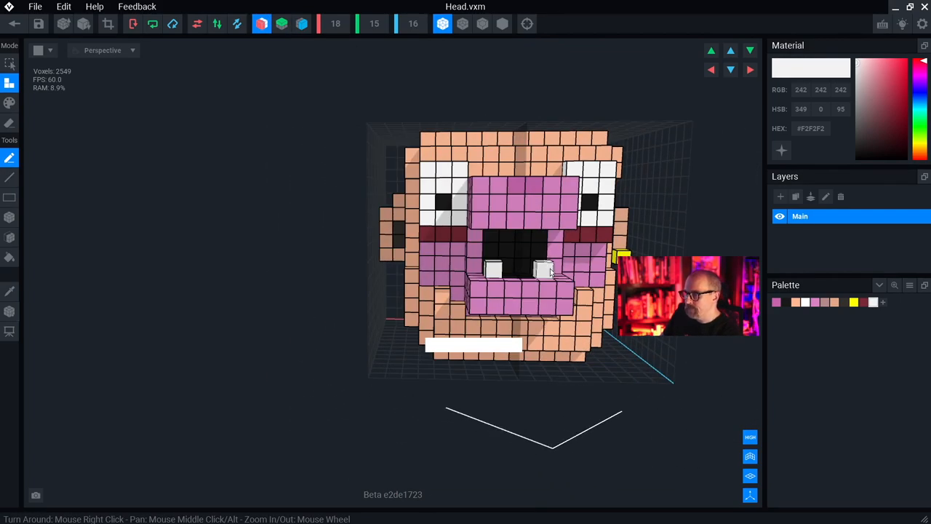
Place small white tooth voxels inside the mouth and inspect them from around the head
left_click_drag(550, 273, 473, 346)
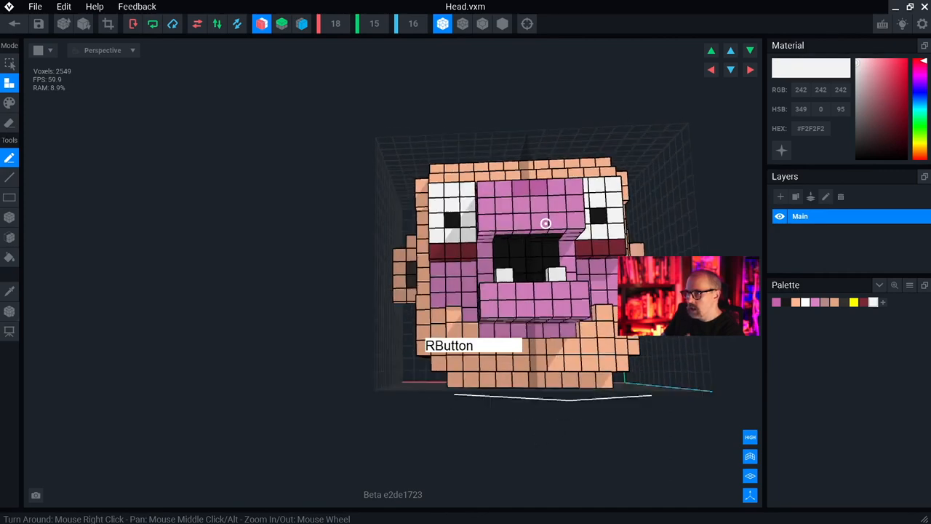
left_click(261, 23)
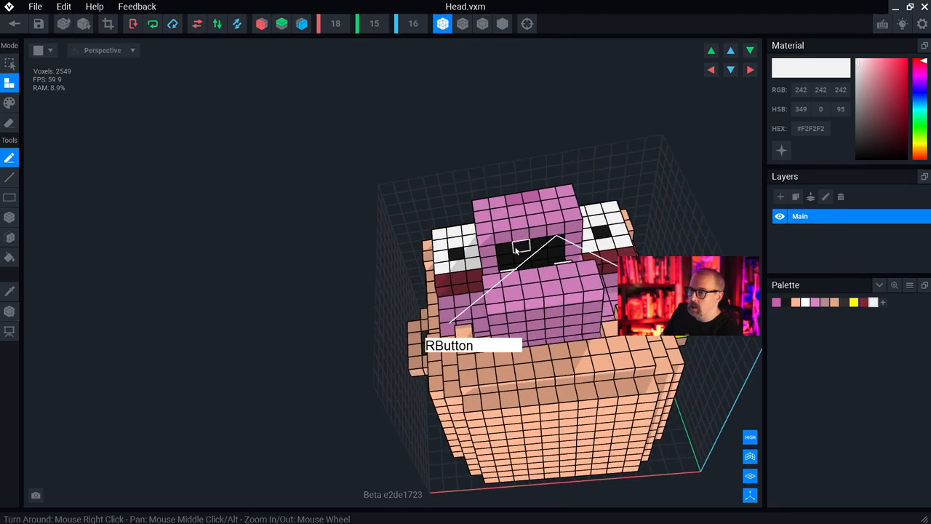
left_click_drag(524, 244, 565, 296)
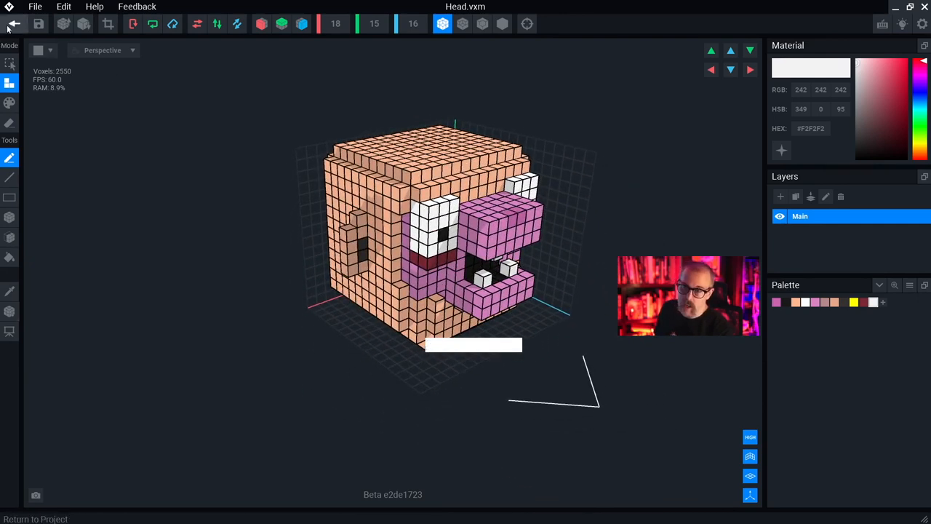
Return to the project saving Head.vxm, then reopen the head model for editing
left_click(11, 23)
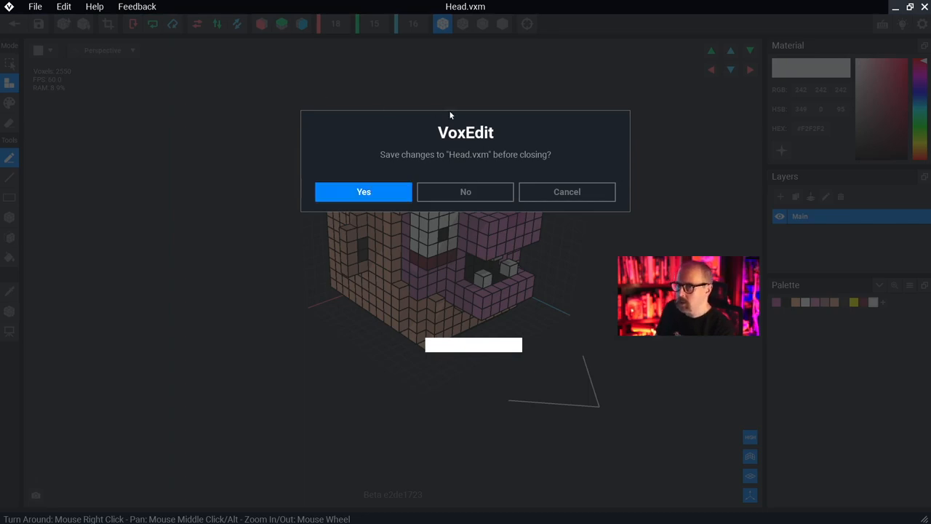
left_click(466, 192)
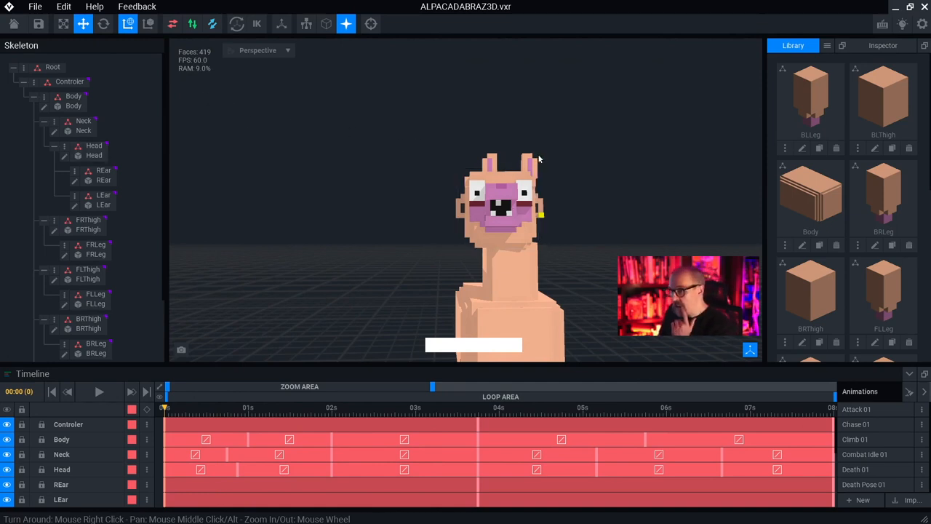
mouse_move(540, 240)
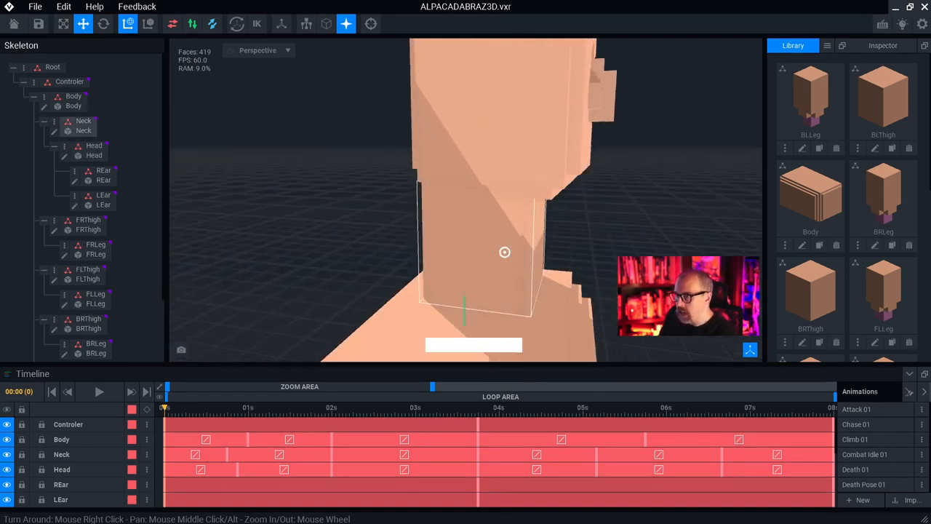
left_click_drag(505, 253, 514, 130)
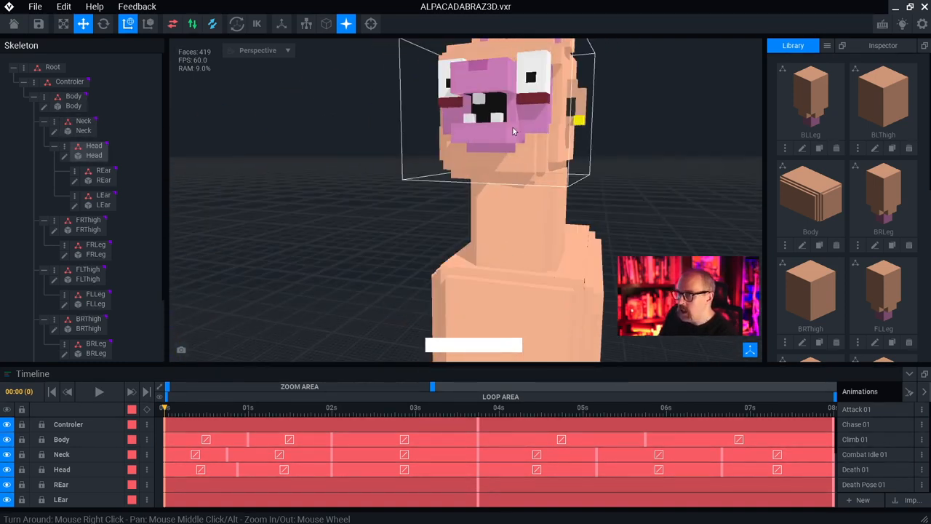
left_click(93, 150)
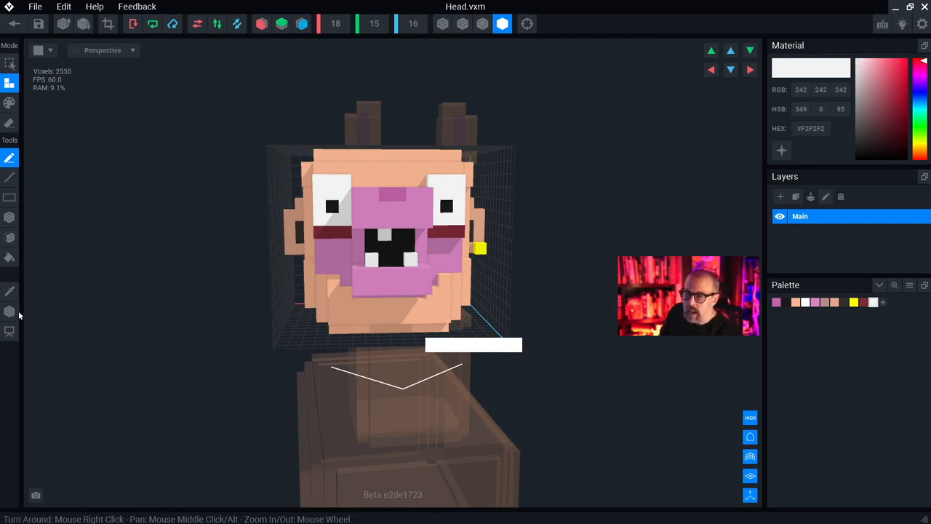
mouse_move(11, 312)
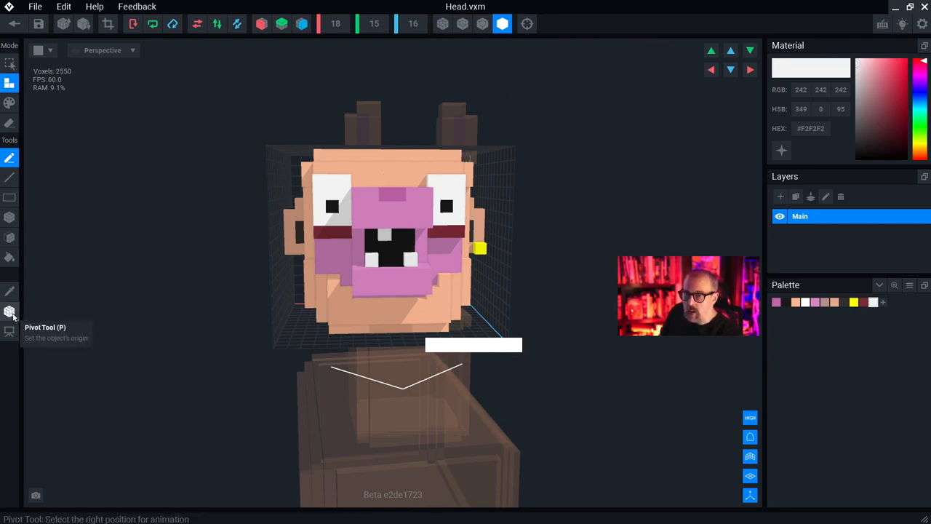
Try sliding the Head's pivot by hand, undo it, then use Set to Center instead
left_click(11, 311)
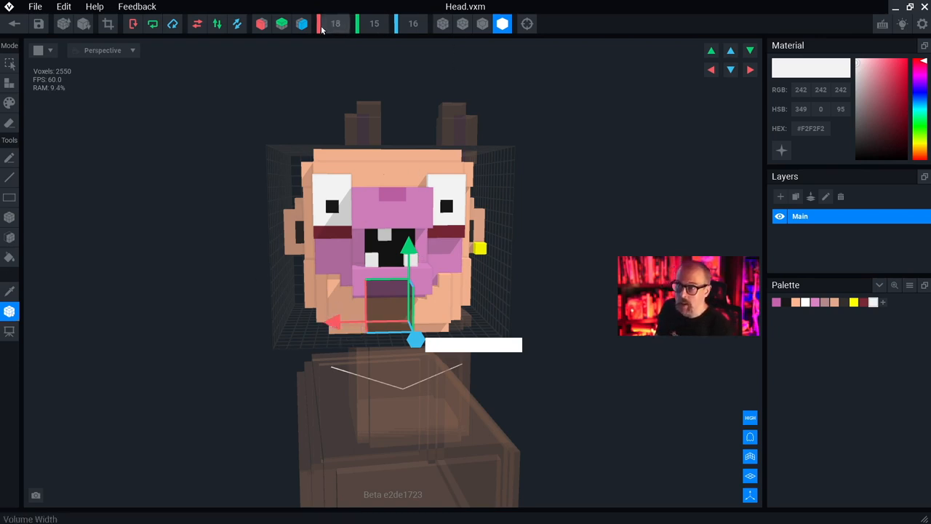
mouse_move(329, 317)
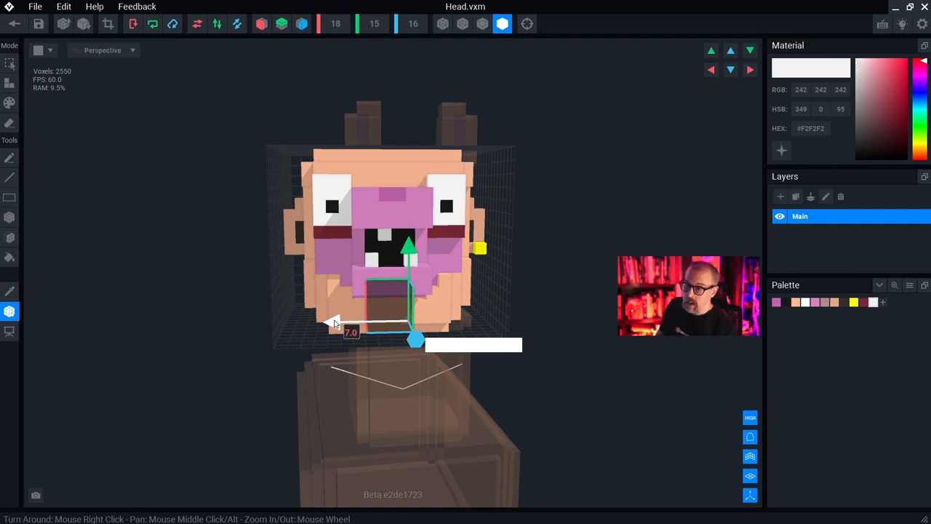
mouse_move(288, 259)
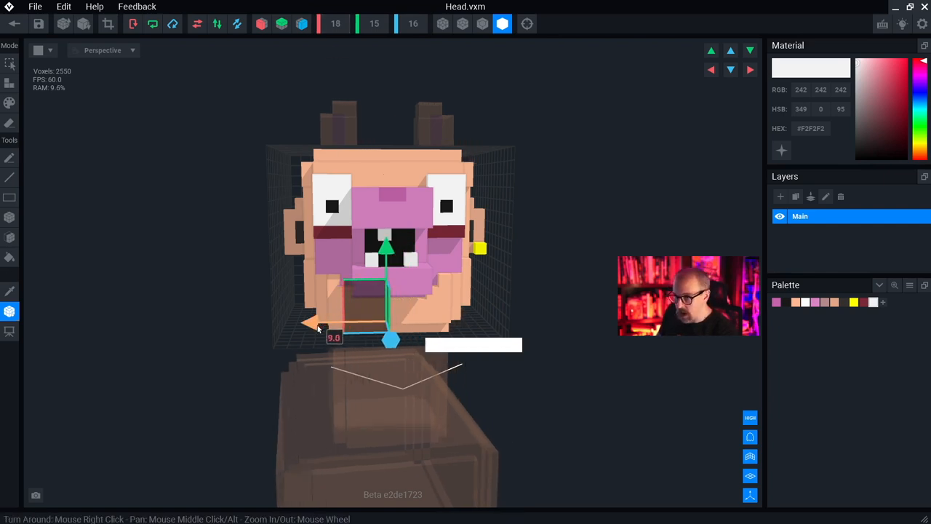
left_click_drag(391, 340, 416, 340)
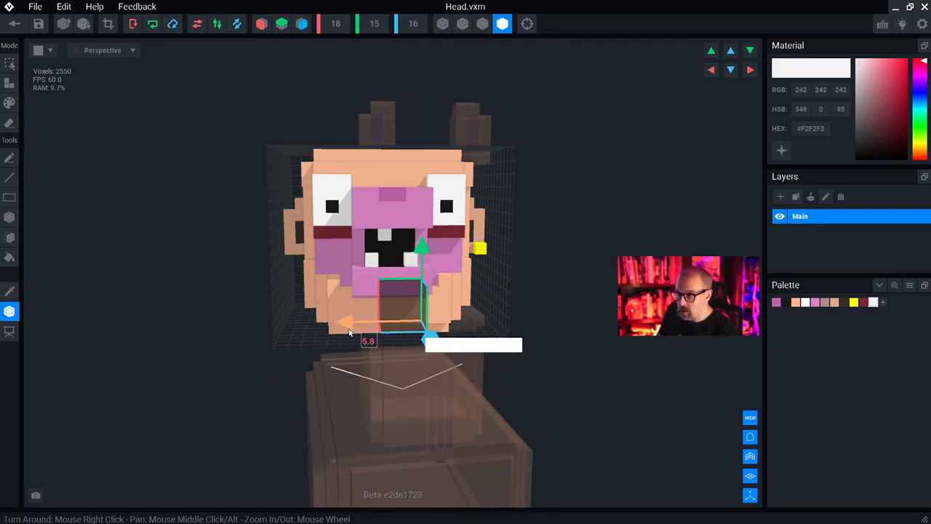
left_click_drag(429, 341, 392, 342)
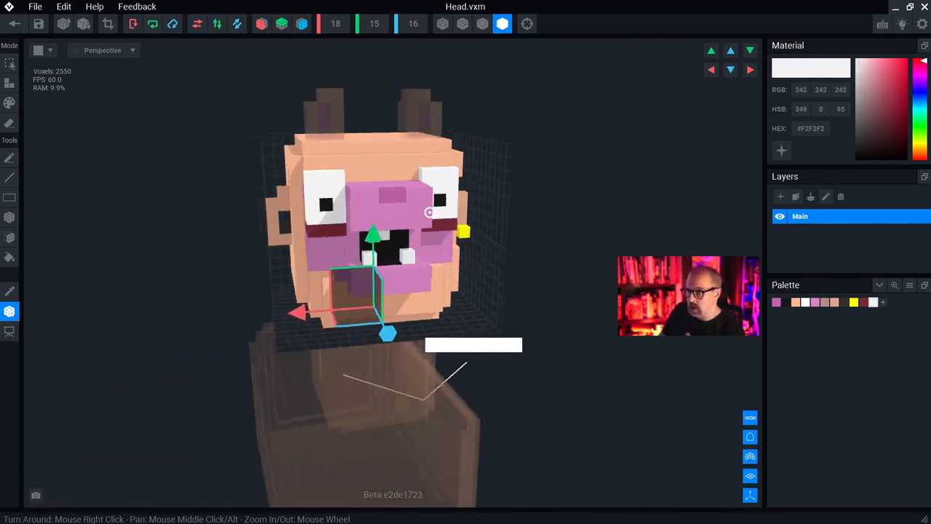
key("ctrl+z")
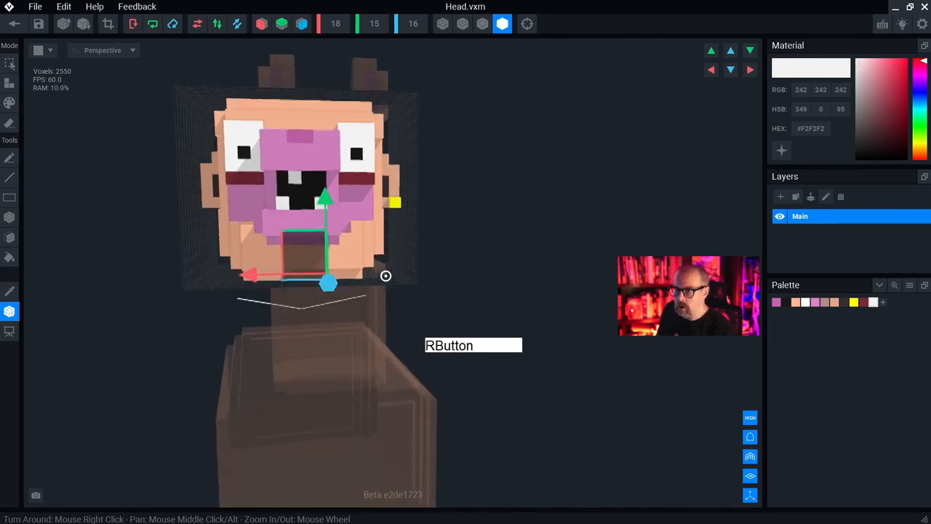
left_click(10, 311)
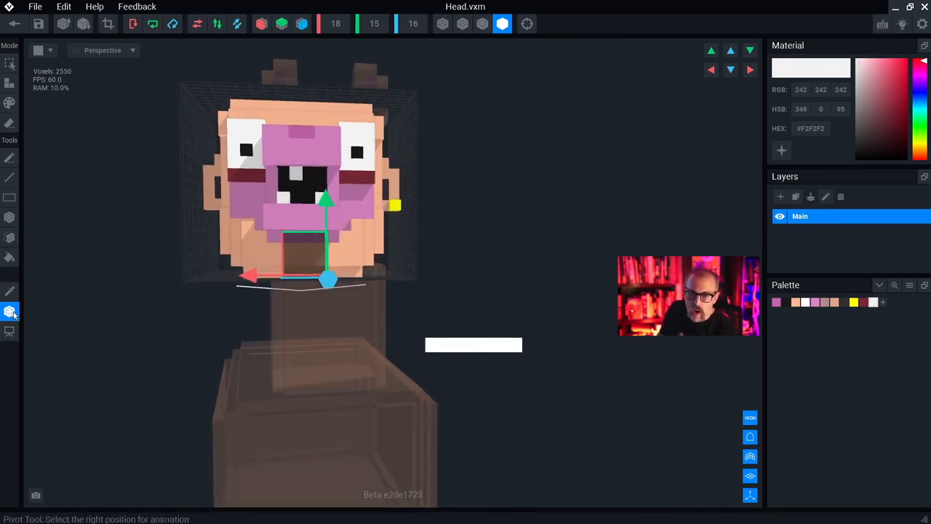
right_click(10, 311)
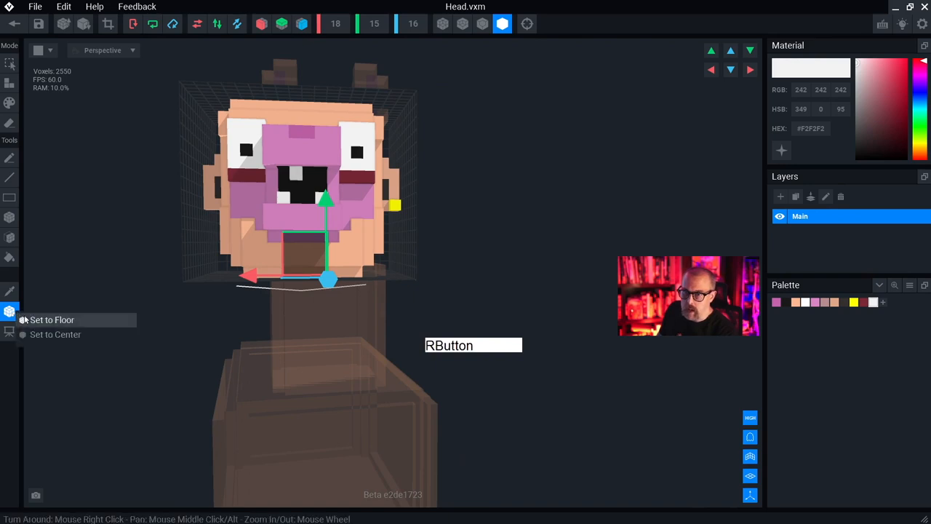
mouse_move(55, 334)
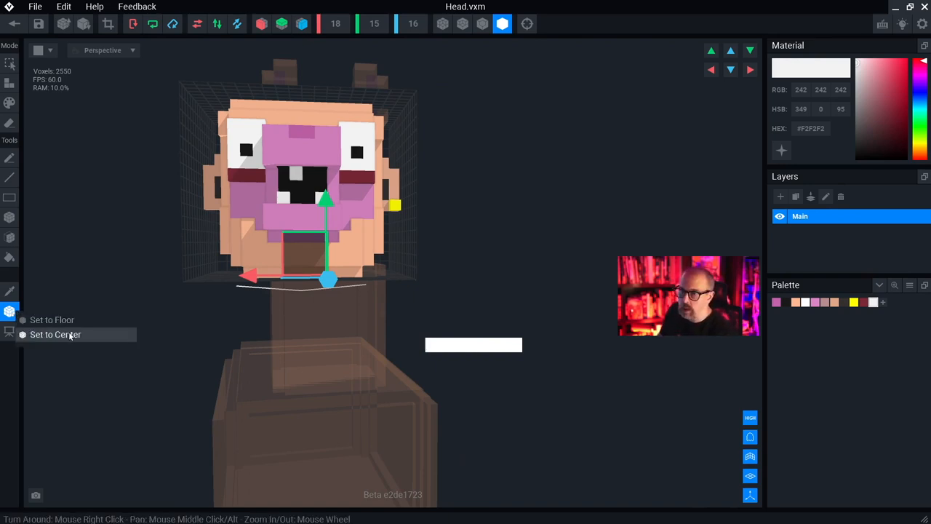
left_click(56, 333)
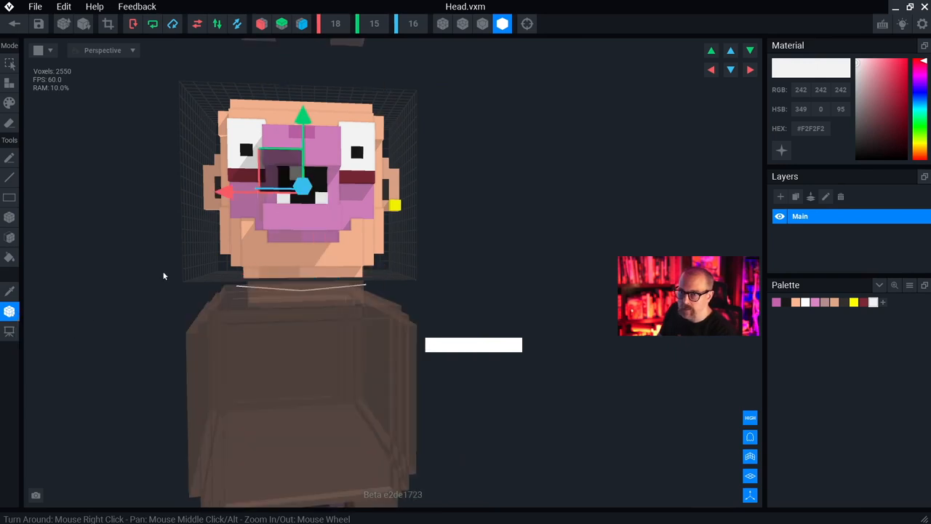
mouse_move(215, 210)
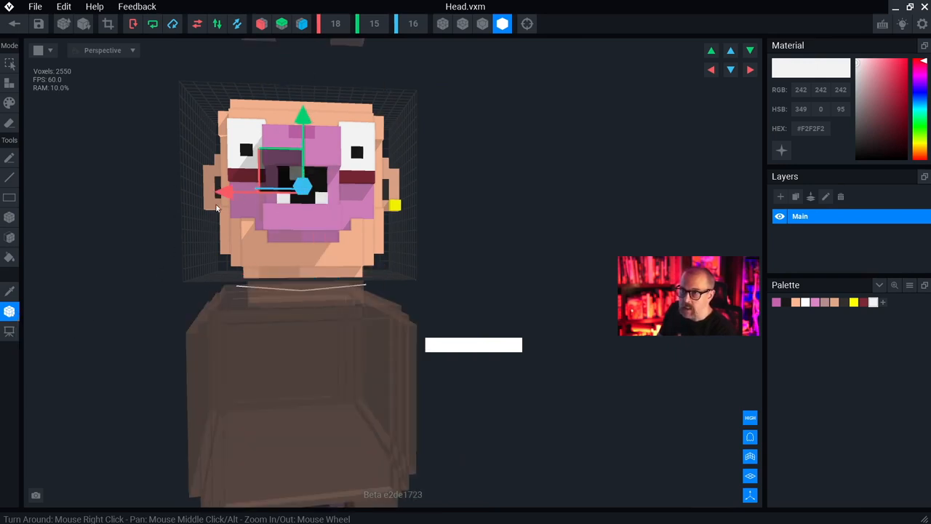
Nudge the pivot toward the neck joint, check it against the body, and re-centre it
right_click(9, 311)
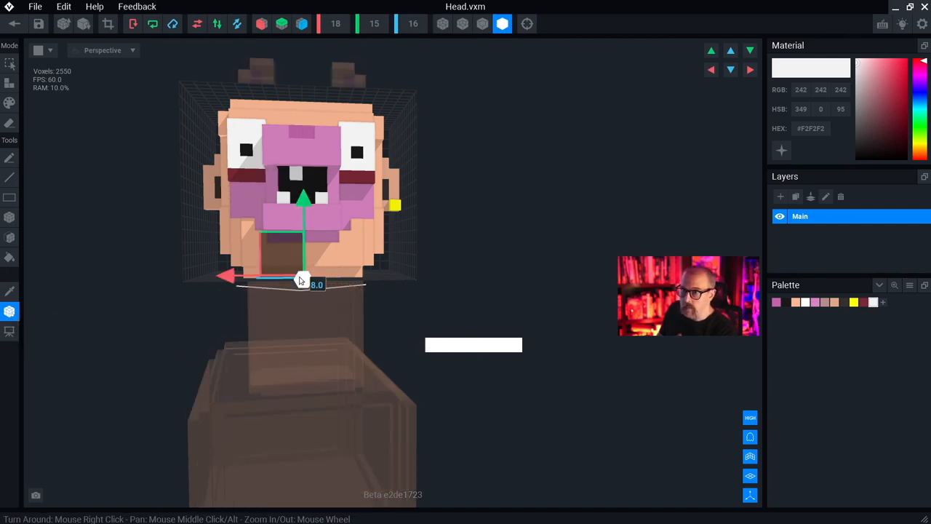
left_click_drag(303, 279, 233, 308)
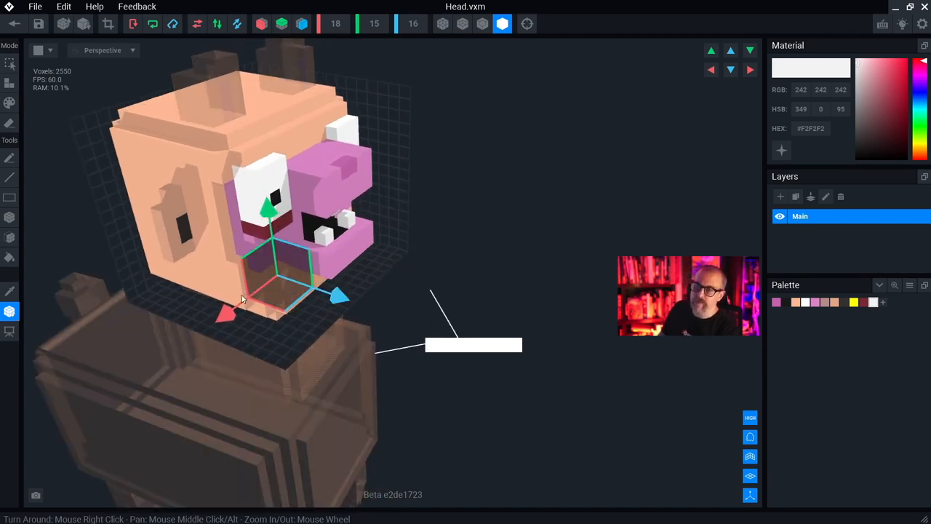
mouse_move(242, 320)
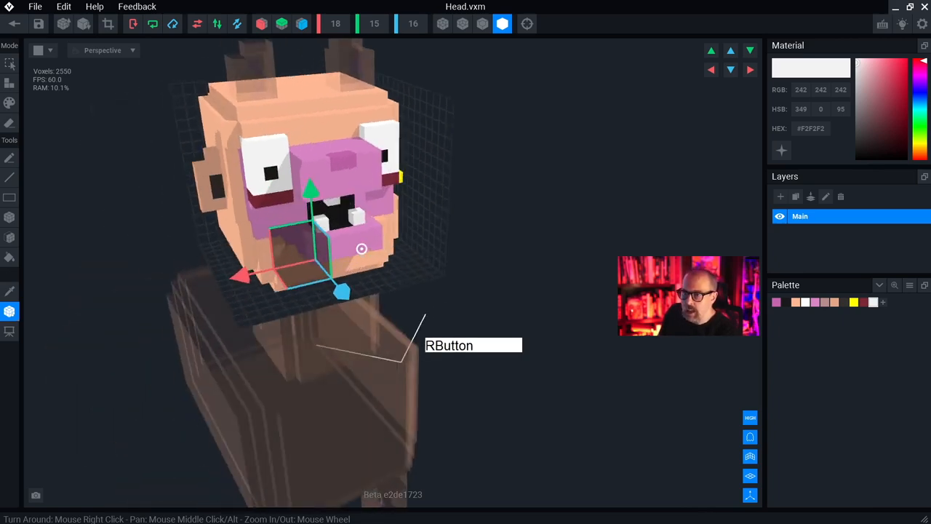
left_click_drag(361, 249, 338, 204)
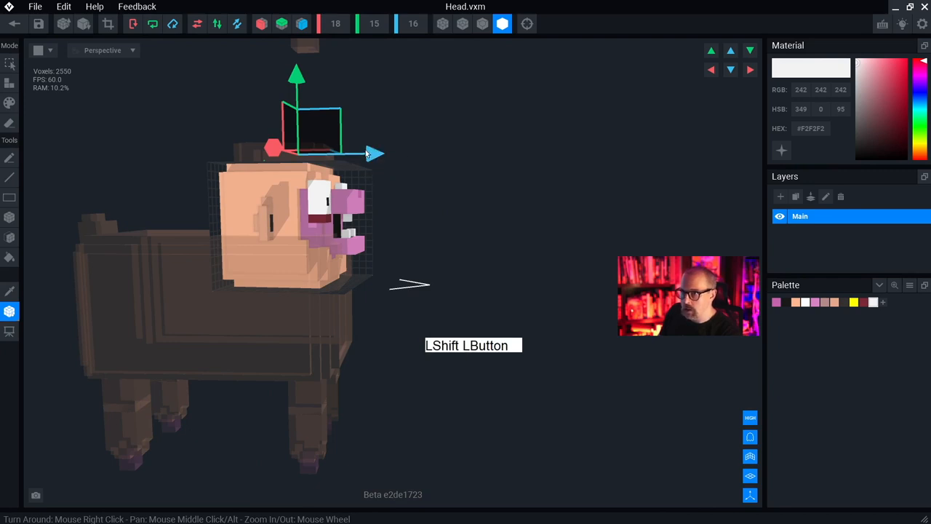
left_click_drag(364, 153, 262, 83)
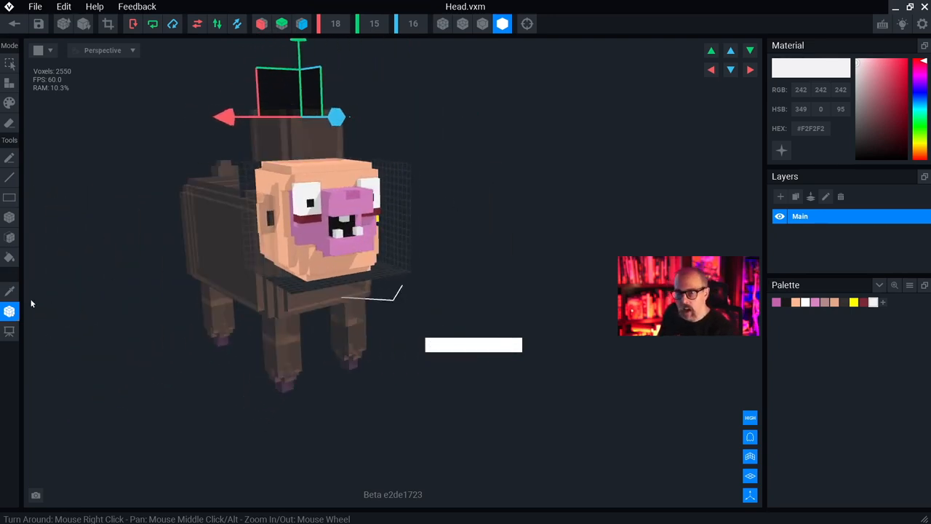
left_click(9, 311)
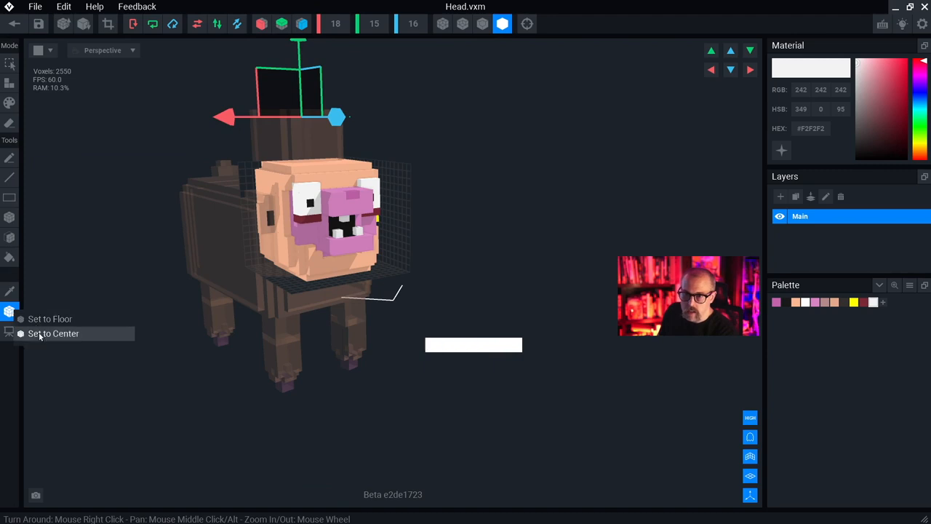
left_click(52, 333)
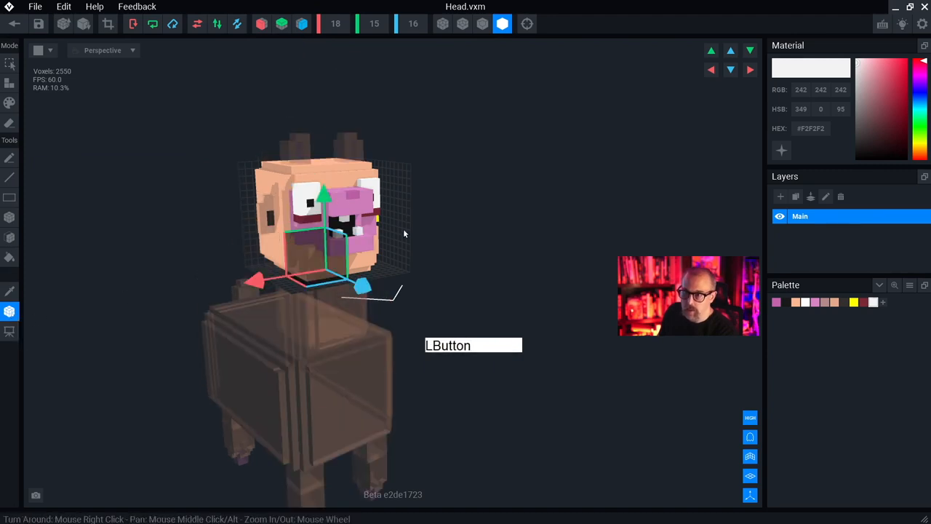
mouse_move(14, 23)
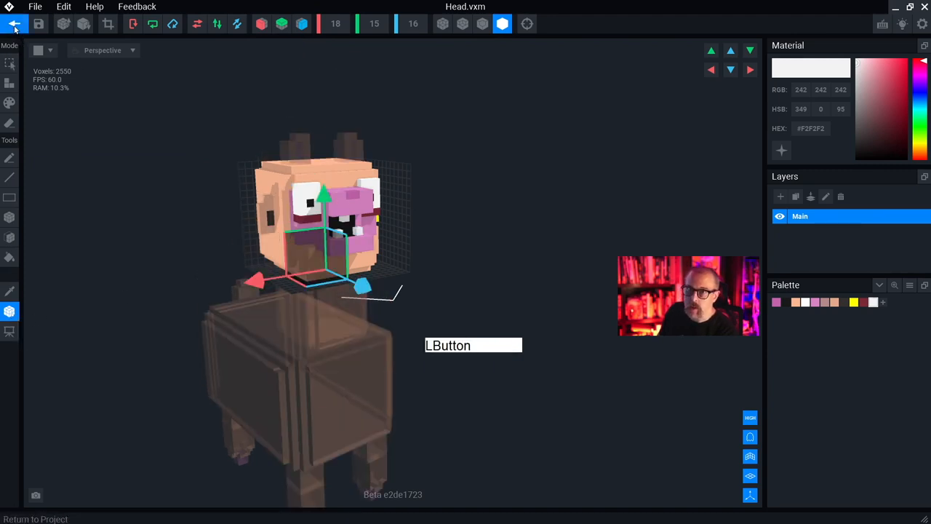
Return to the alpaca project, play and rewind its animation, and orbit to inspect the finished head
left_click(35, 518)
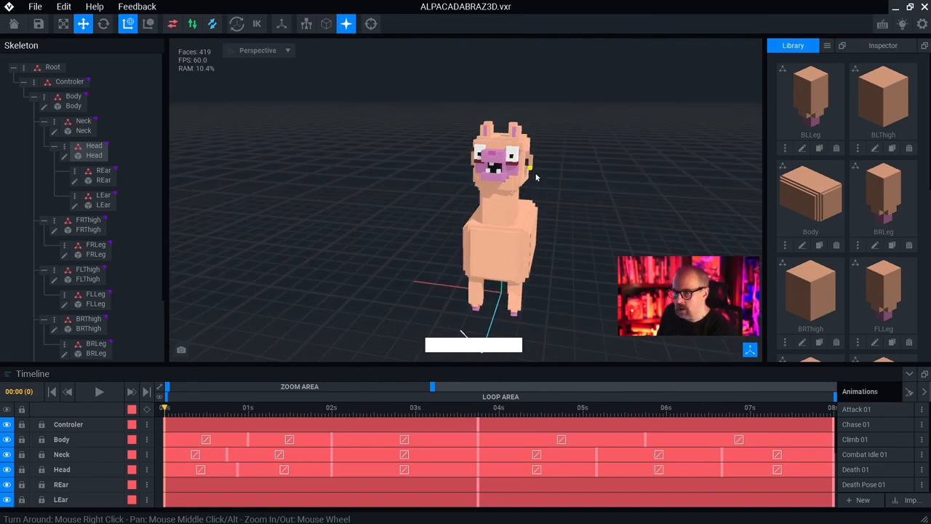
left_click(99, 392)
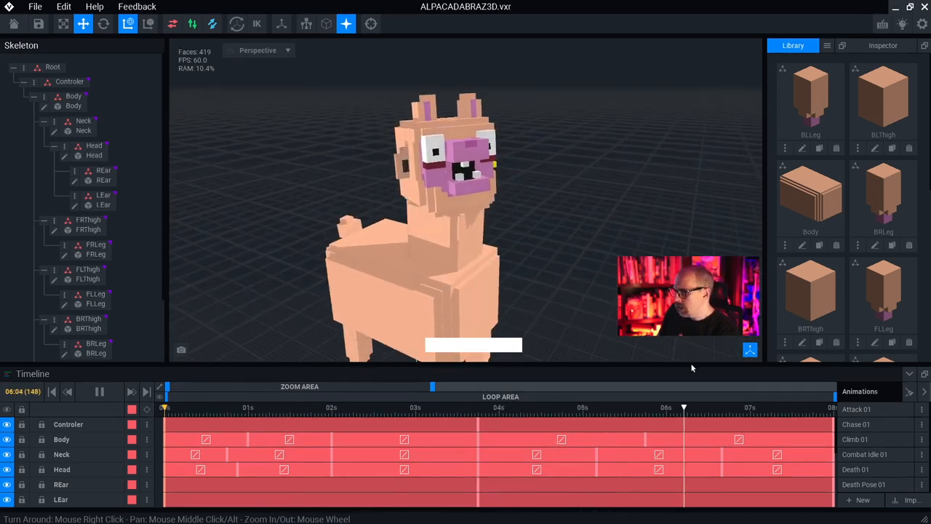
left_click(234, 408)
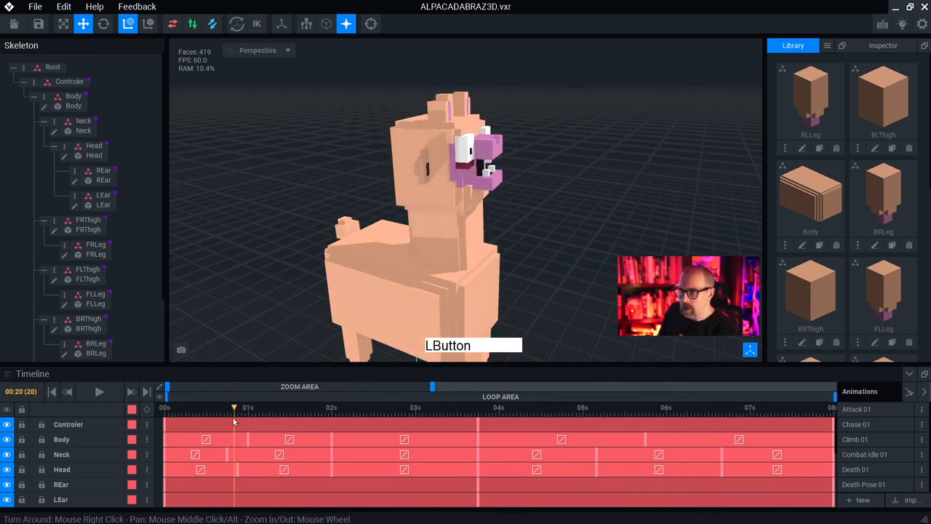
left_click(855, 425)
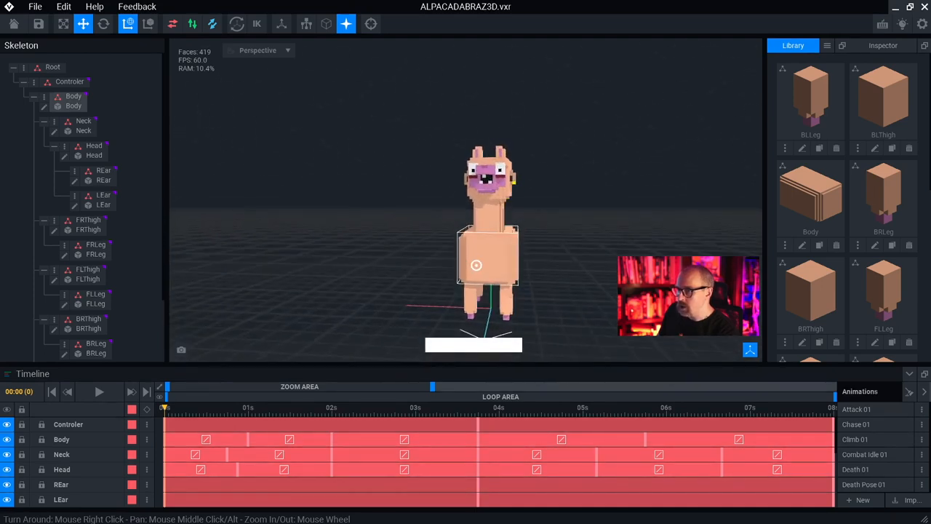
left_click_drag(487, 247, 429, 254)
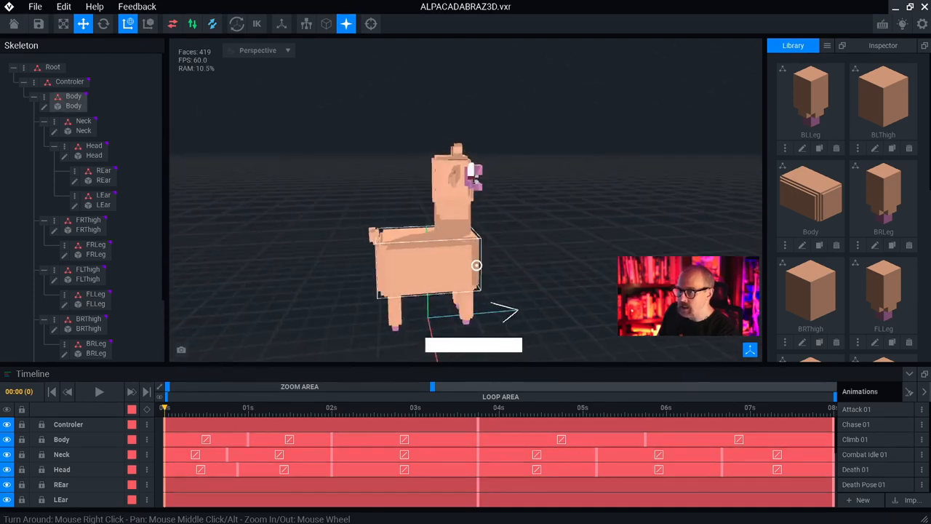
left_click_drag(477, 264, 436, 189)
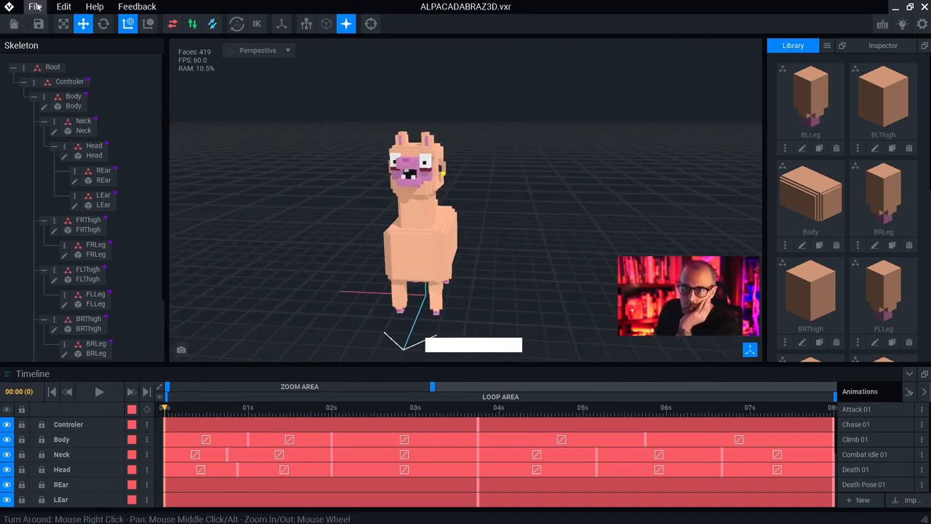
Start Export to Marketplace from the File menu, bringing up the thumbnail chooser
left_click(35, 6)
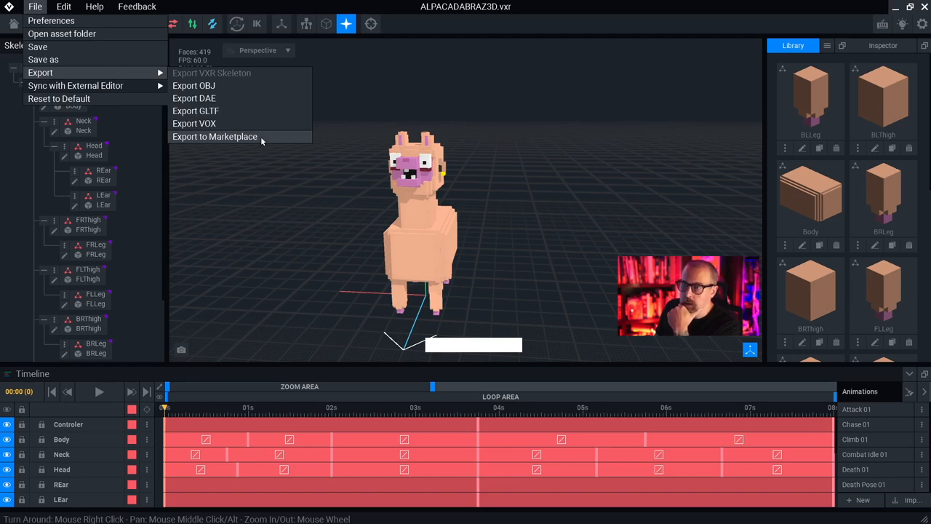
left_click(216, 137)
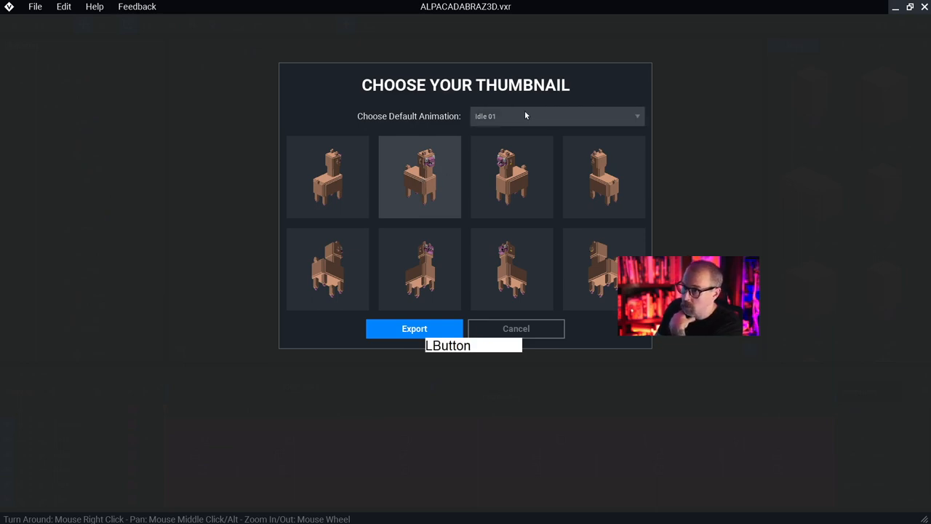
Try Death 01 and Death Pose 01 as default animation, settle on Idle 01, and export
left_click(556, 117)
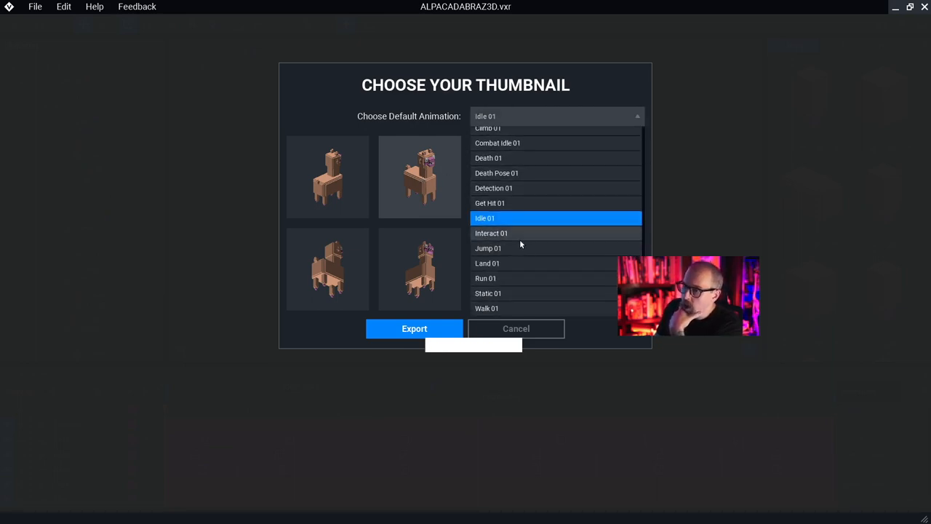
mouse_move(550, 197)
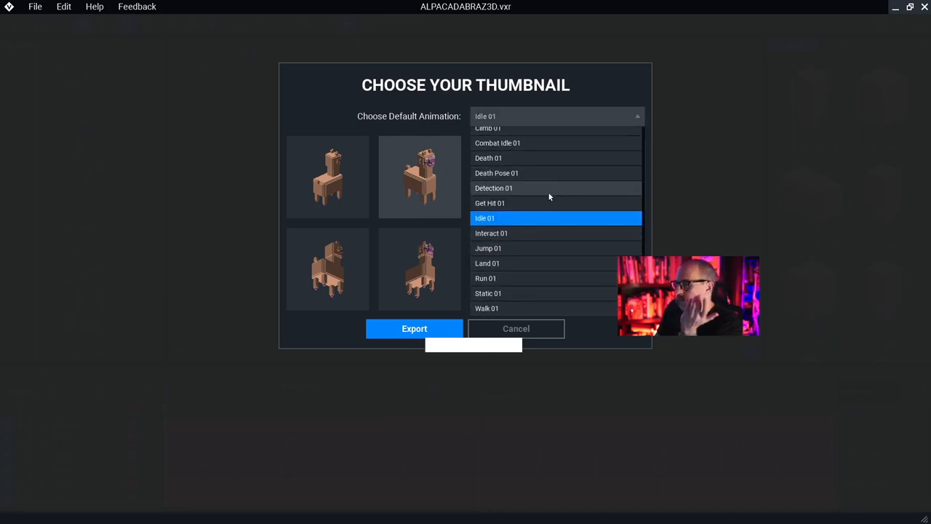
mouse_move(541, 203)
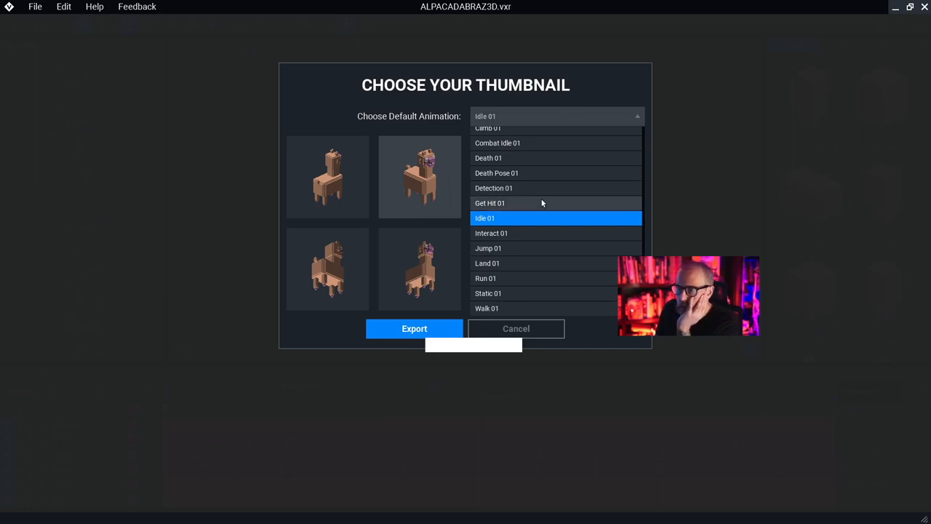
mouse_move(485, 218)
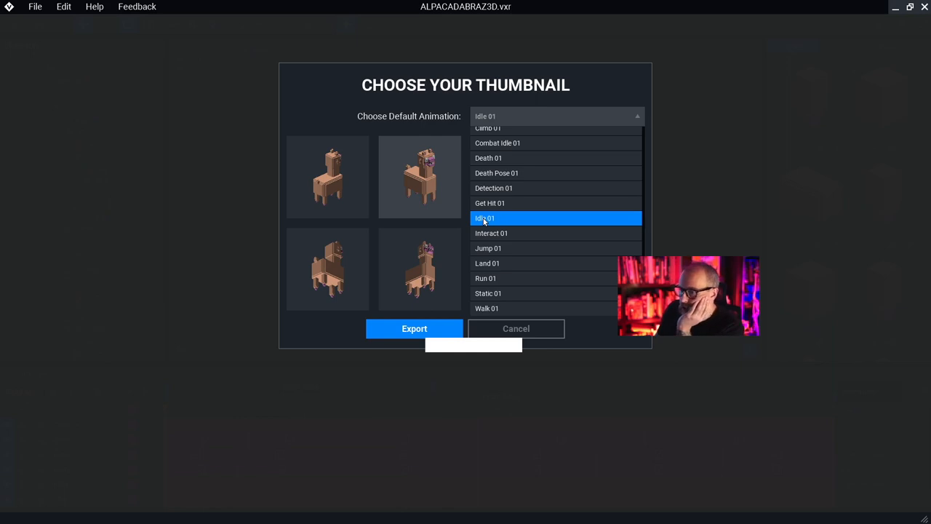
mouse_move(498, 176)
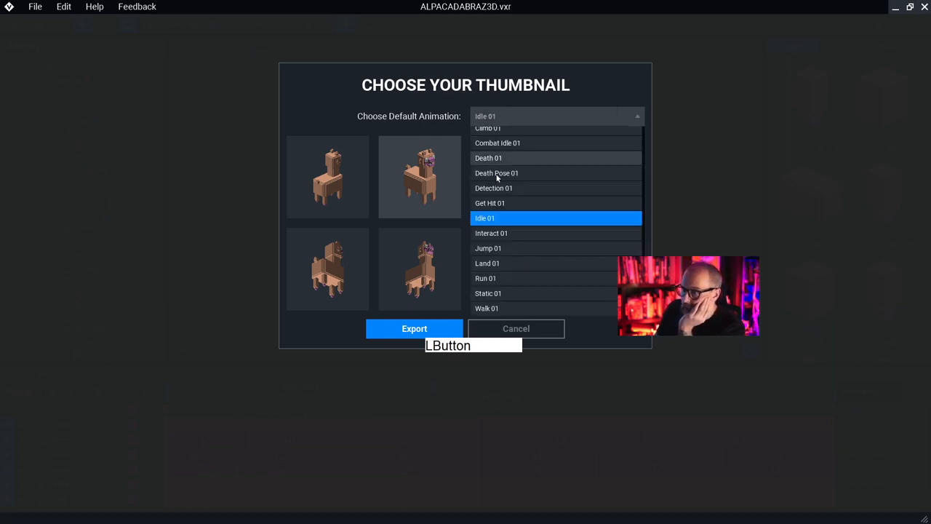
left_click(489, 157)
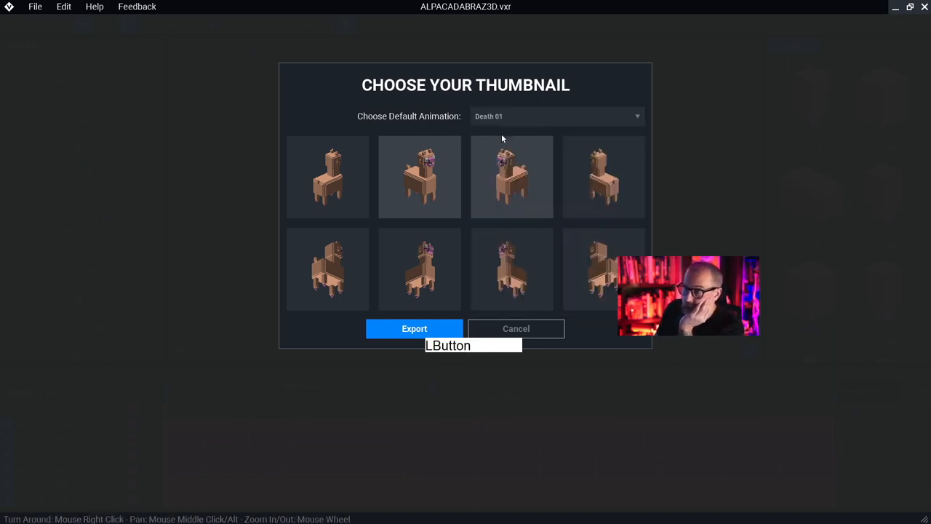
left_click(555, 116)
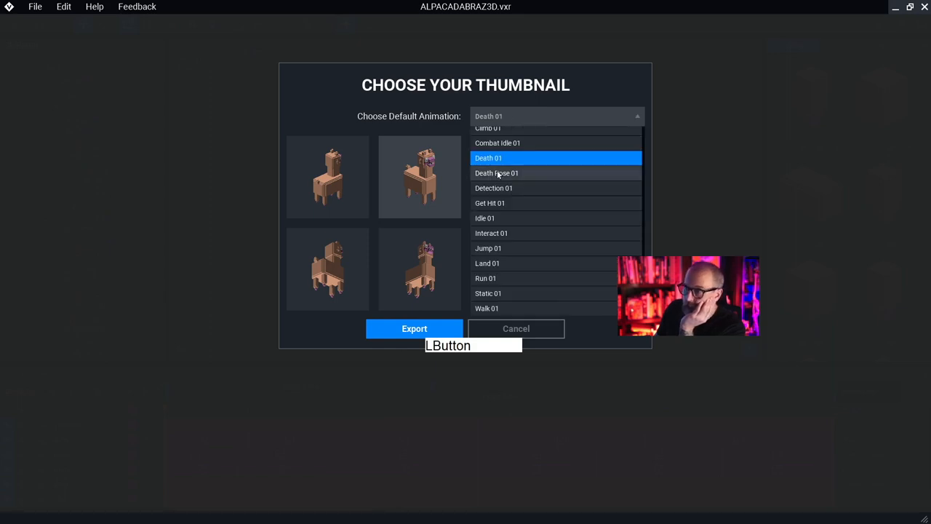
left_click(496, 174)
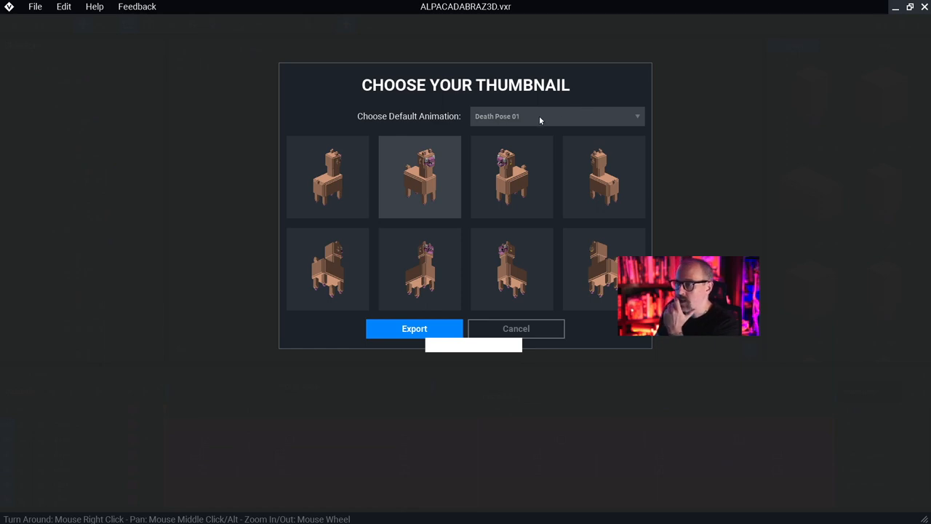
left_click(555, 116)
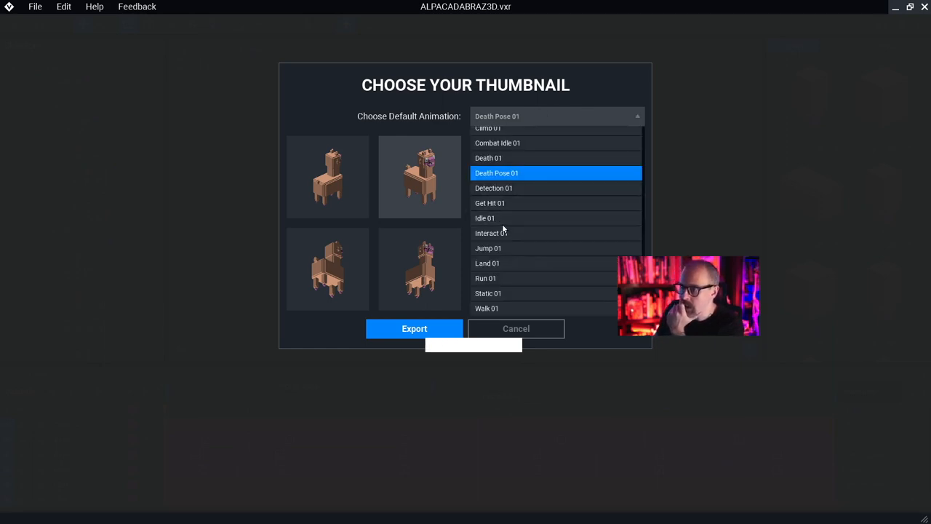
left_click(486, 218)
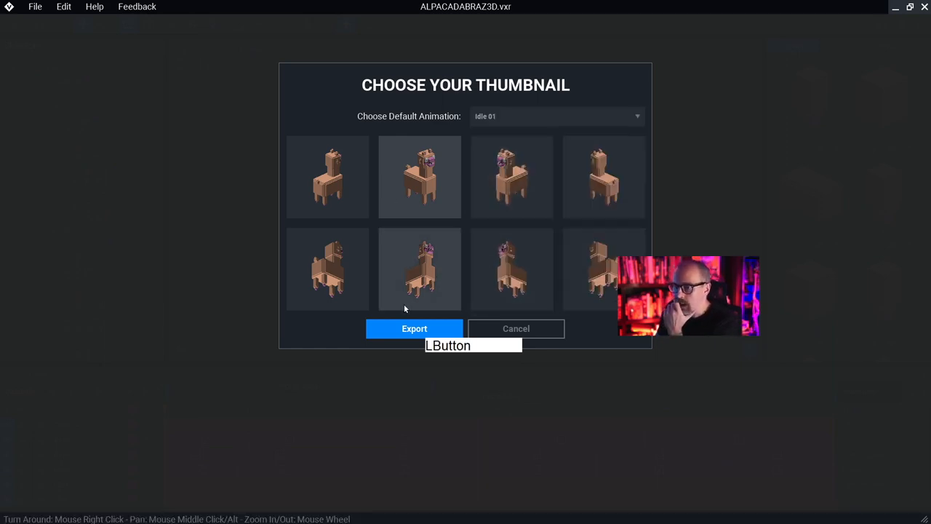
mouse_move(387, 336)
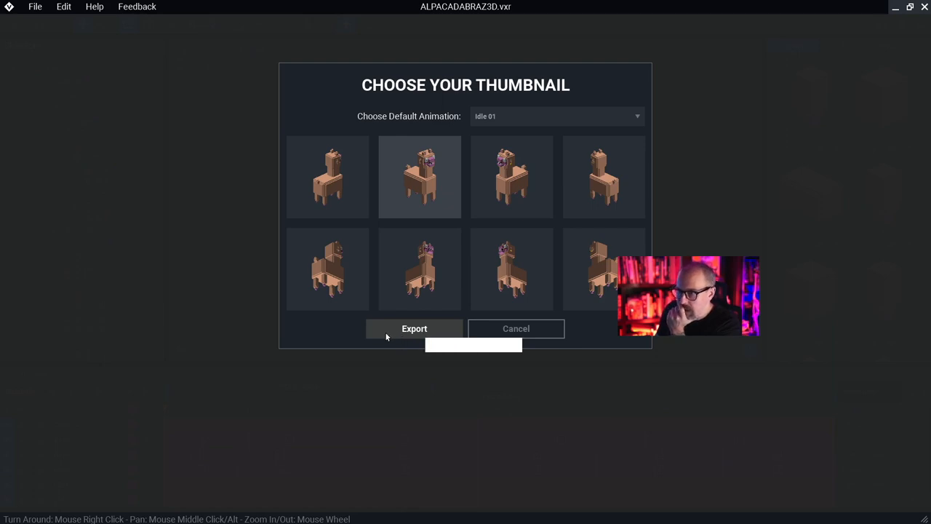
left_click(413, 329)
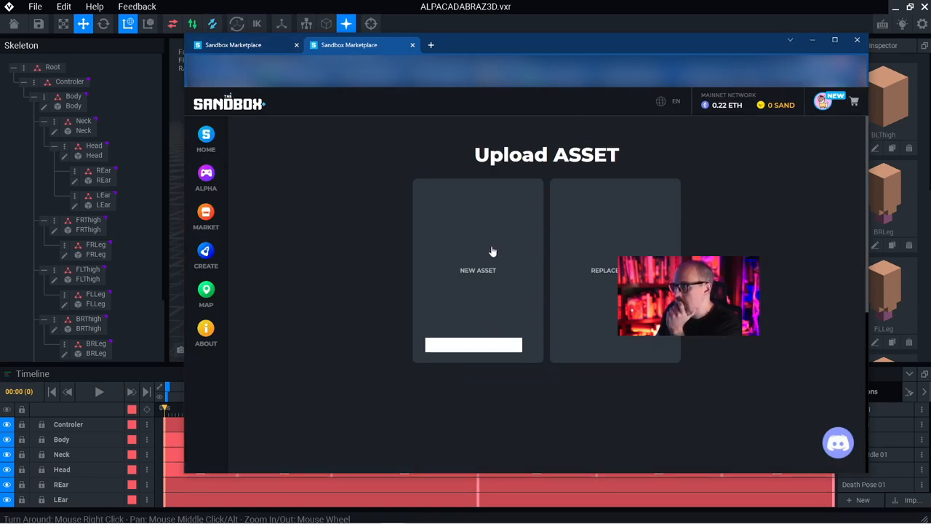
mouse_move(494, 242)
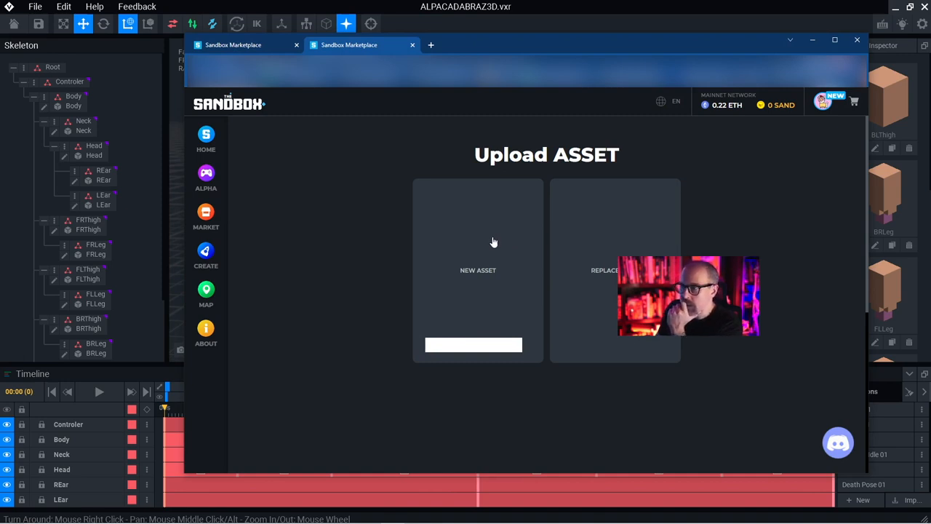
Choose New Asset on the Upload Asset page to reach the asset form
left_click(477, 242)
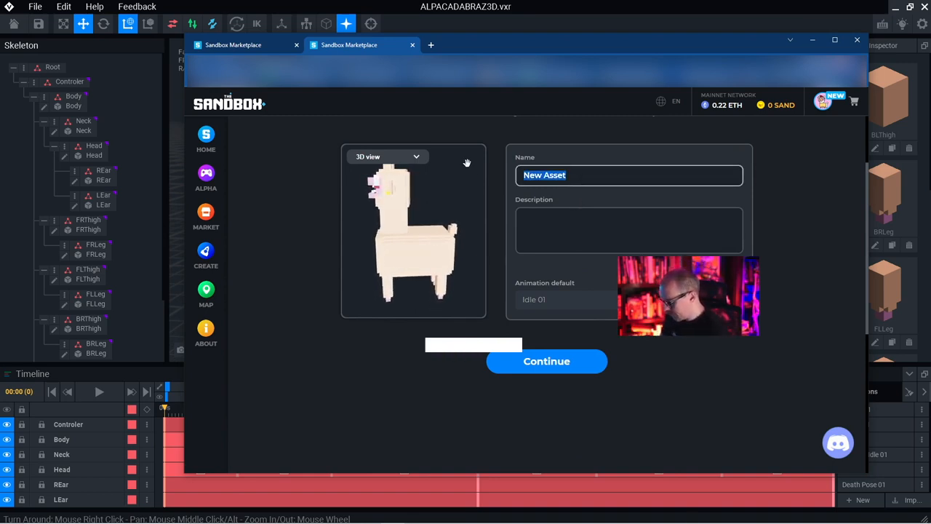
type("S")
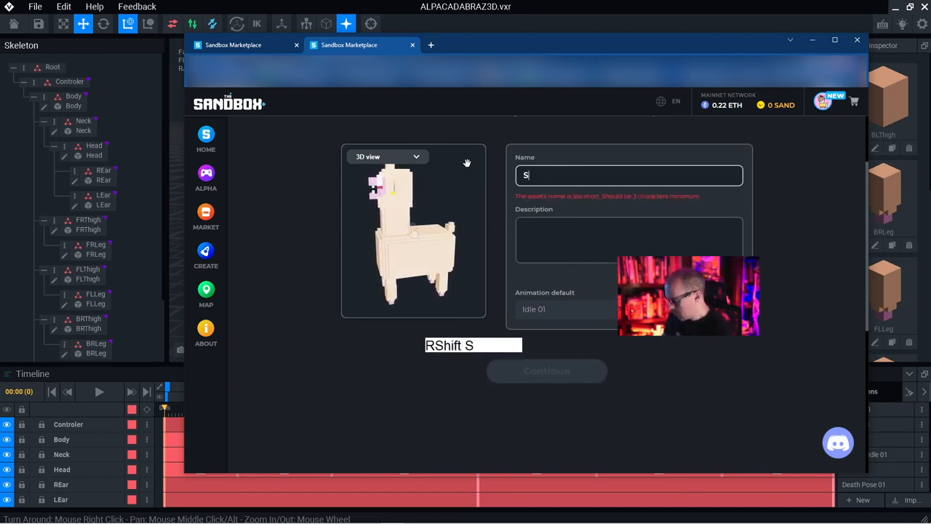
type("teve Wilb")
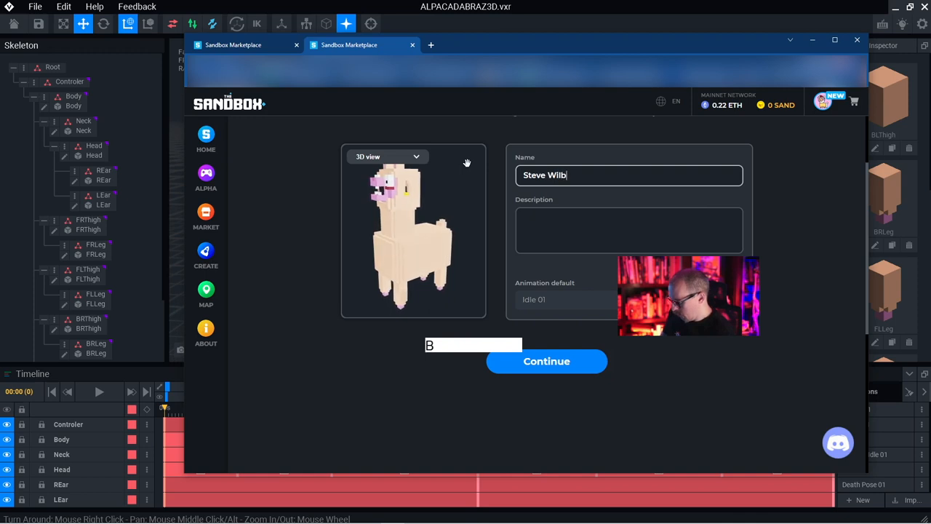
type("ury")
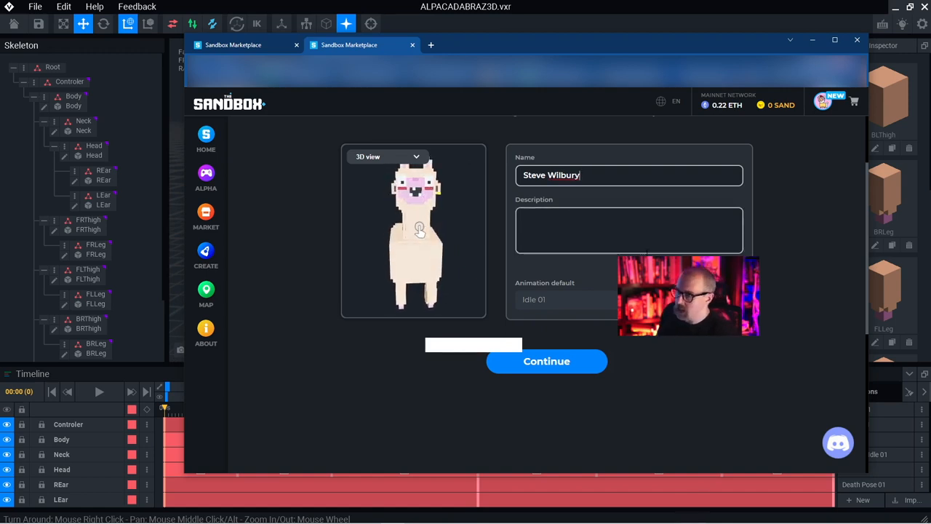
Write Steve's backstory about kites, dancing with Aunt Jeanie and the piano, then continue to categories
left_click(628, 229)
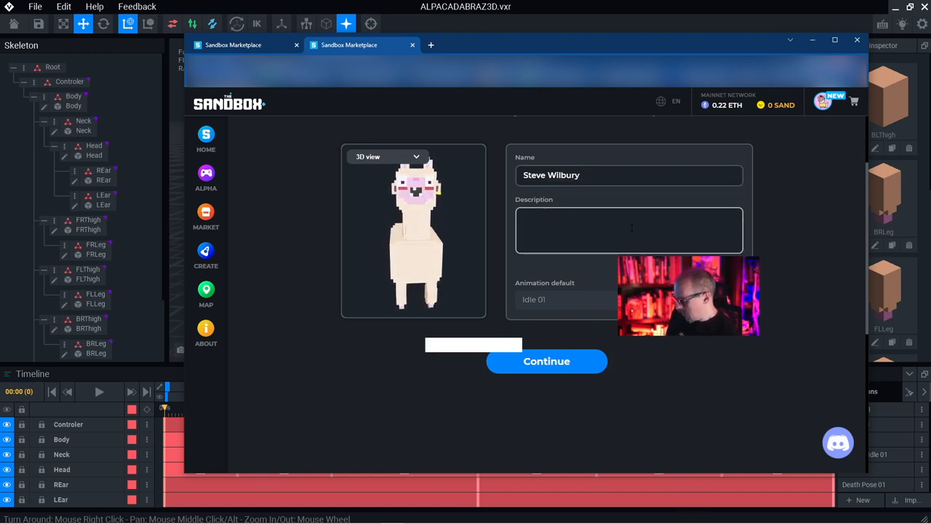
type("Steve loves makin")
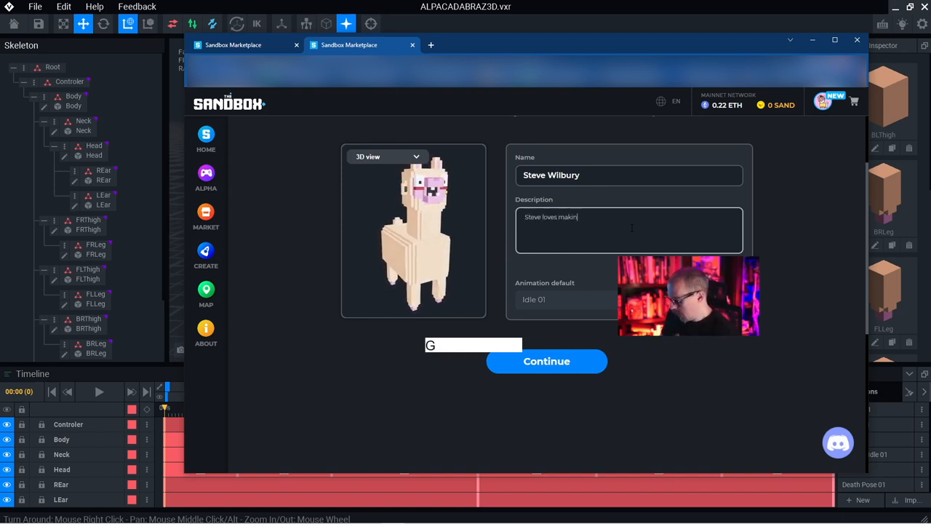
type("g")
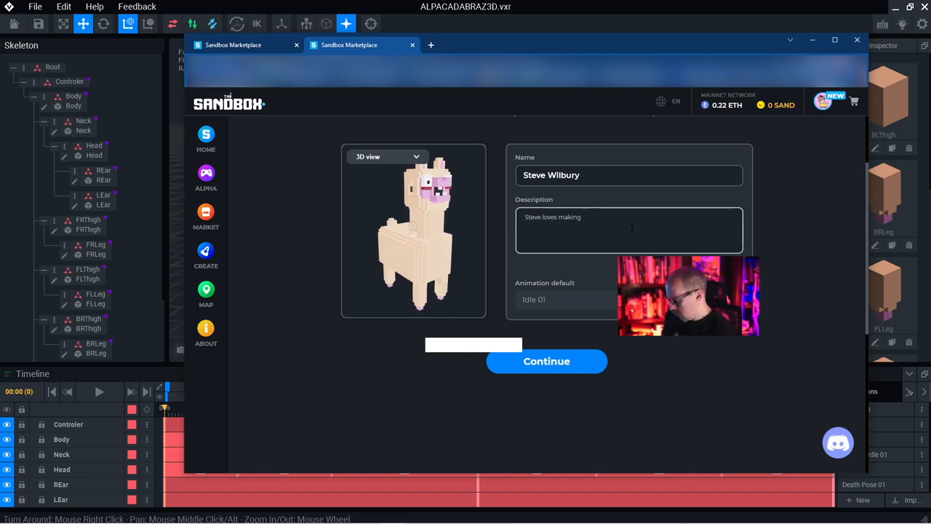
type("kites and danc")
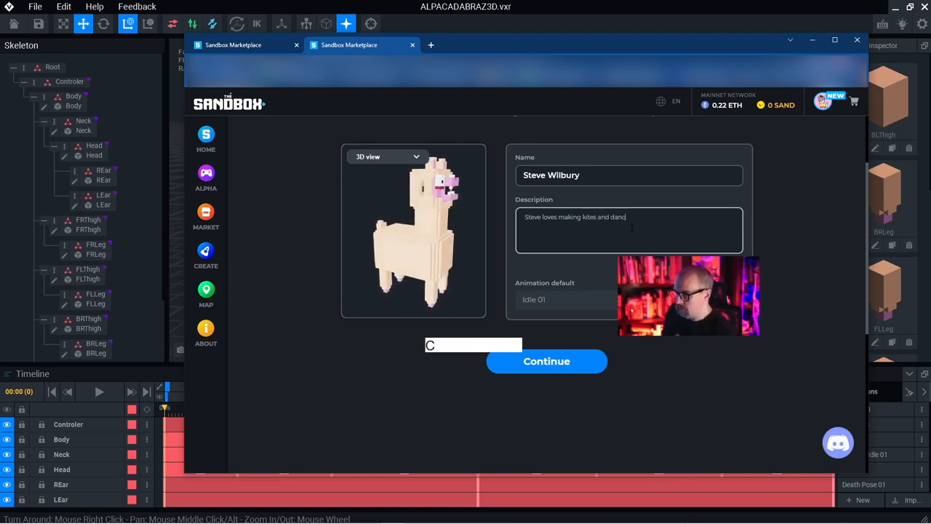
type("ing wit")
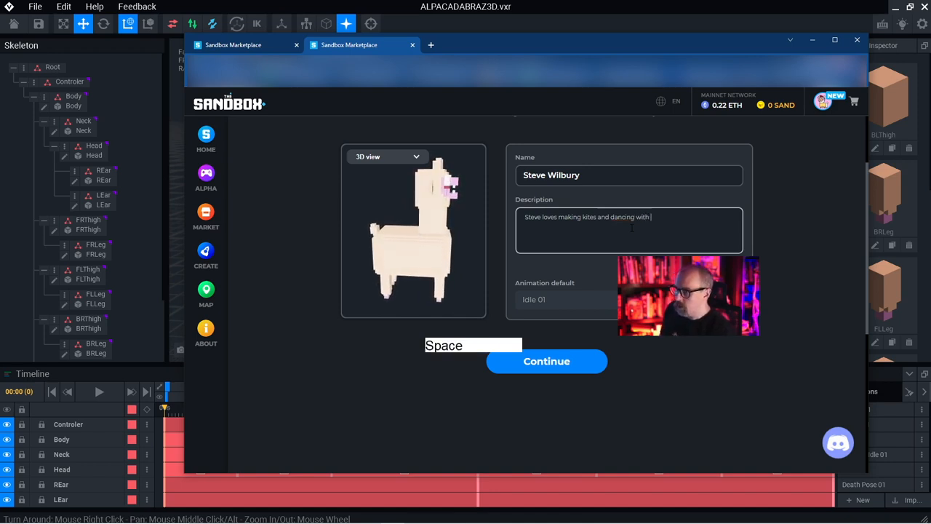
type("his")
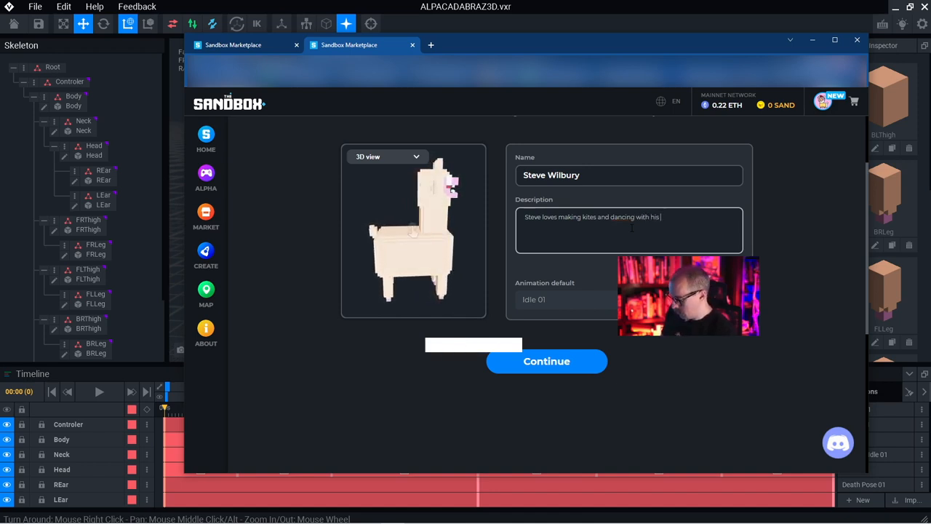
type("Aunt")
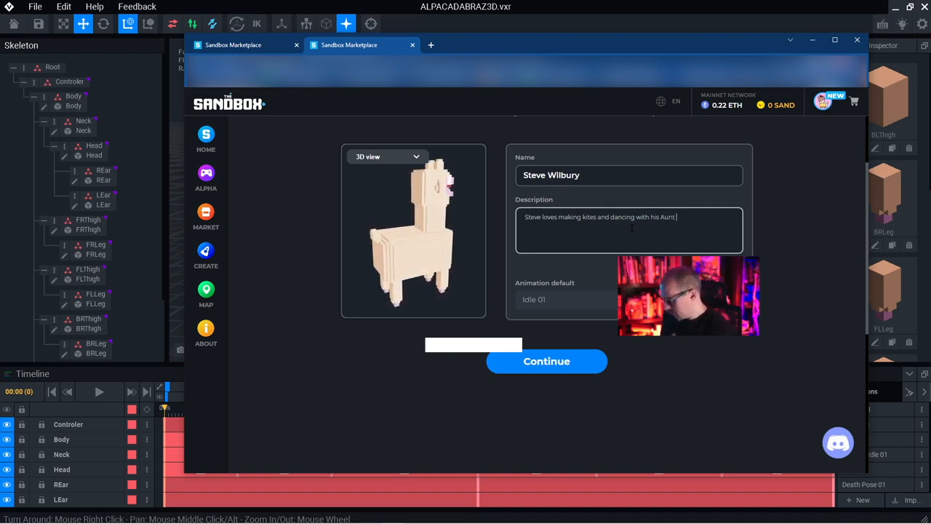
type("Jeanie.")
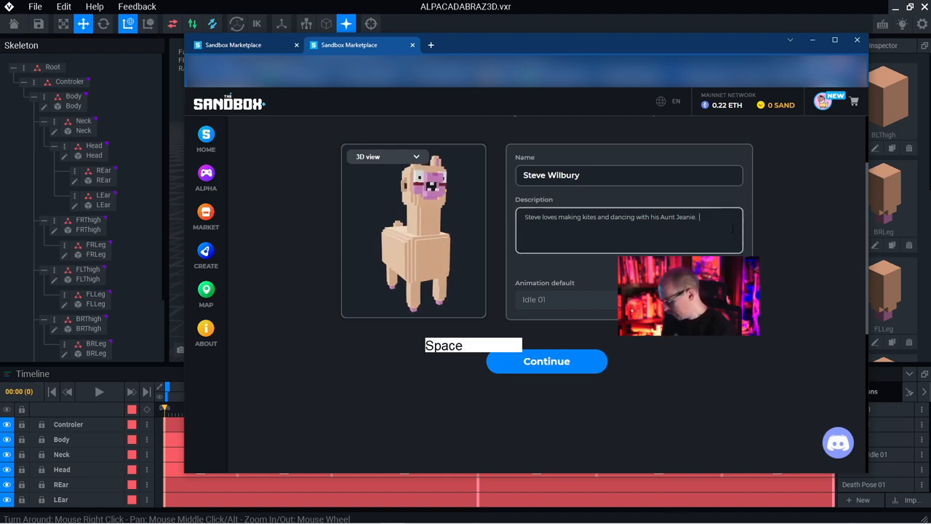
type("His")
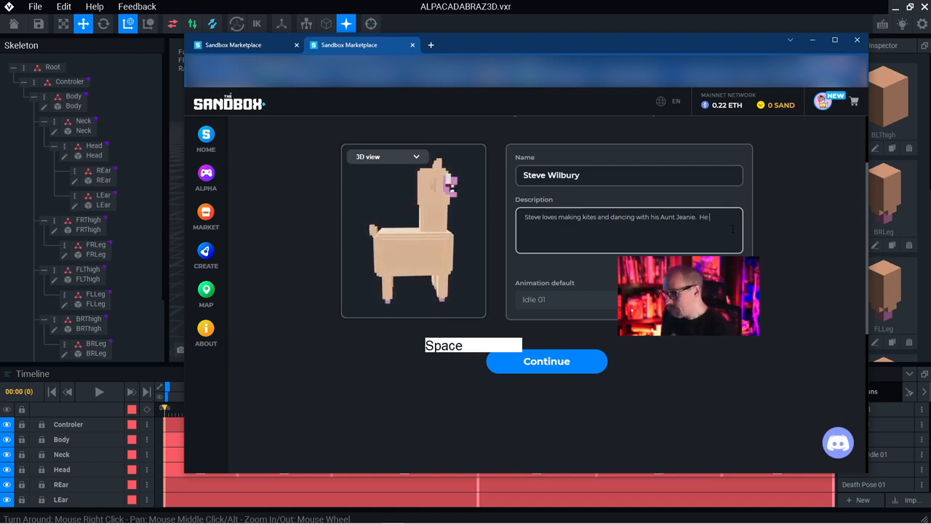
type("never")
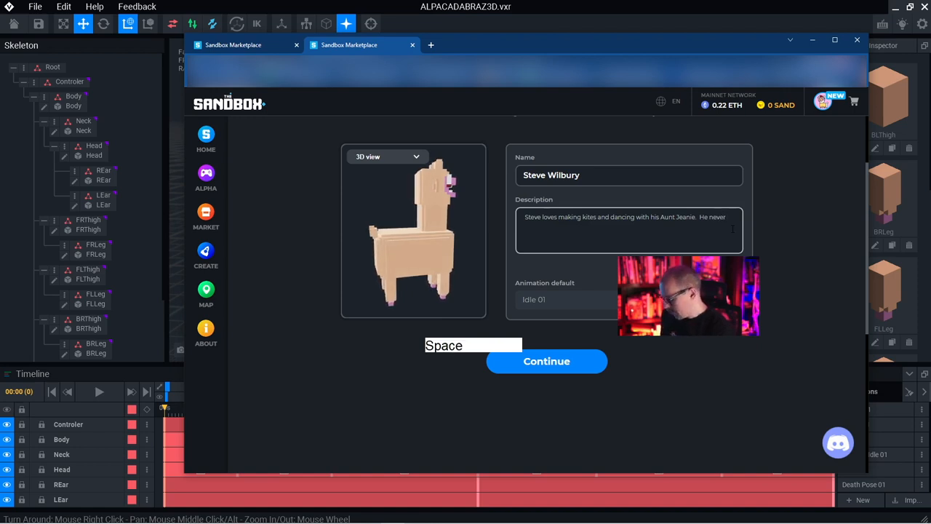
type("lea")
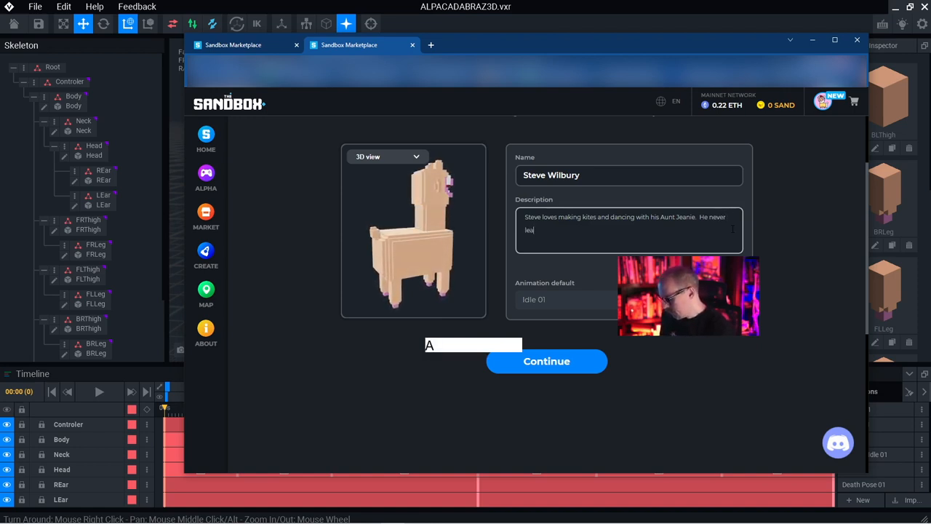
type("learned to play the piano and still r")
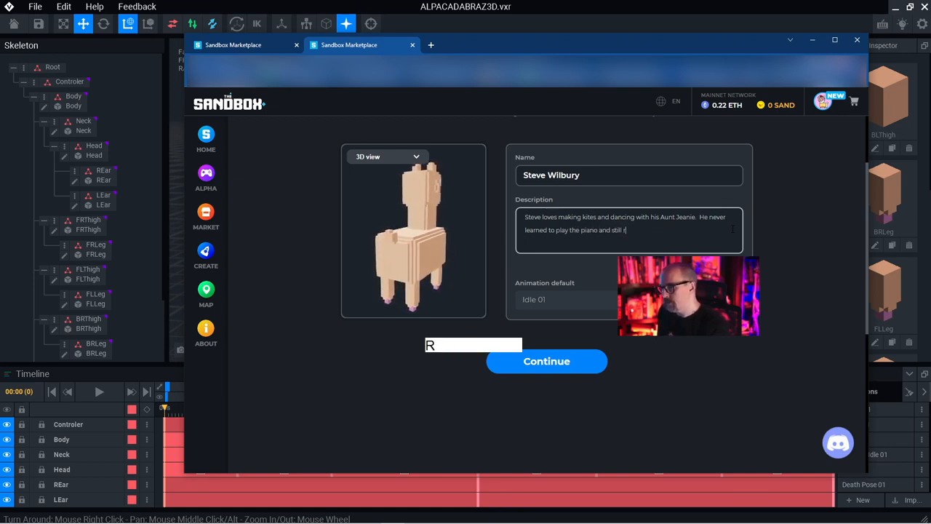
type("egre")
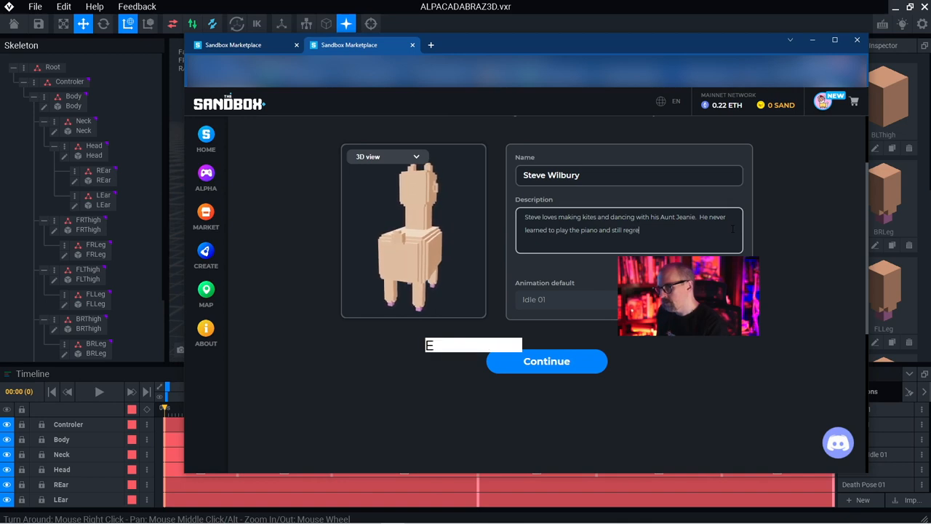
type("ts it.")
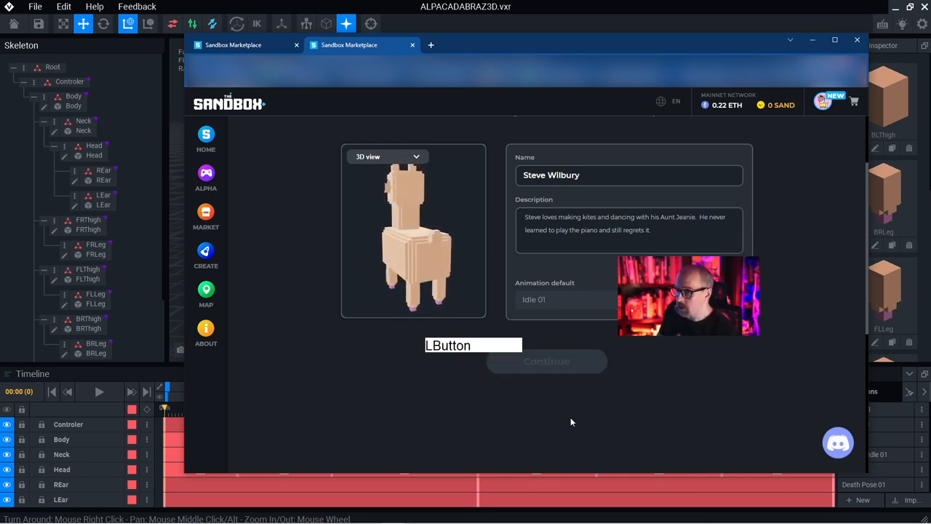
left_click(547, 361)
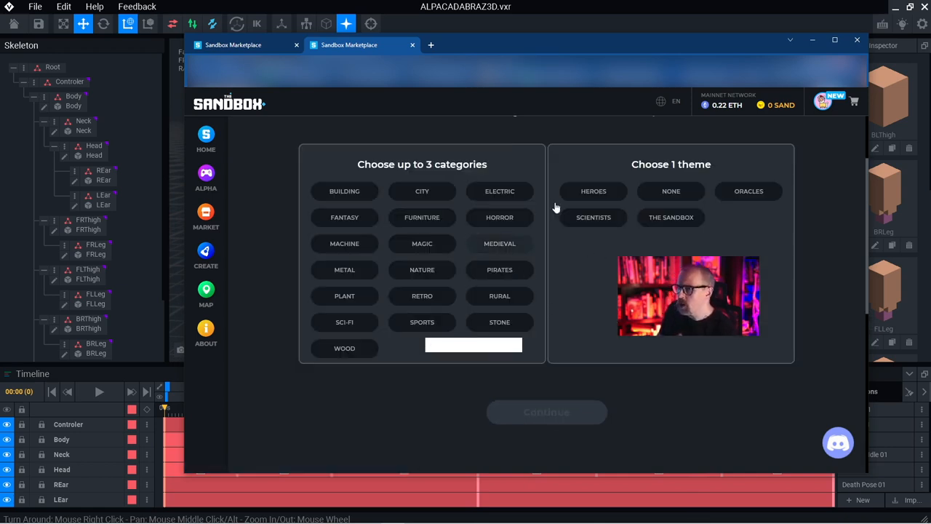
mouse_move(422, 191)
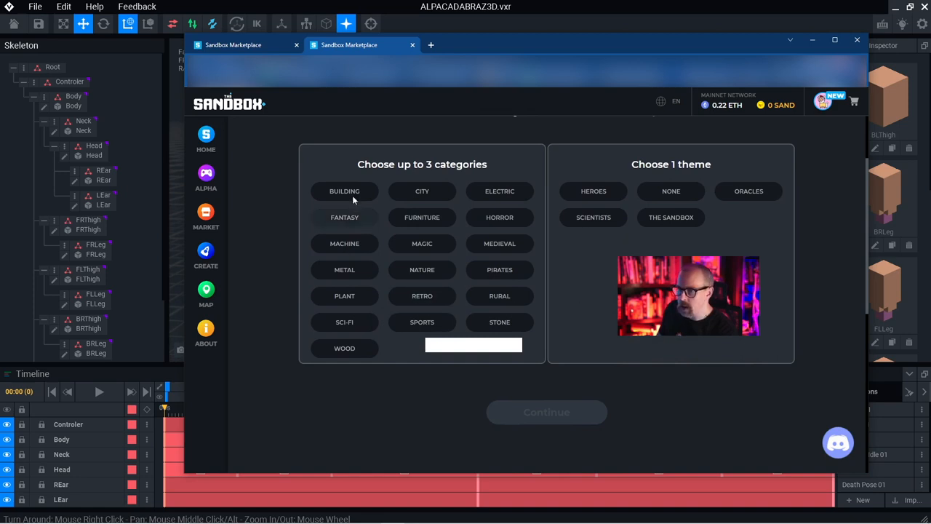
mouse_move(404, 206)
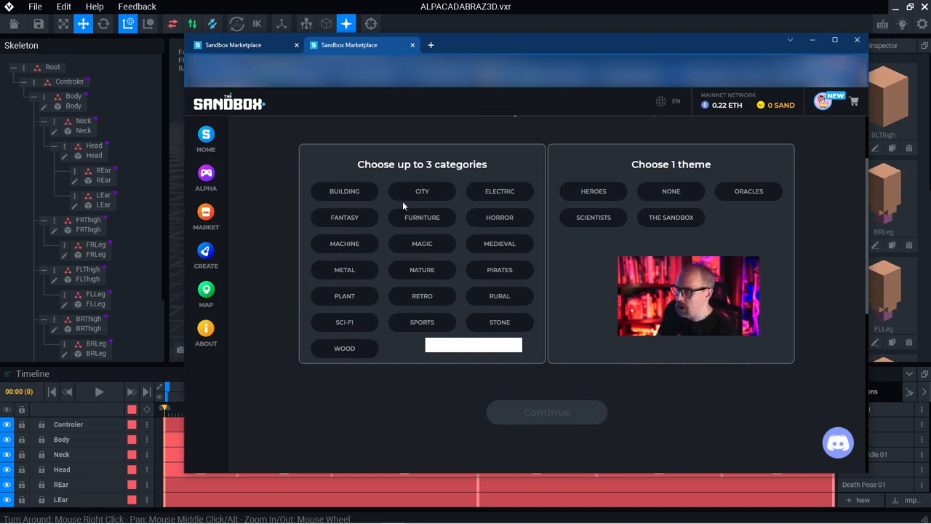
mouse_move(501, 254)
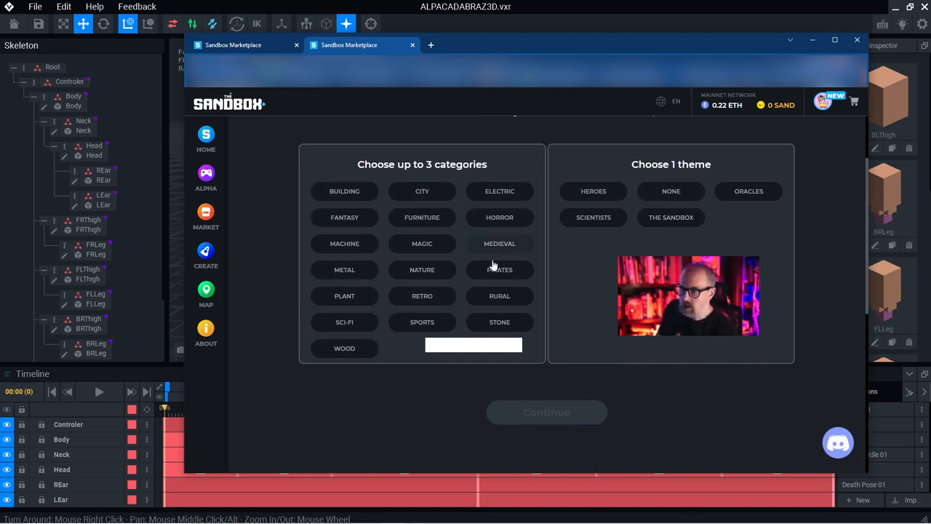
mouse_move(422, 296)
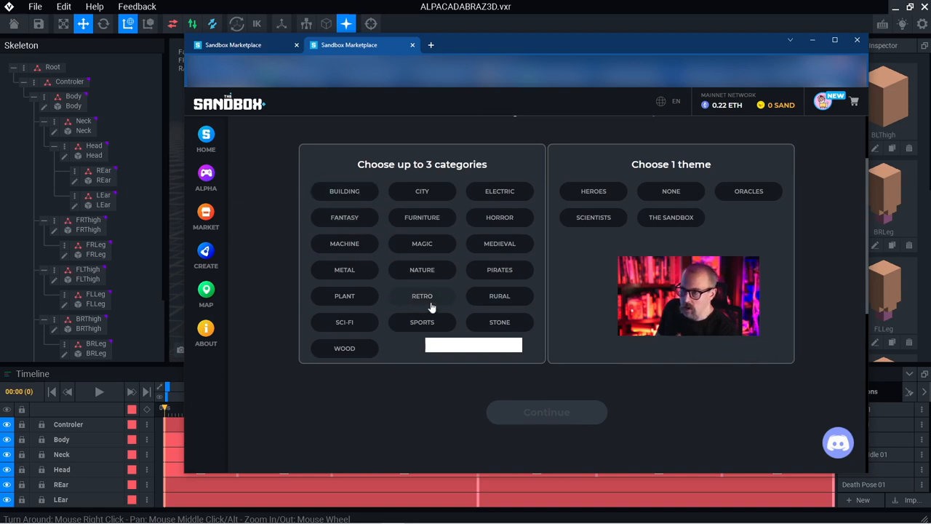
Tag the asset with Nature, Rural and Retro categories and pick the None theme
left_click(421, 269)
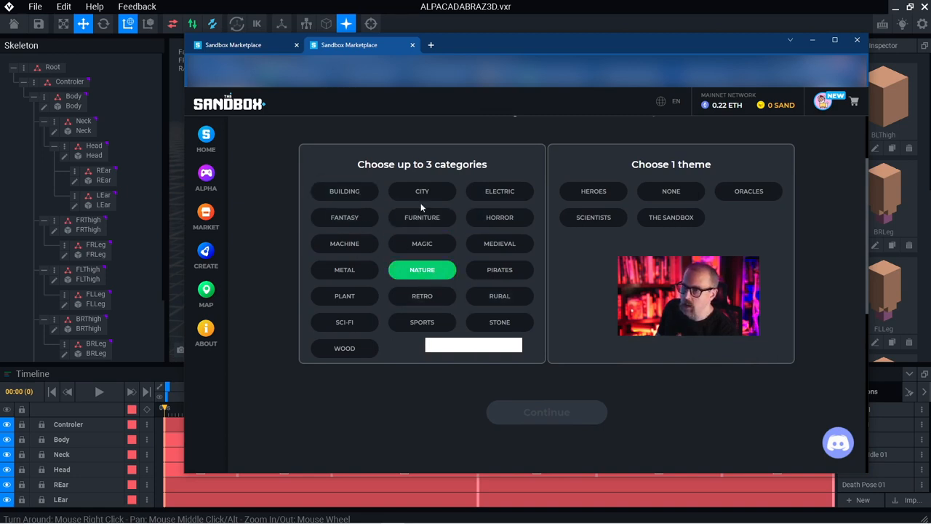
mouse_move(357, 338)
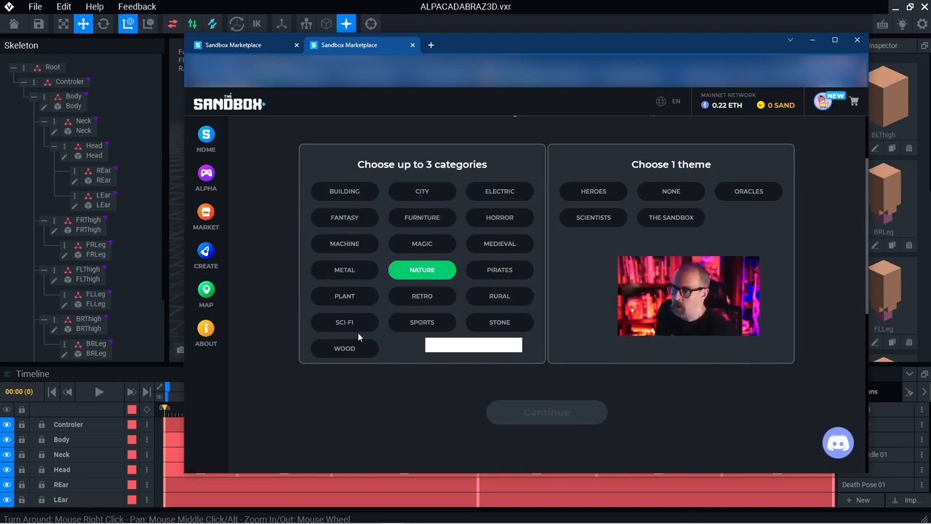
left_click(343, 348)
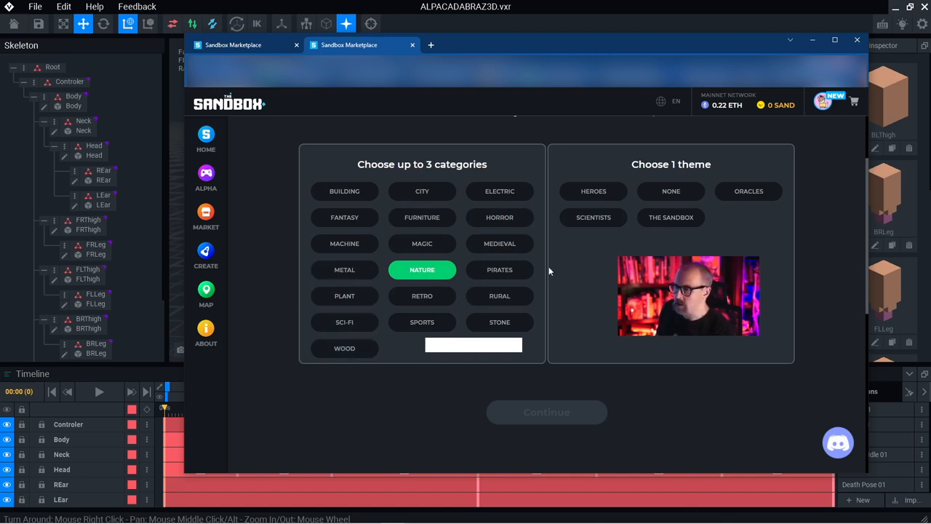
mouse_move(375, 246)
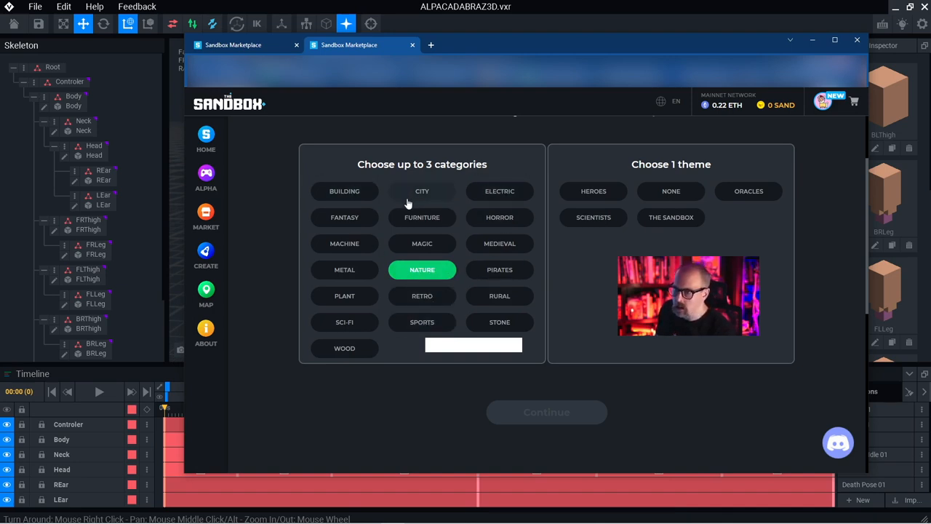
mouse_move(413, 300)
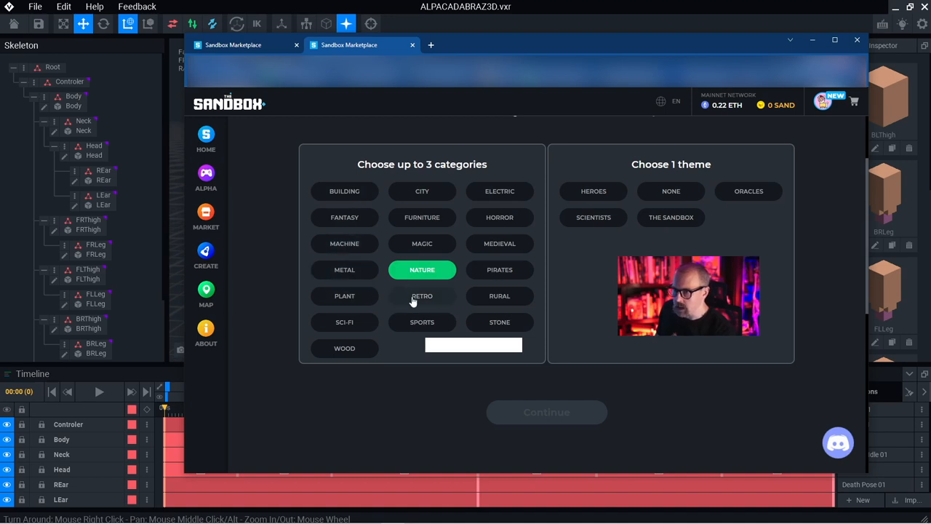
left_click(499, 295)
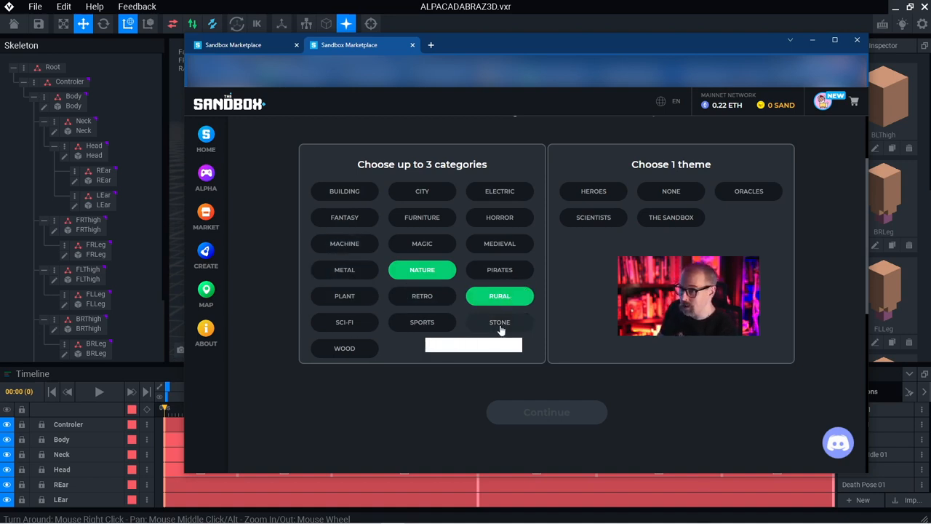
mouse_move(422, 269)
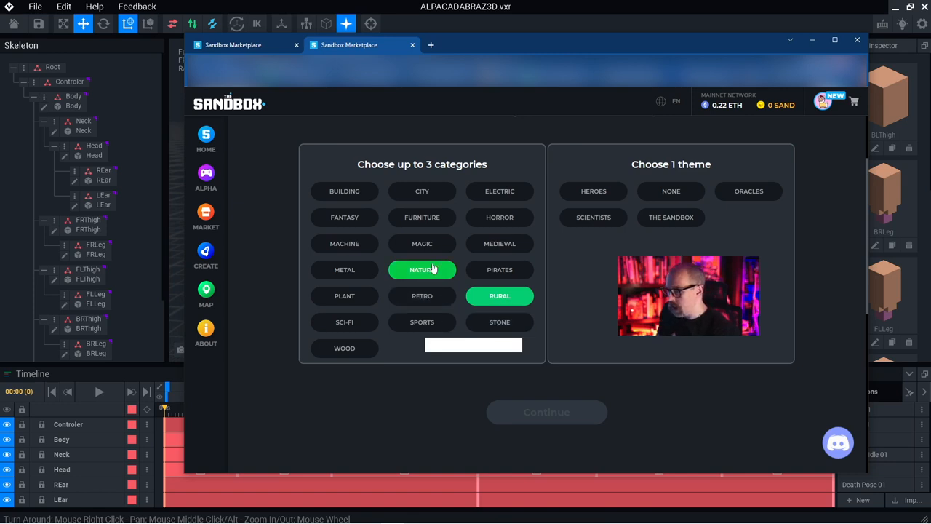
left_click(422, 296)
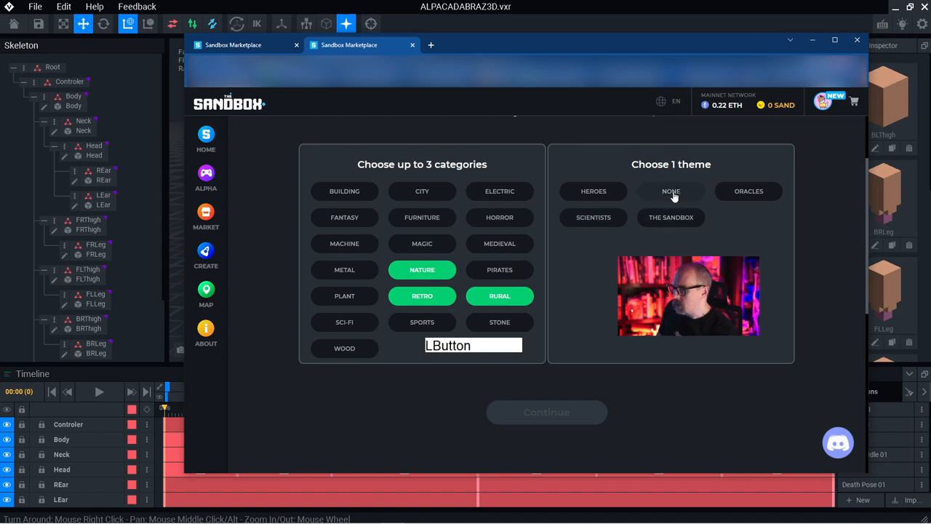
left_click(547, 412)
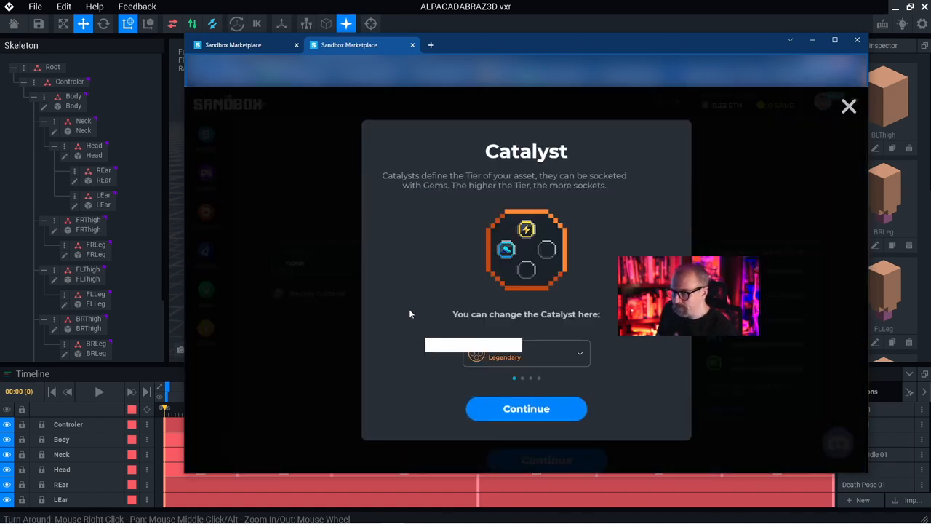
mouse_move(553, 390)
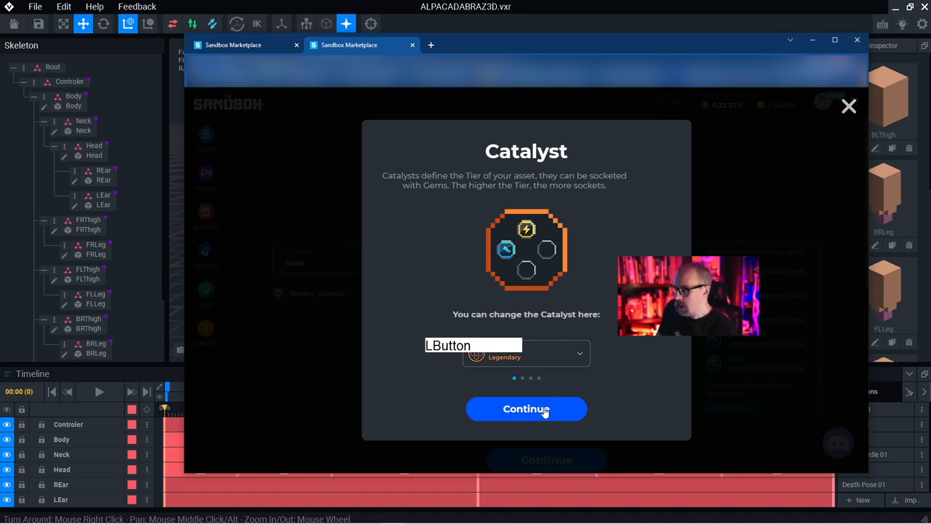
Continue past the gem tutorial and Attributes step without adding gems, reaching the Summary
left_click(527, 407)
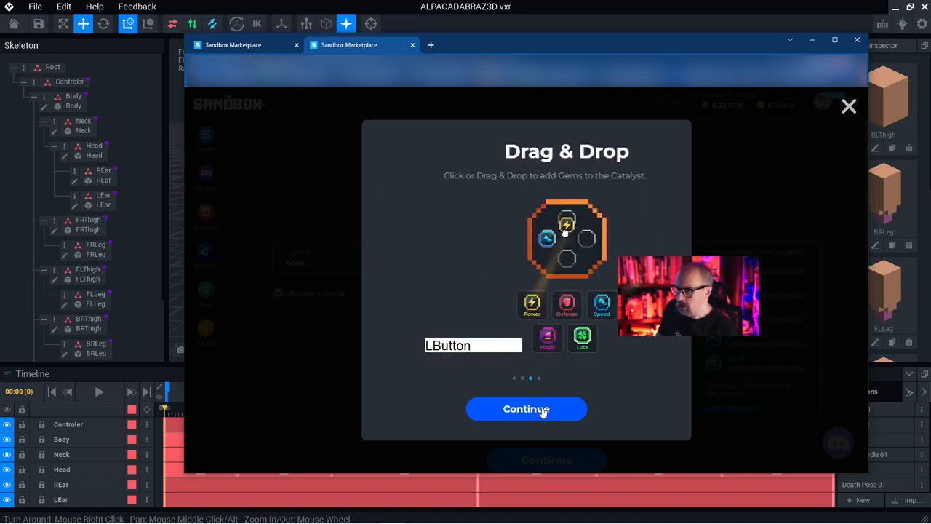
left_click(527, 409)
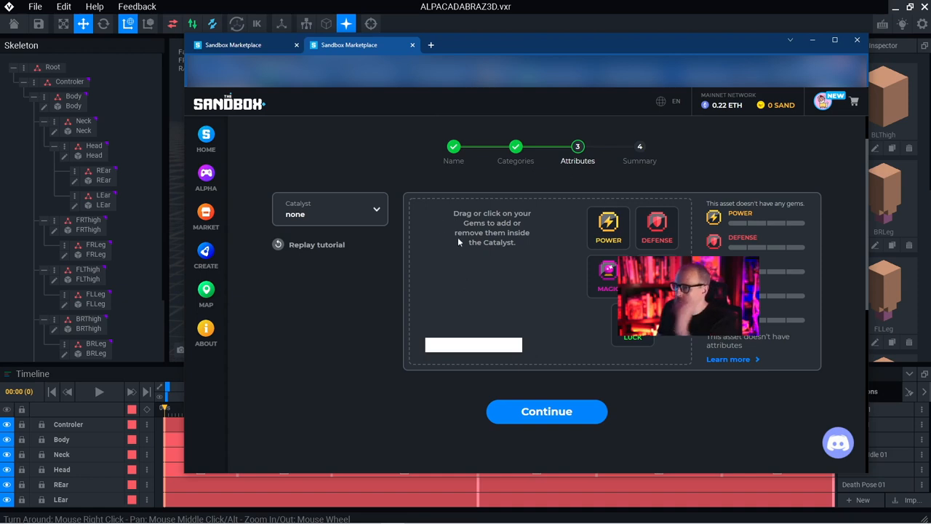
mouse_move(547, 412)
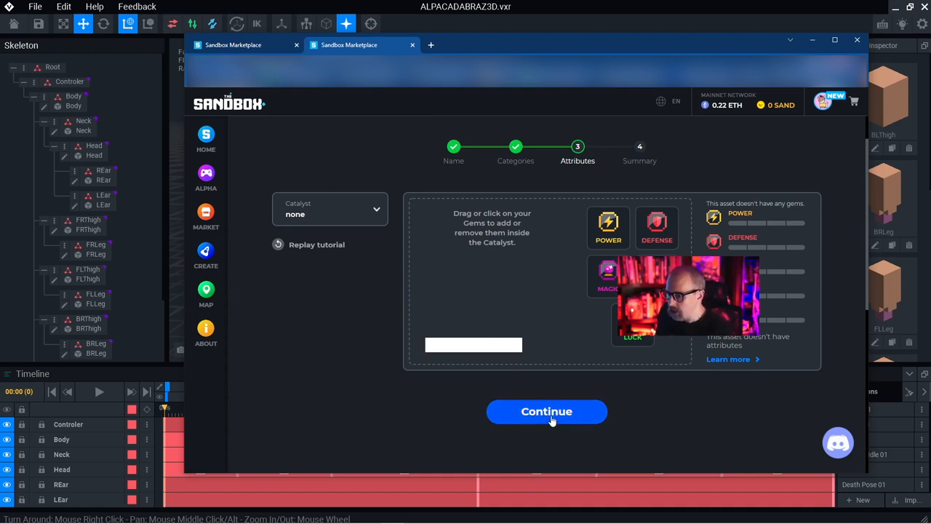
left_click(547, 411)
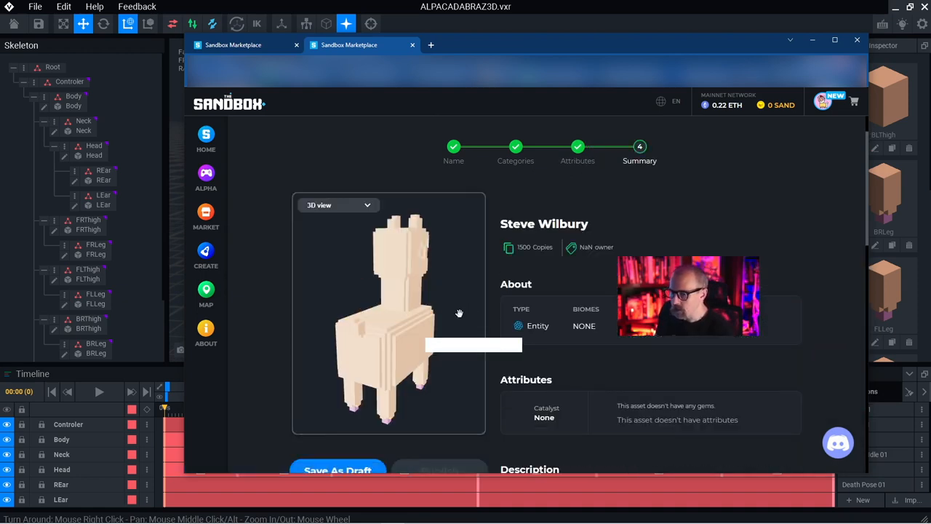
scroll("down", 3)
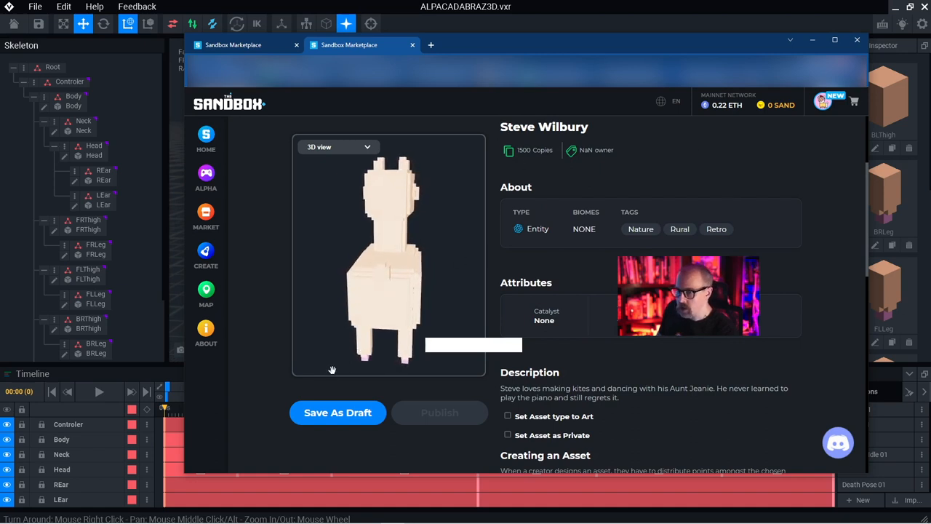
scroll("down", 3)
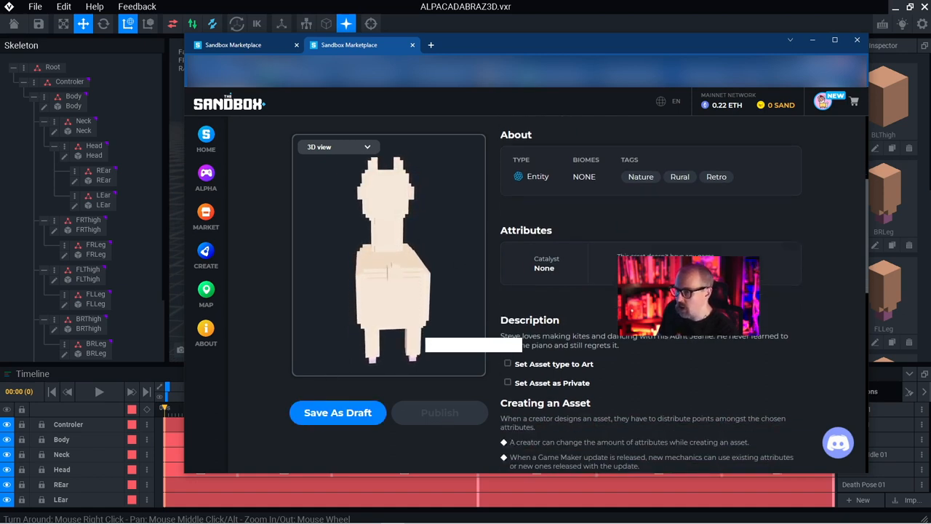
scroll("down", 3)
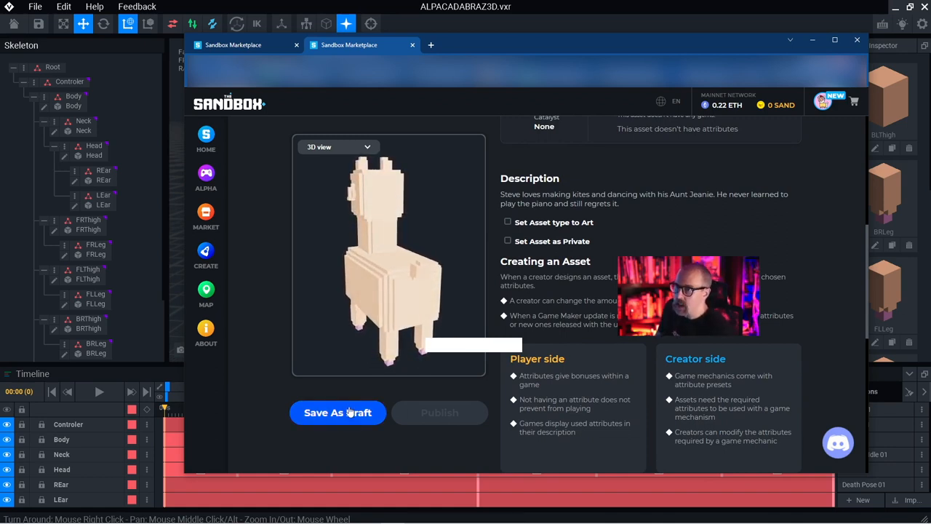
left_click(338, 413)
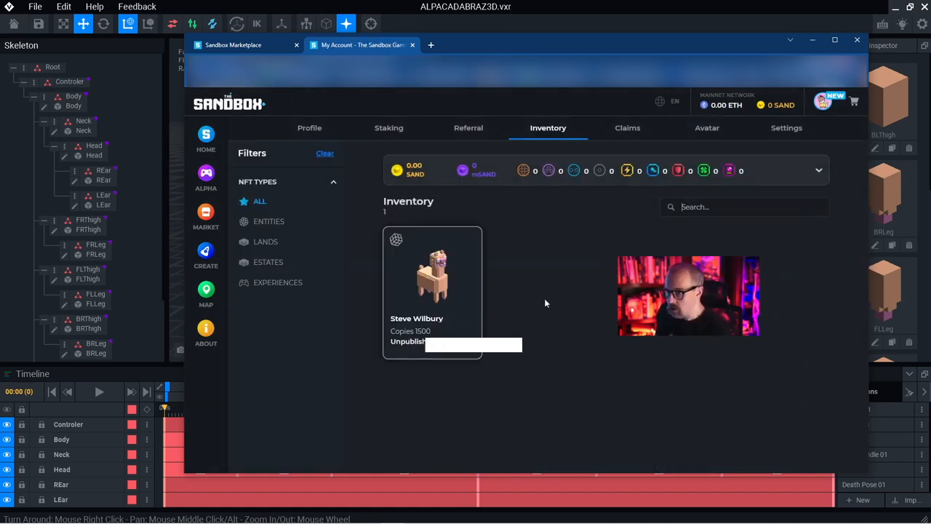
mouse_move(513, 159)
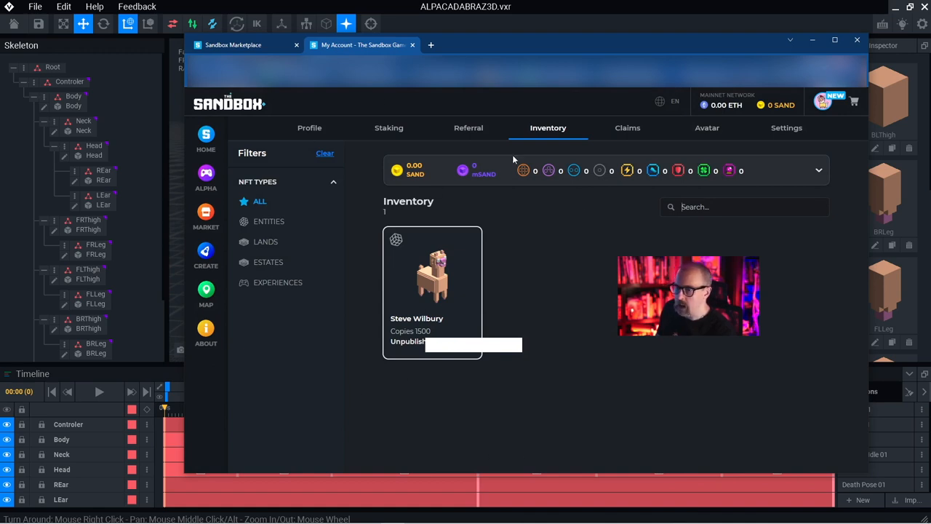
mouse_move(553, 264)
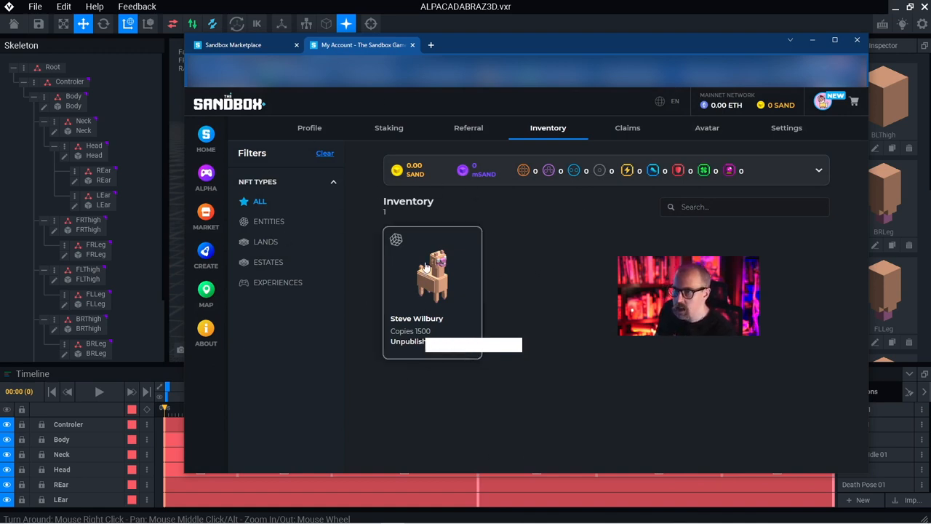
mouse_move(451, 282)
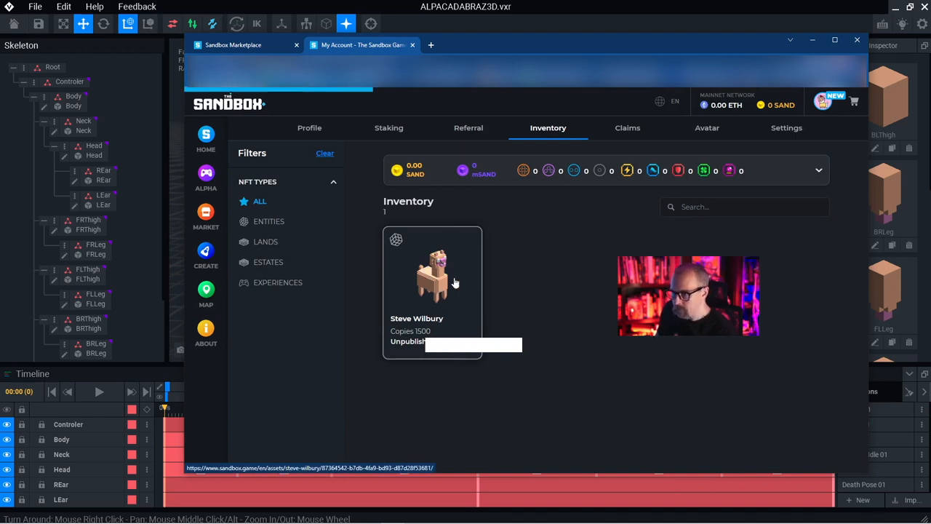
left_click(434, 280)
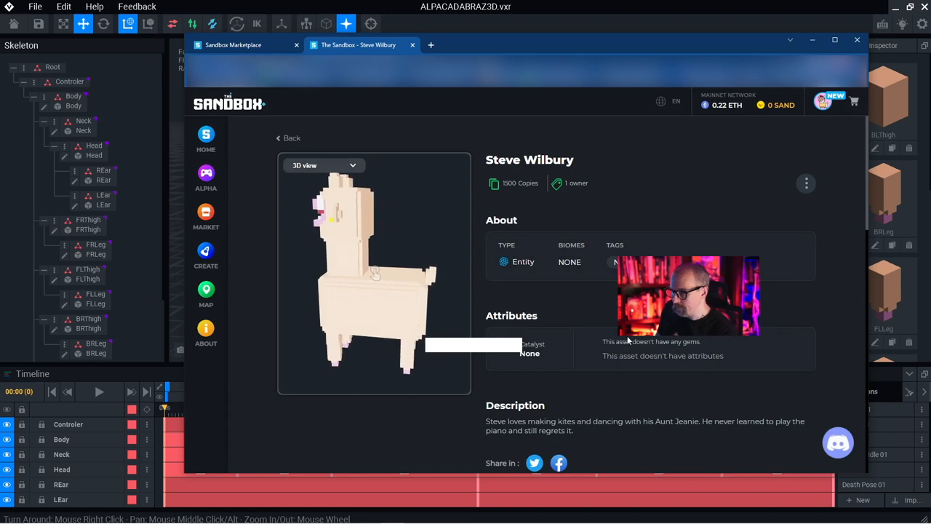
Preview Steve Wilbury's Idle 01, Attack 01 and Walk 01 animations, then reveal its edit and delete options
scroll("down", 3)
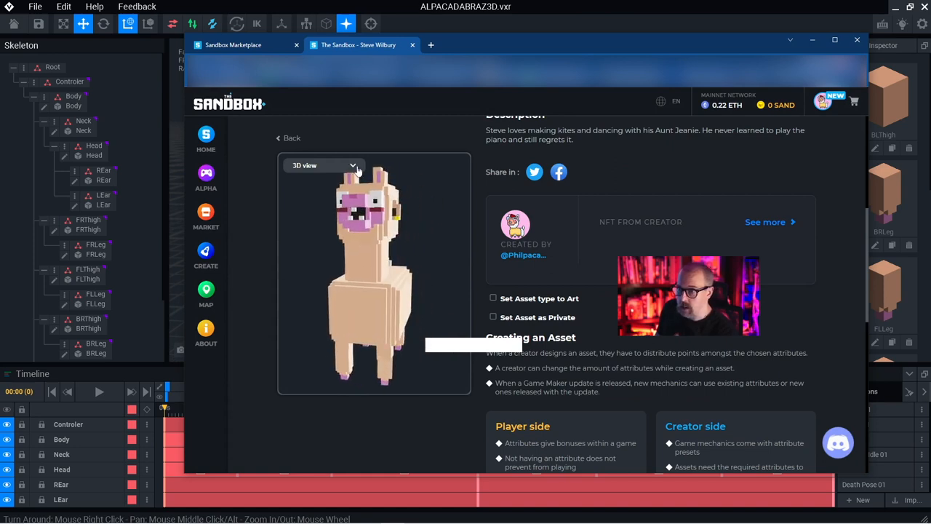
left_click(323, 166)
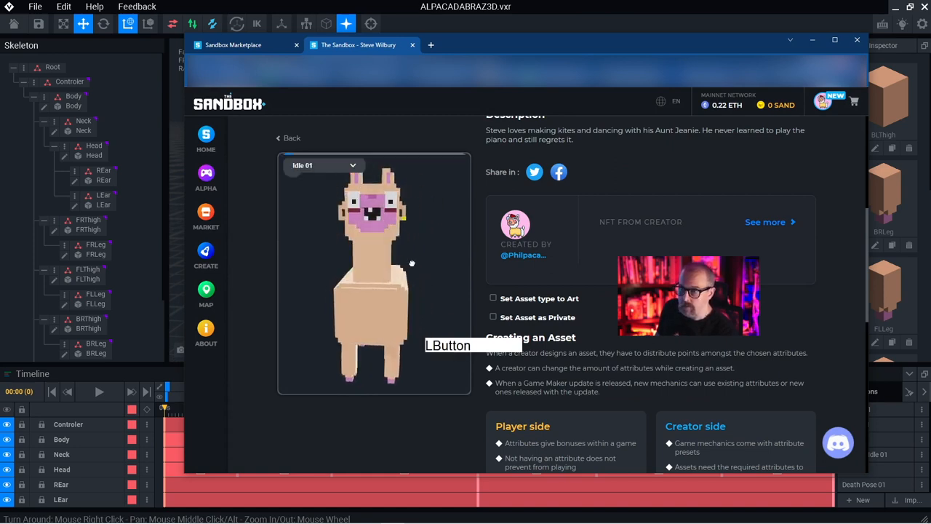
left_click(323, 166)
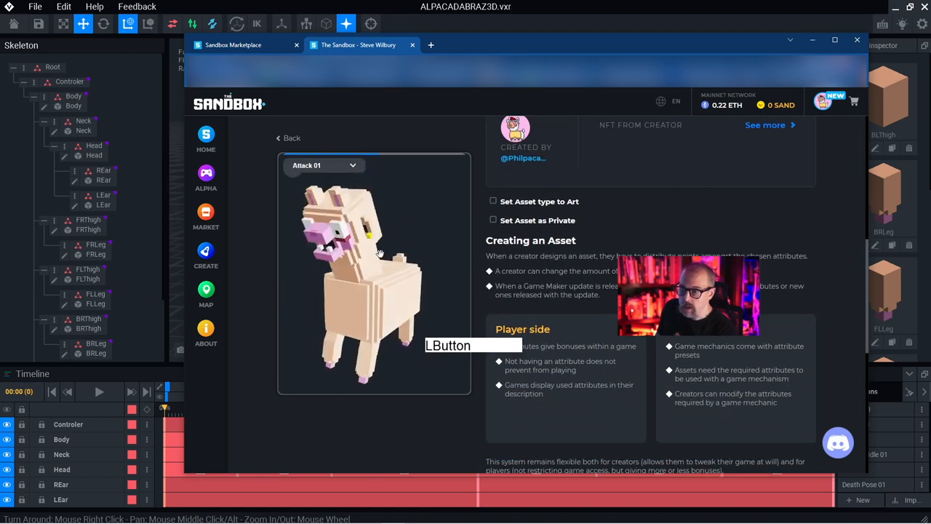
left_click(322, 166)
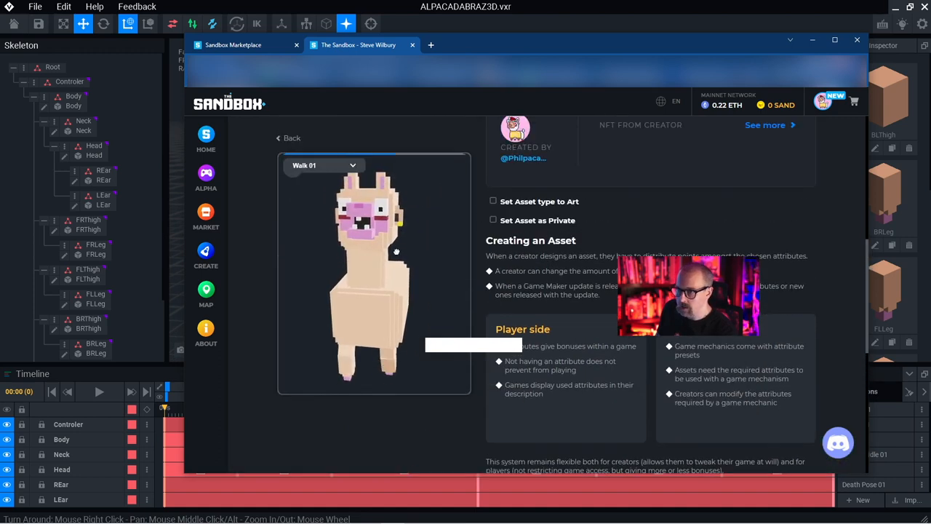
left_click_drag(396, 277, 425, 251)
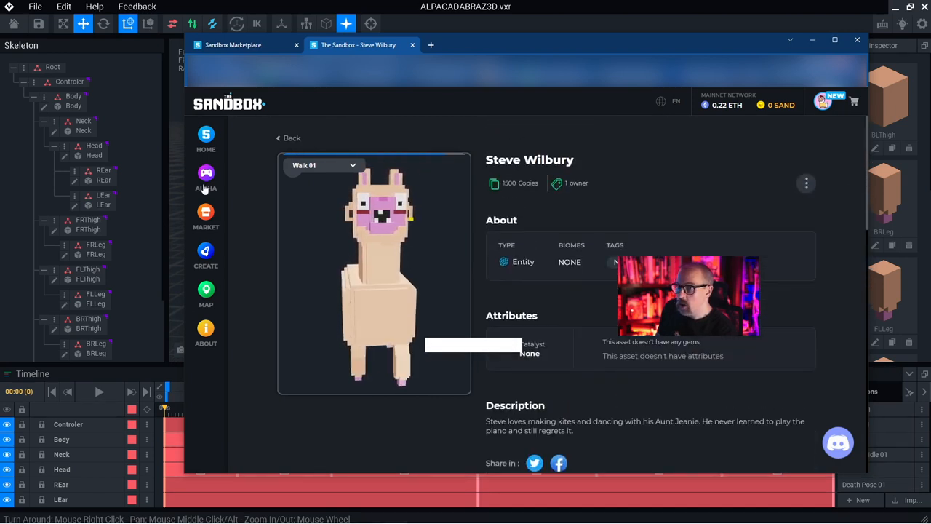
left_click(806, 183)
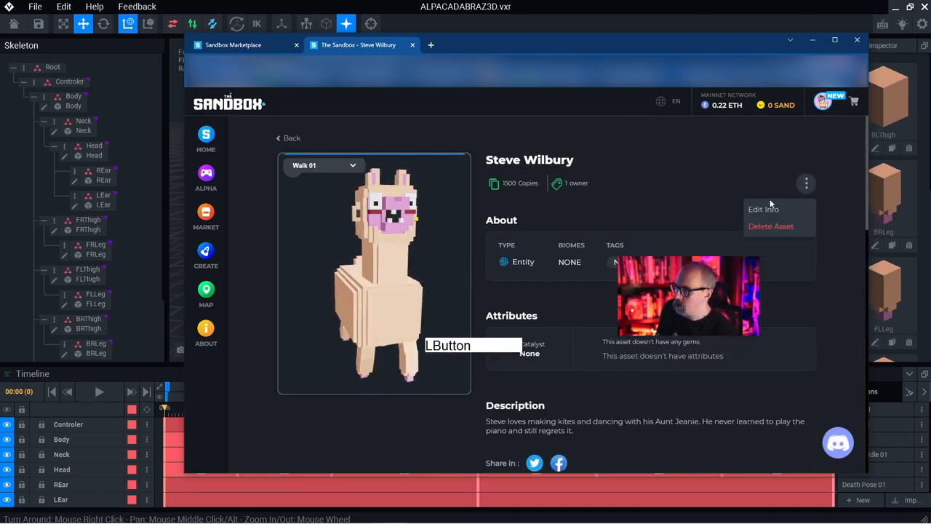
left_click(762, 210)
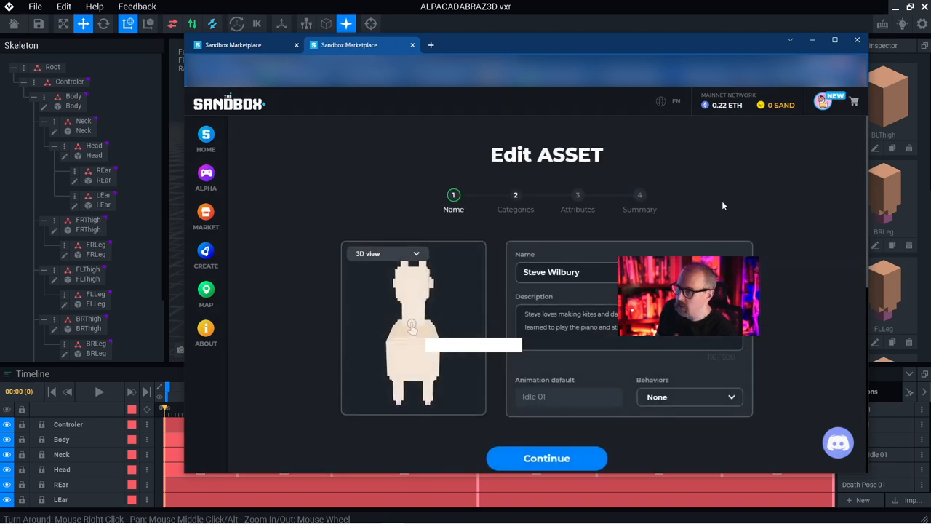
scroll("down", 3)
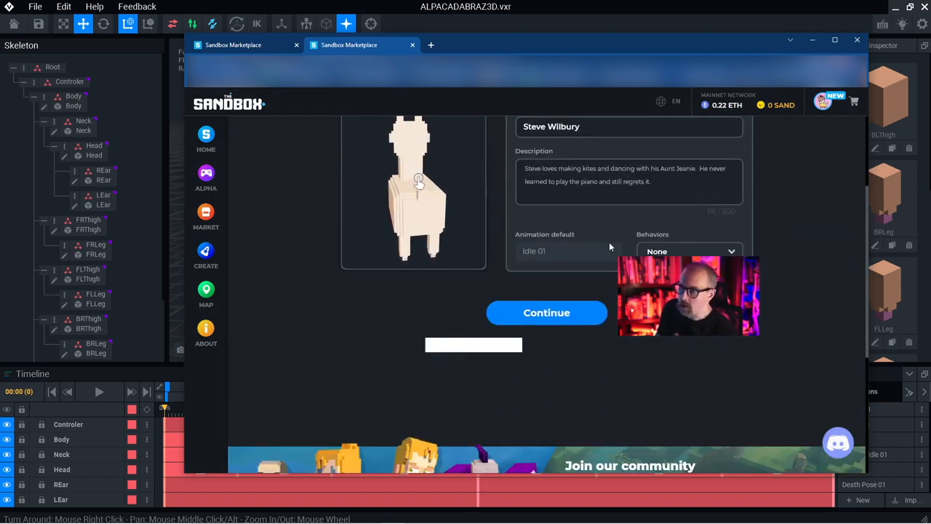
left_click(689, 250)
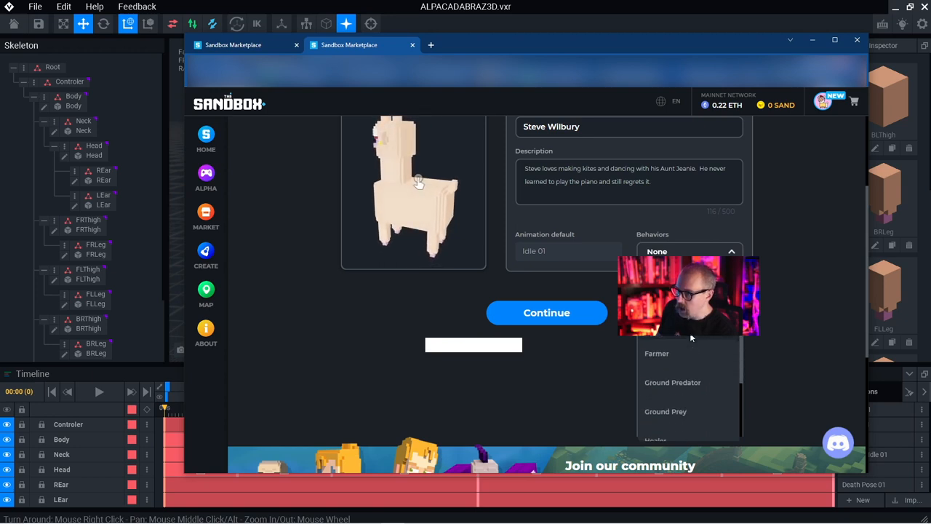
scroll("down", 3)
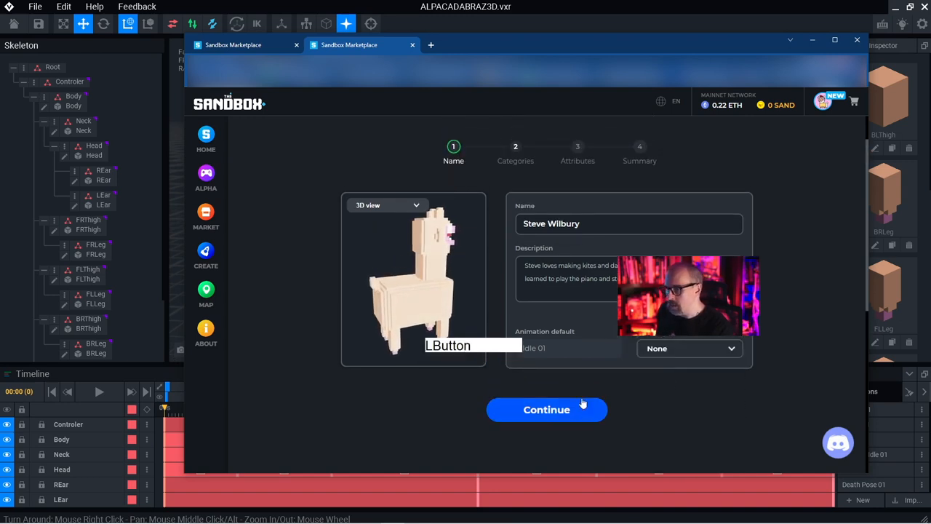
Continue past Name, Categories and Attributes without changes to save the asset as a draft
left_click(547, 409)
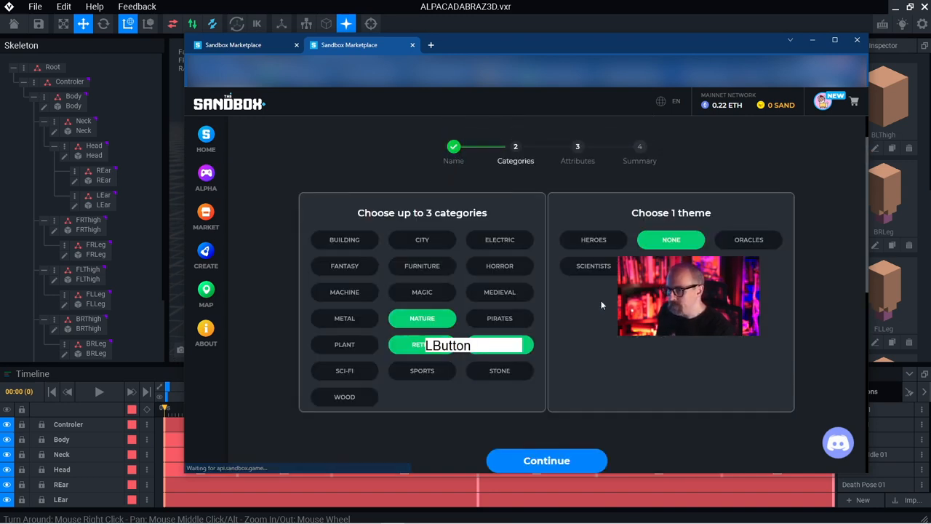
left_click(547, 459)
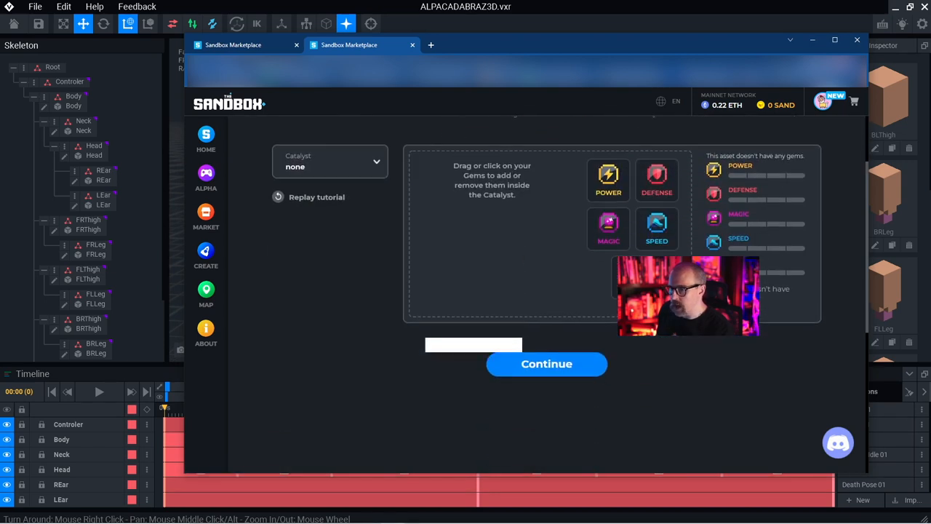
left_click(547, 364)
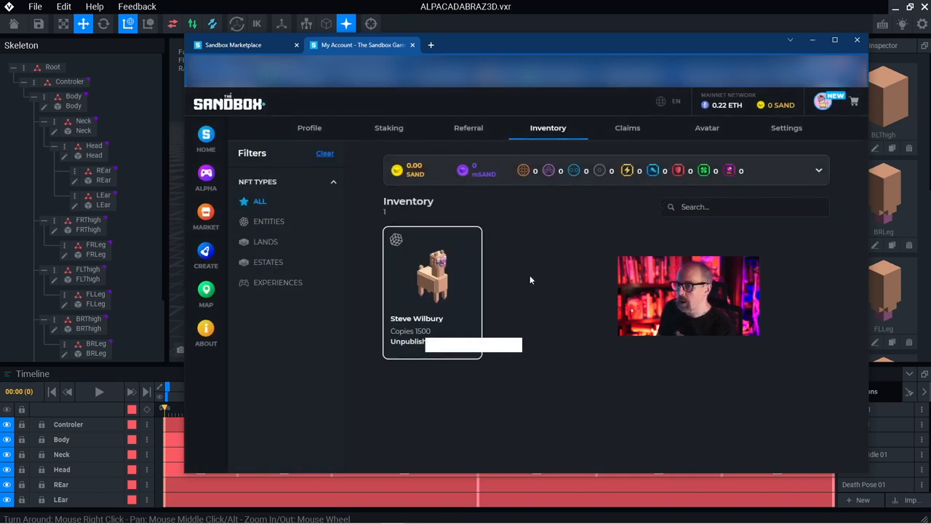
mouse_move(530, 245)
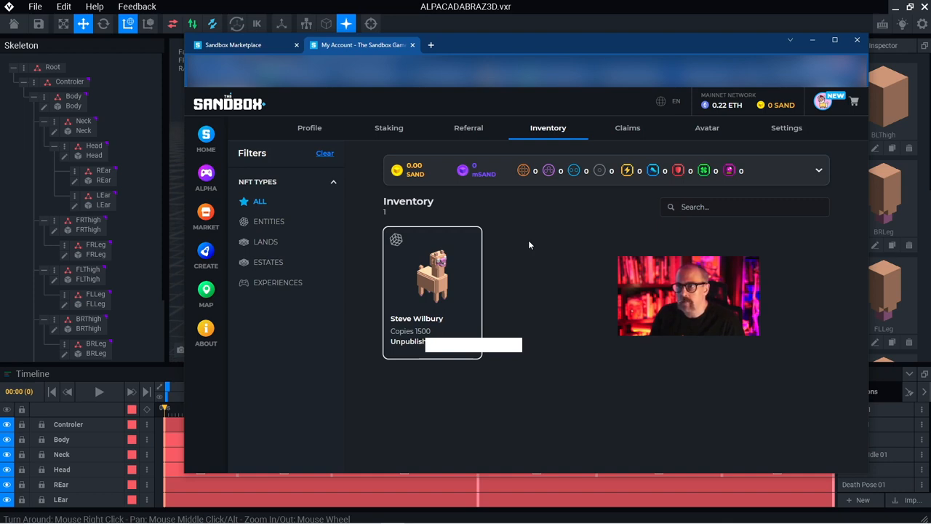
mouse_move(570, 231)
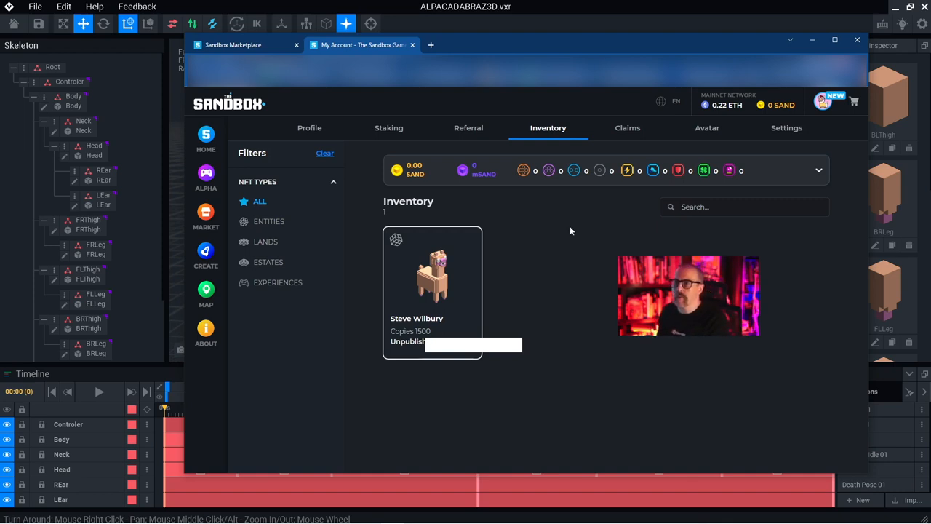